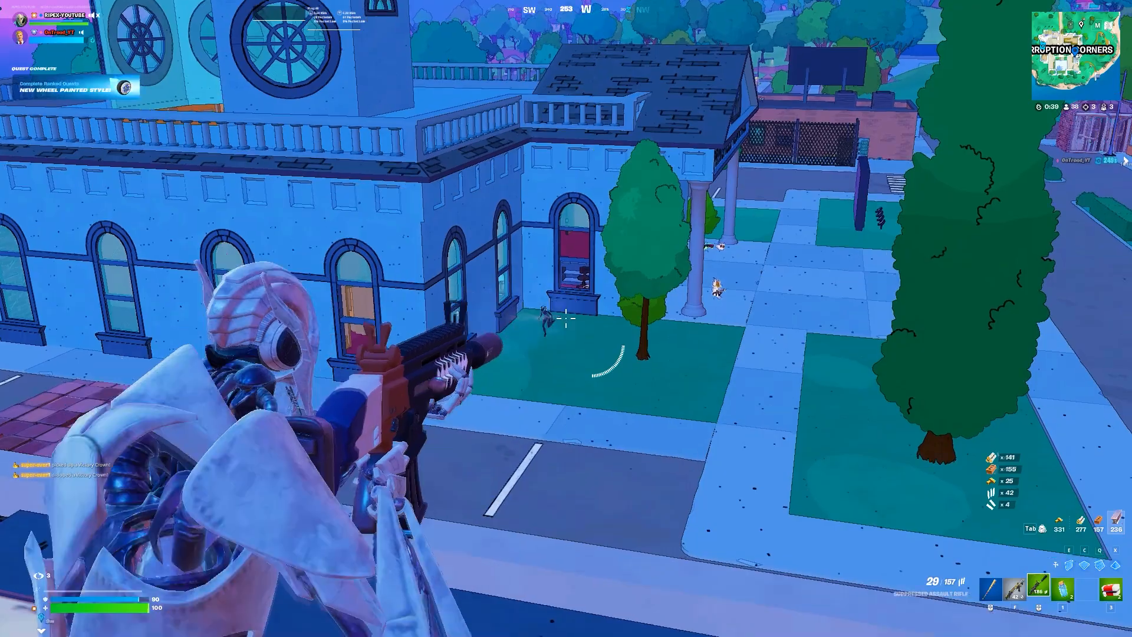
{"action": "mouse_move", "coordinate": [566, 318]}
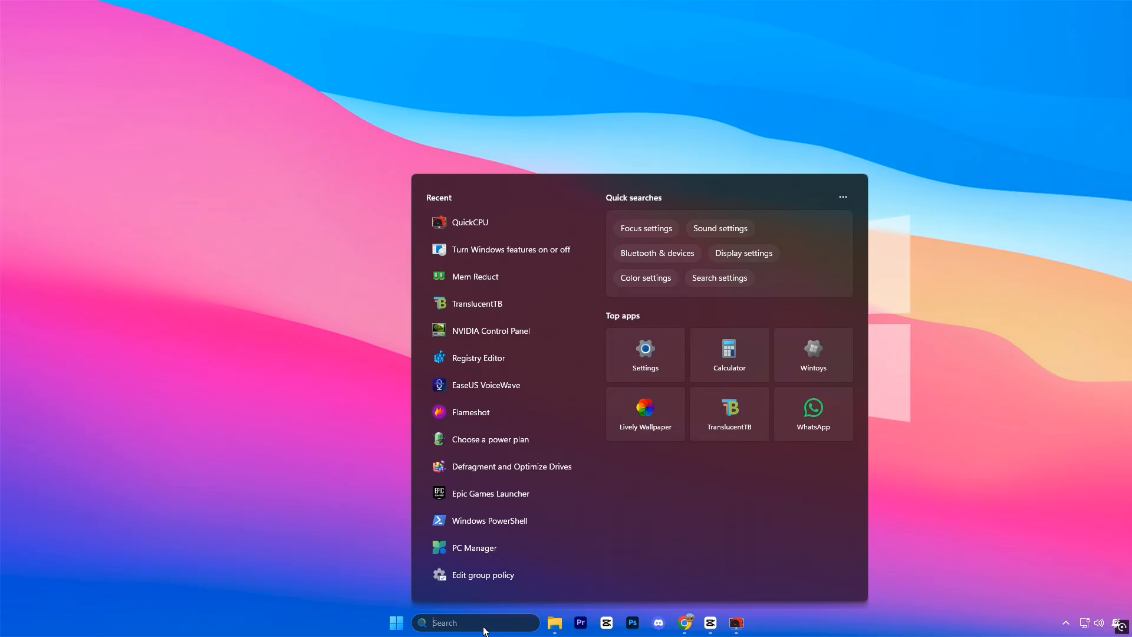
Open Edit group policy and select Turn off Power Throttling under Power Throttling Settings.
{"action": "type", "text": "edit group policy"}
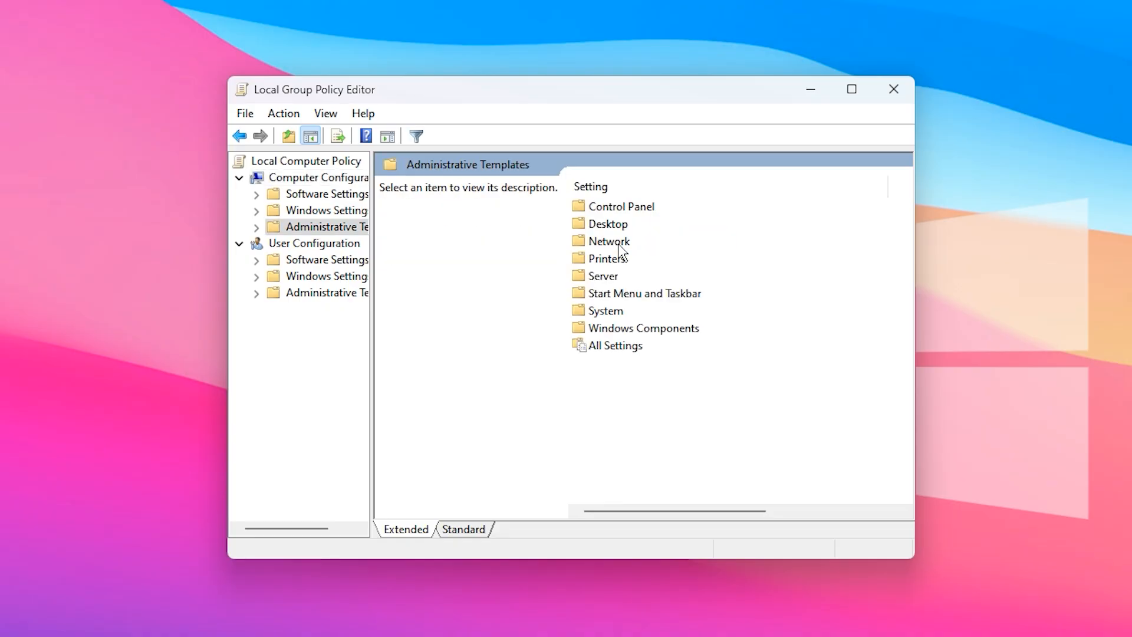
{"action": "double_click", "coordinate": [605, 311]}
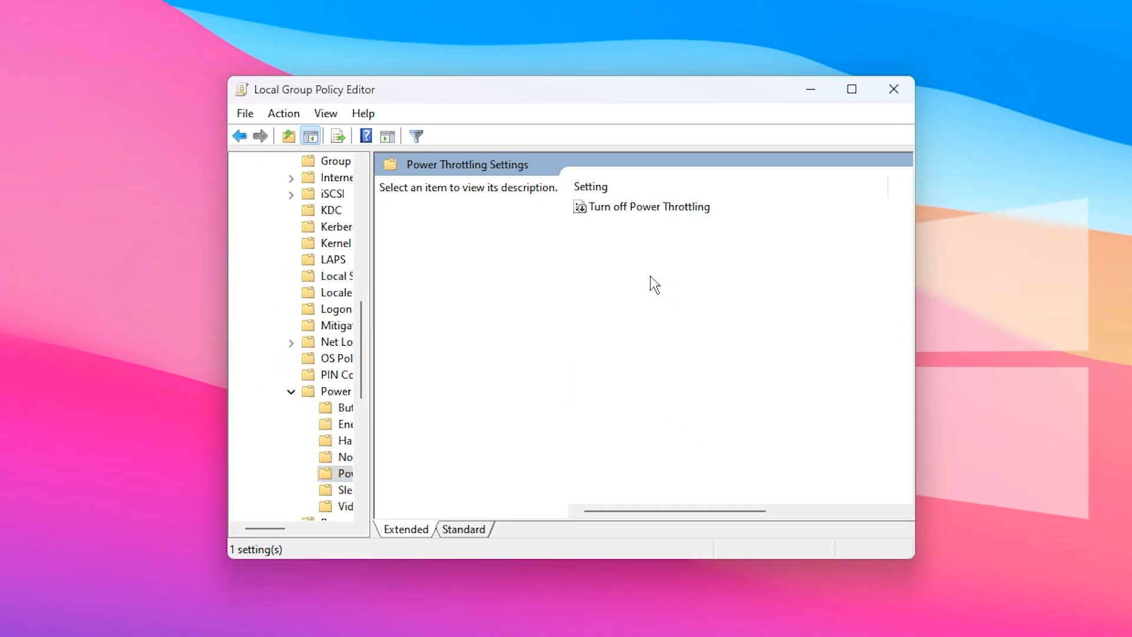
{"action": "left_click", "coordinate": [647, 207]}
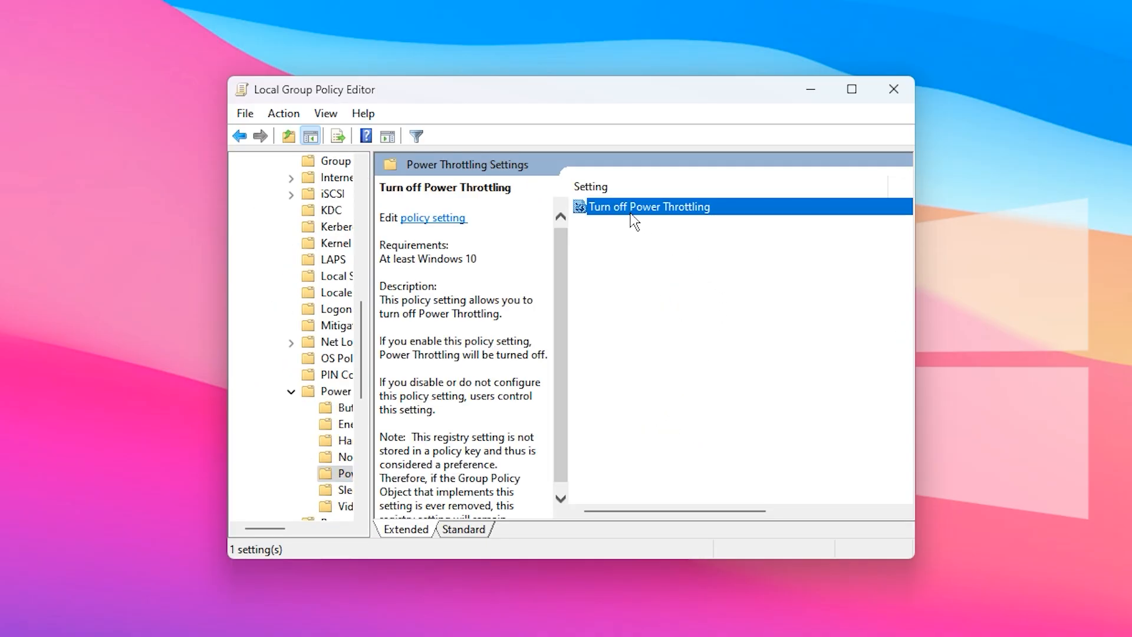
{"action": "mouse_move", "coordinate": [665, 217]}
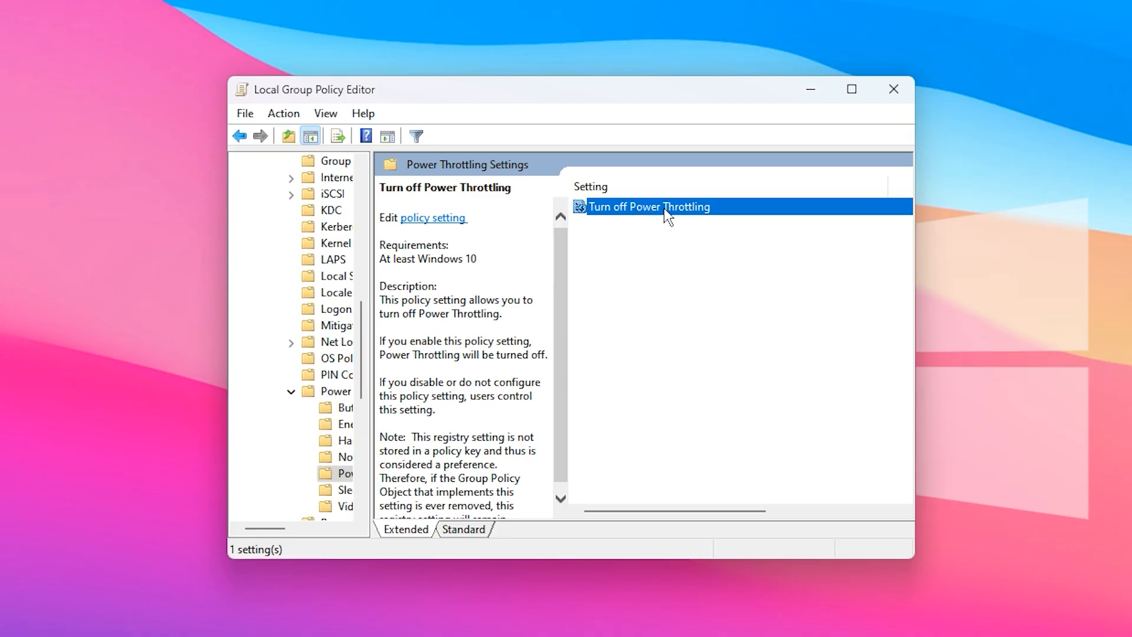
Set the Turn off Power Throttling policy to Enabled and confirm with OK.
{"action": "double_click", "coordinate": [648, 206]}
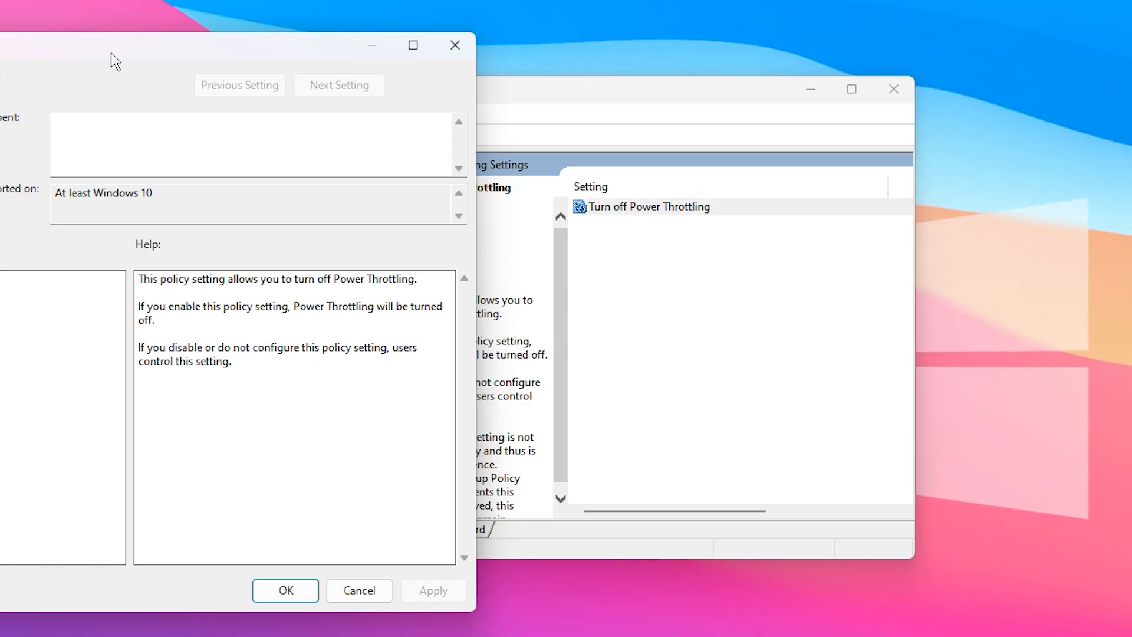
{"action": "left_click", "coordinate": [467, 226]}
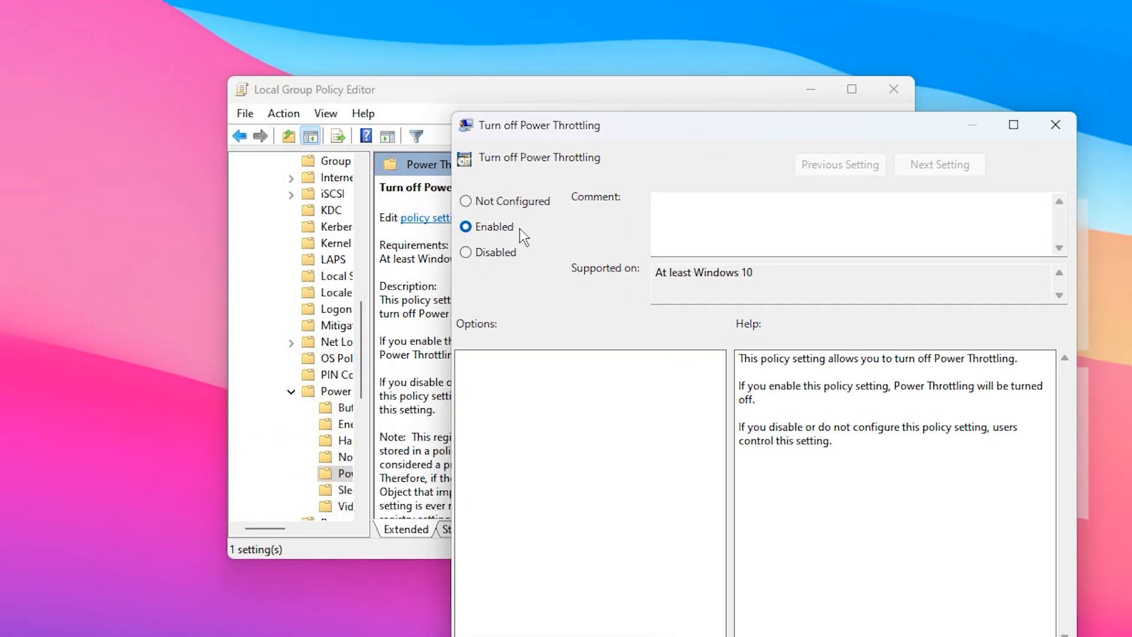
{"action": "mouse_move", "coordinate": [518, 469]}
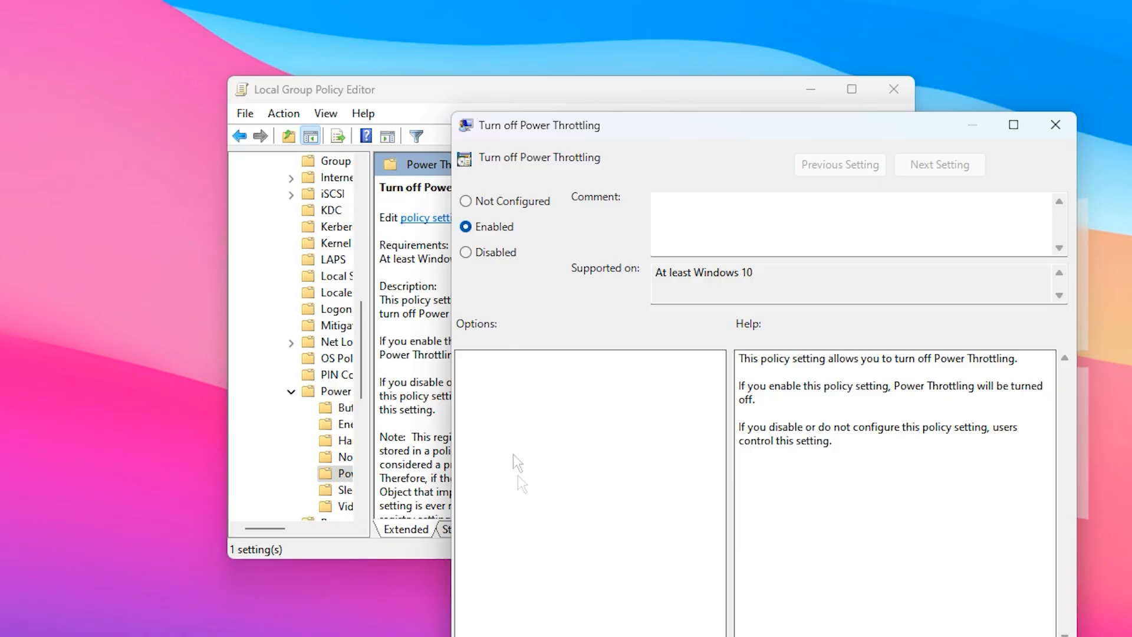
{"action": "mouse_move", "coordinate": [569, 312]}
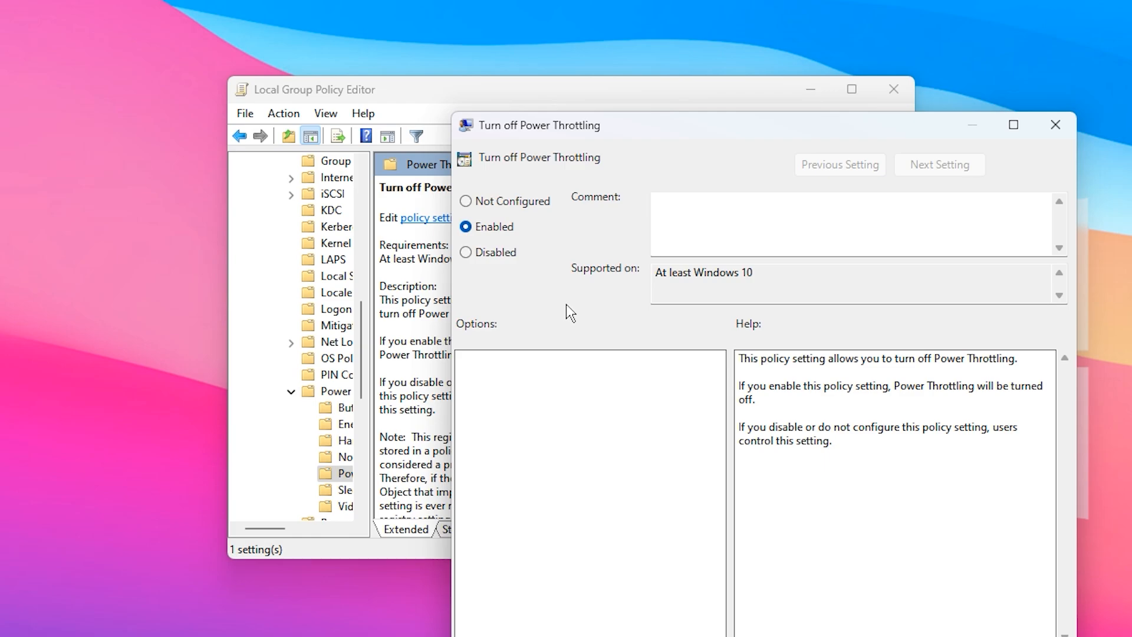
{"action": "mouse_move", "coordinate": [498, 249]}
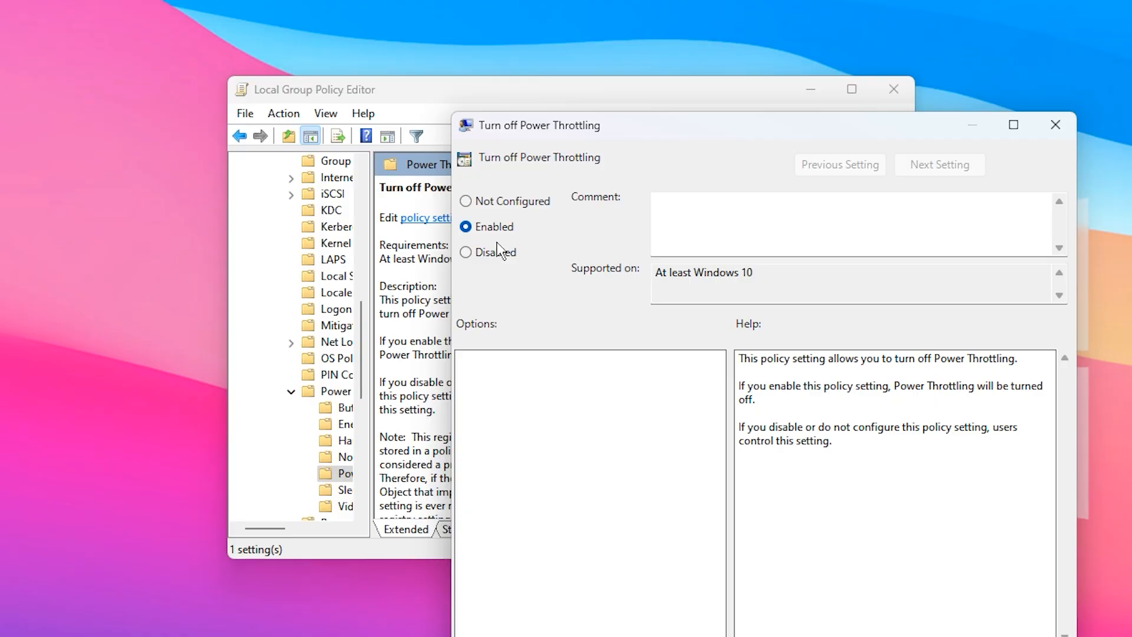
{"action": "mouse_move", "coordinate": [508, 242]}
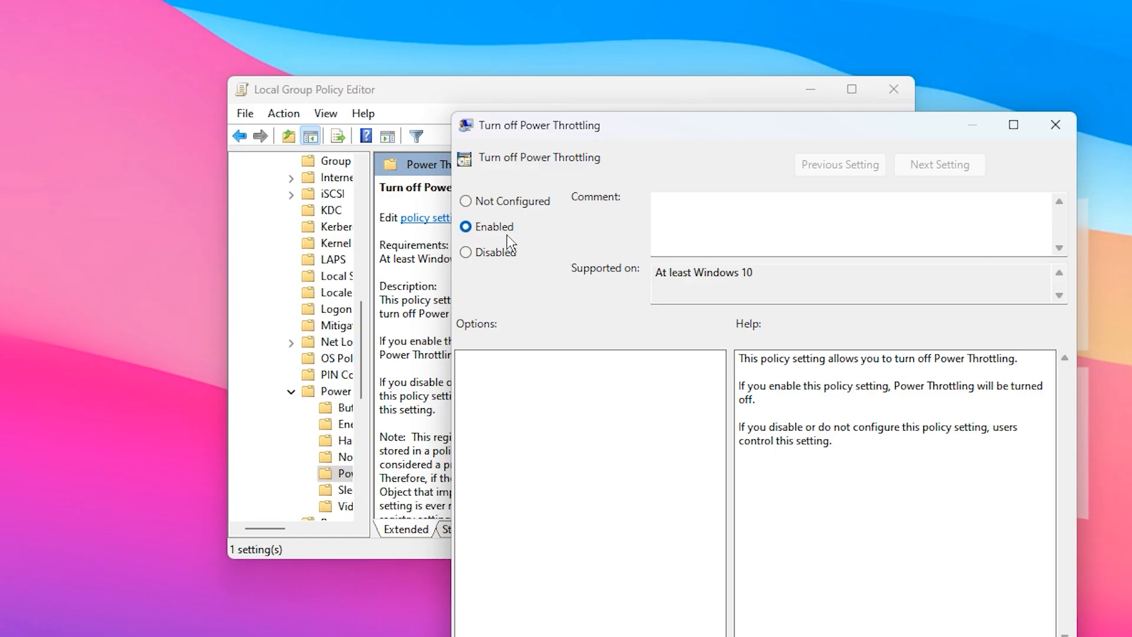
{"action": "mouse_move", "coordinate": [576, 289]}
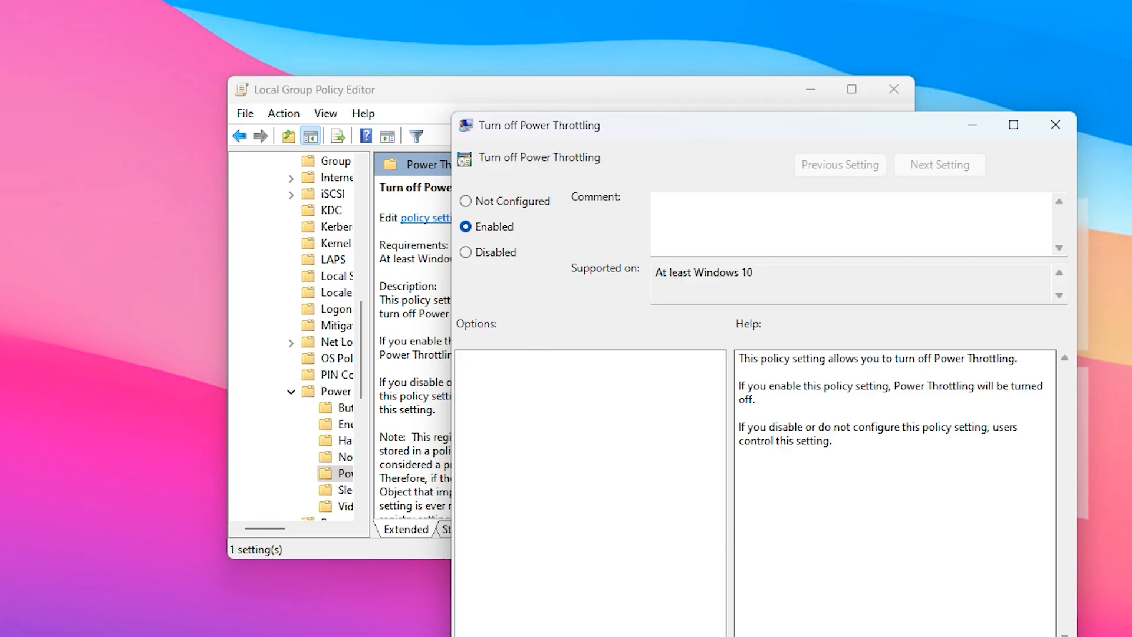
{"action": "left_click", "coordinate": [1055, 125]}
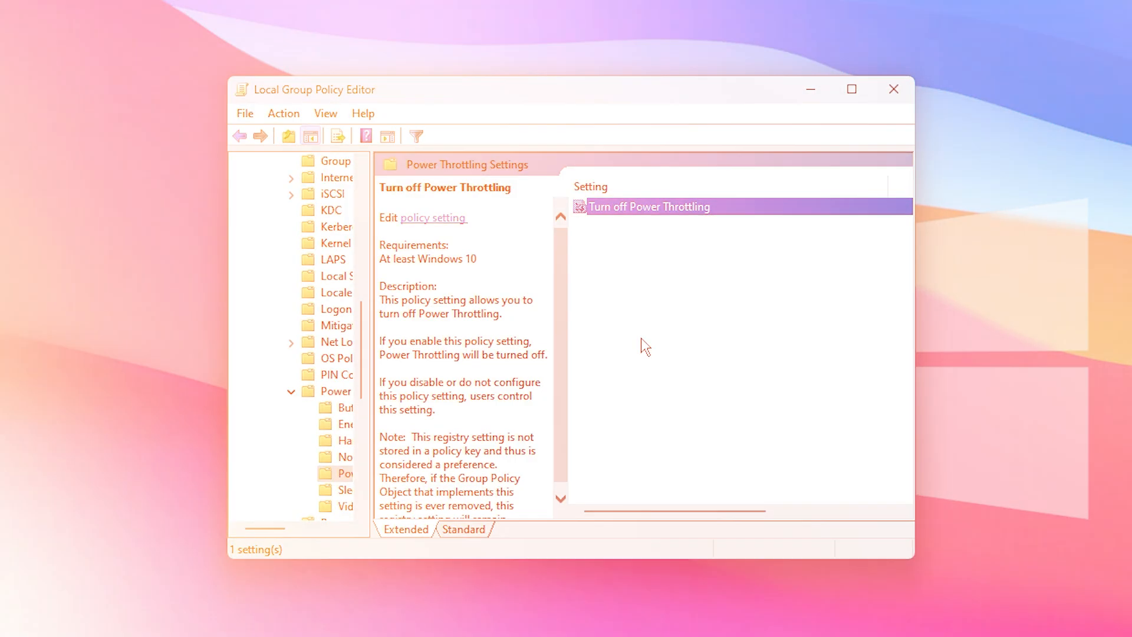
Bring up the Windows search panel from the taskbar.
{"action": "left_click", "coordinate": [894, 89]}
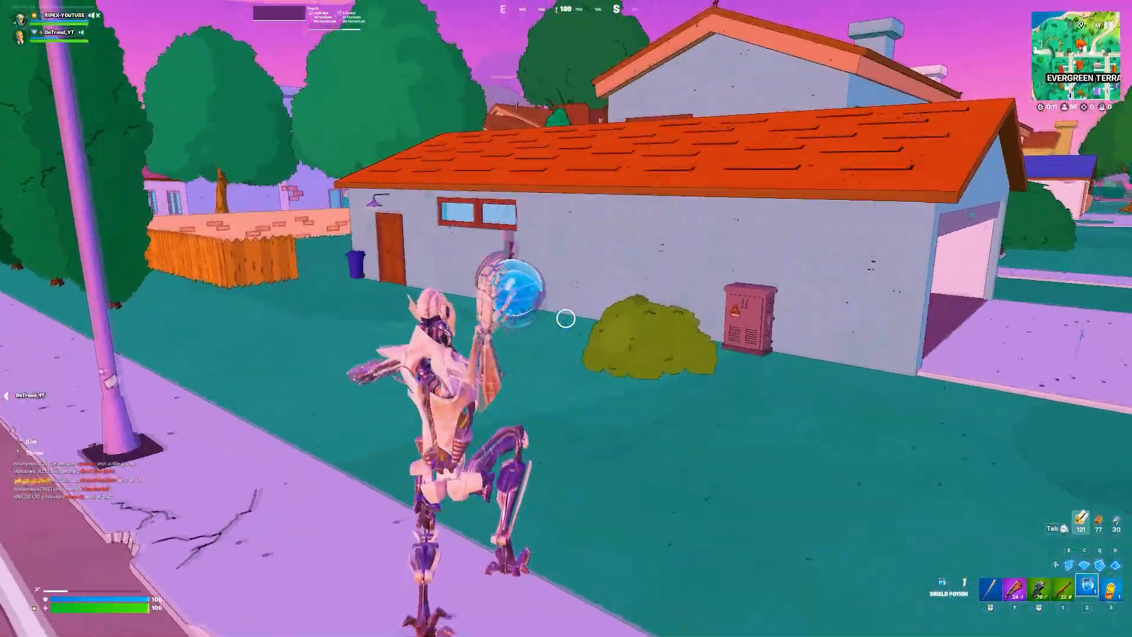
{"action": "mouse_move", "coordinate": [566, 318]}
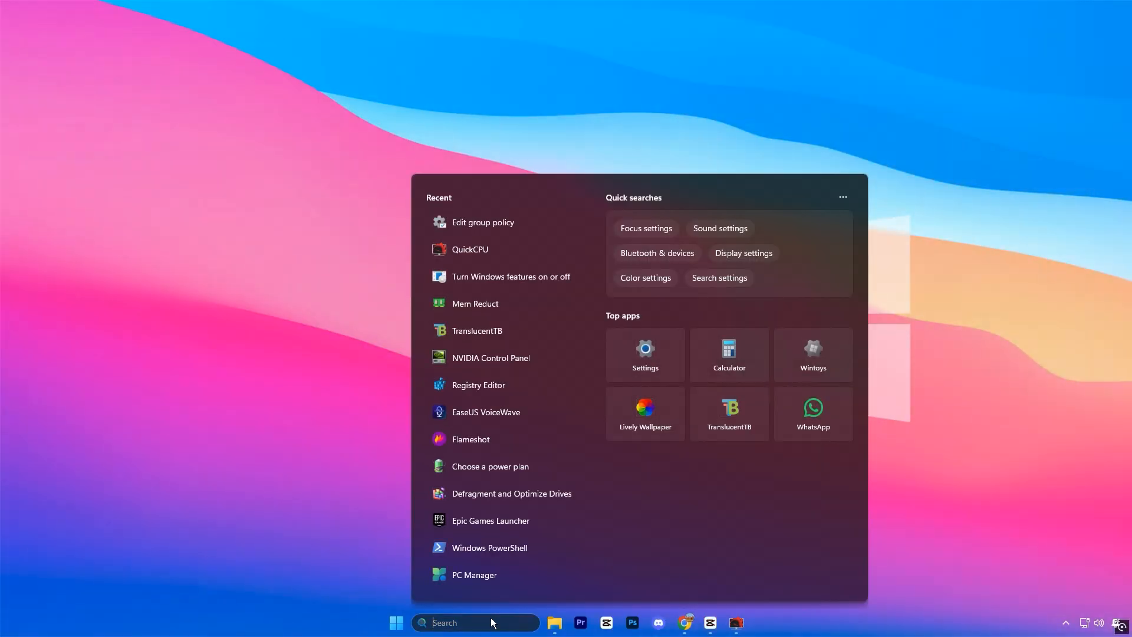
Launch System Configuration and open boot Advanced options to use 8 processors.
{"action": "type", "text": "system Configuration"}
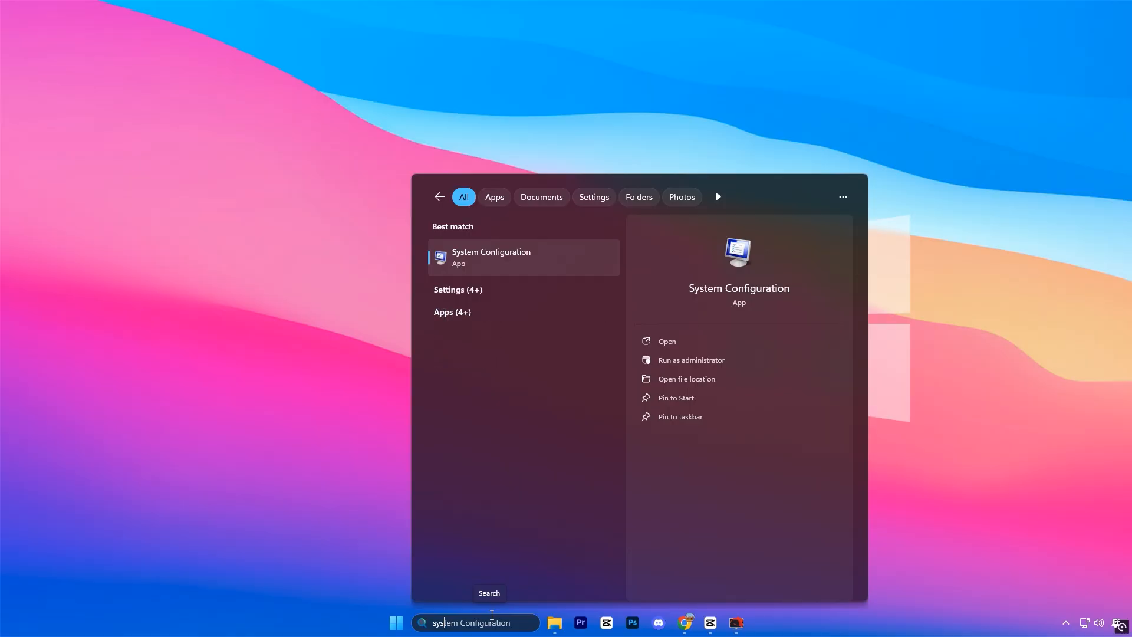
{"action": "mouse_move", "coordinate": [525, 273]}
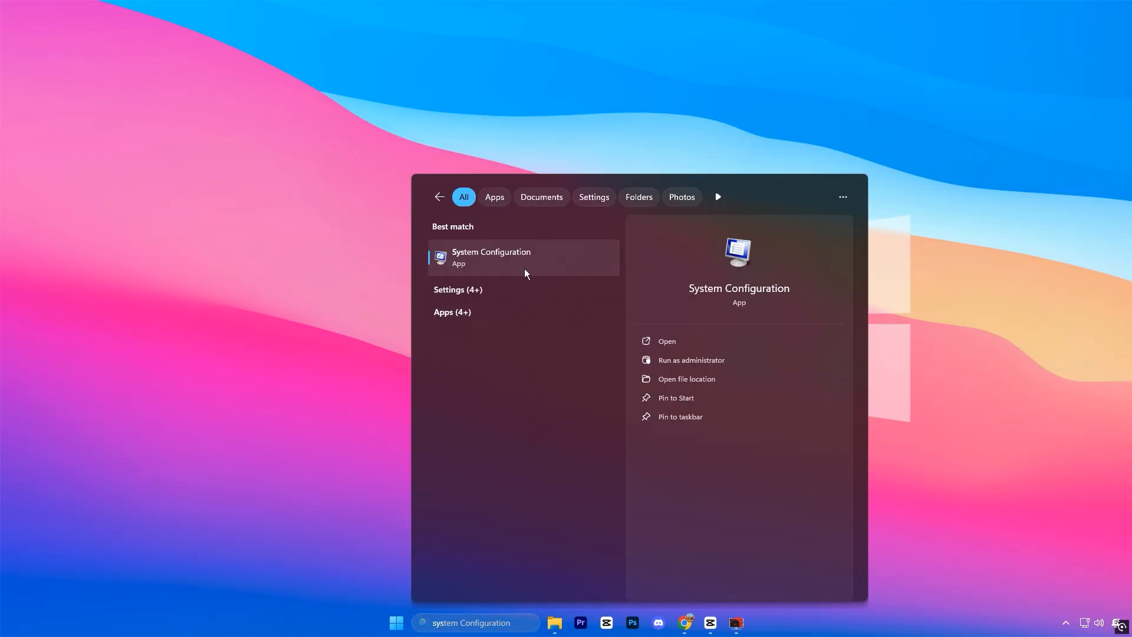
{"action": "left_click", "coordinate": [666, 340]}
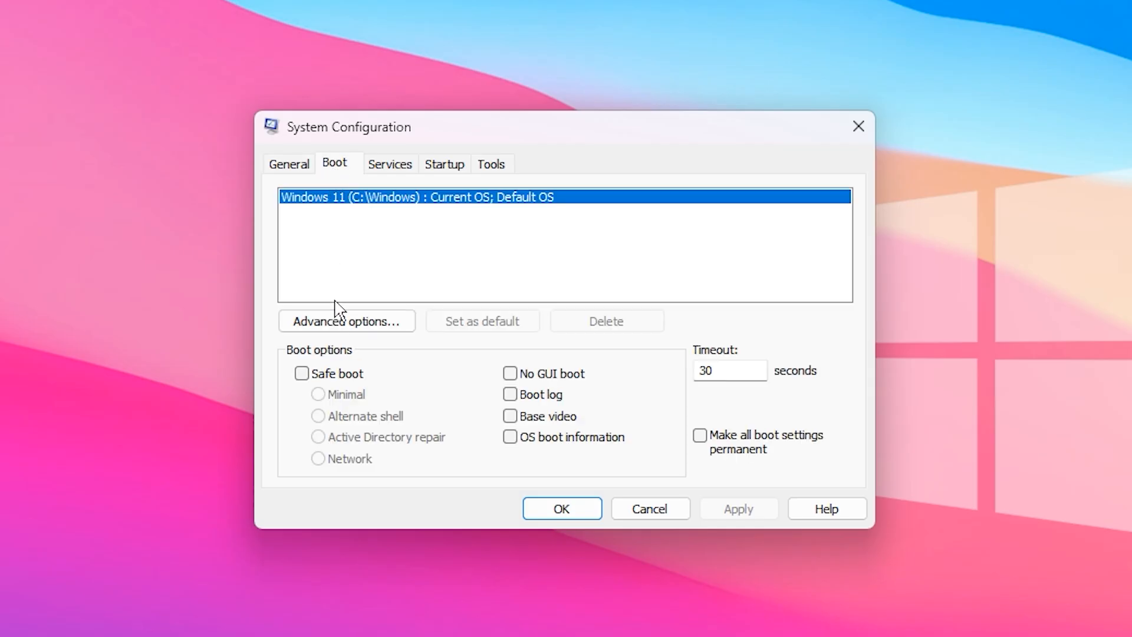
{"action": "left_click", "coordinate": [346, 320]}
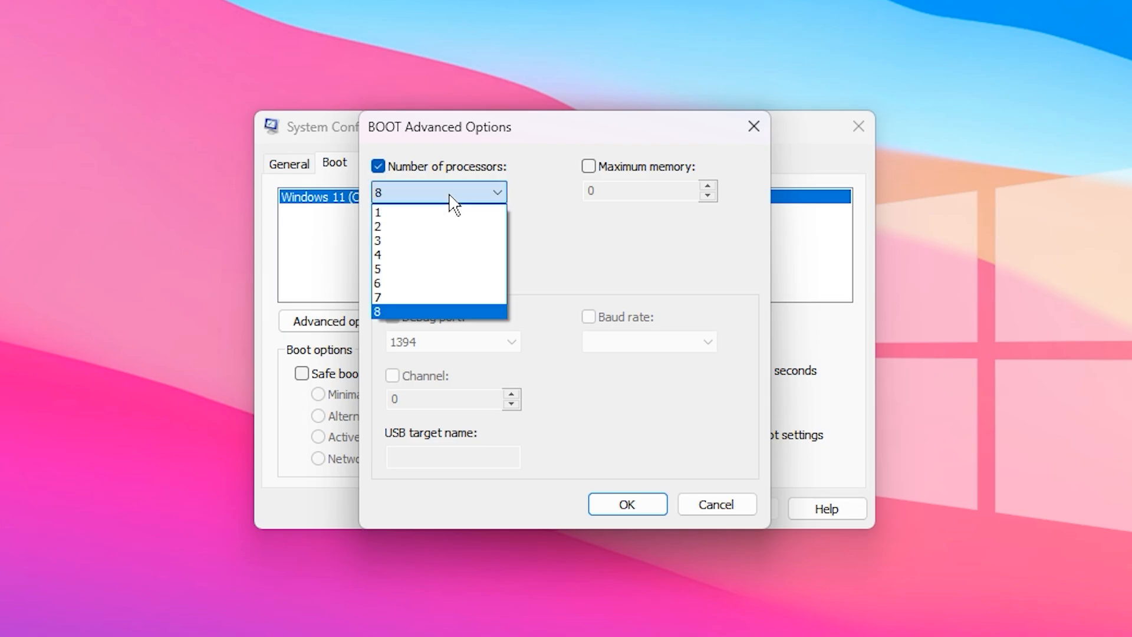
{"action": "mouse_move", "coordinate": [421, 315]}
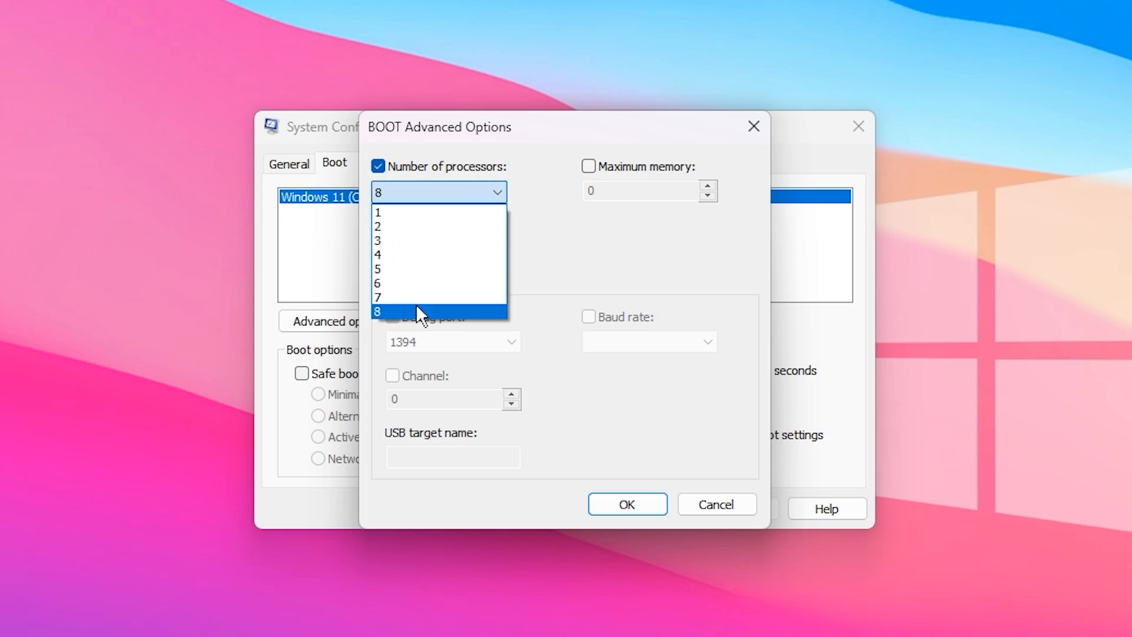
{"action": "mouse_move", "coordinate": [469, 283]}
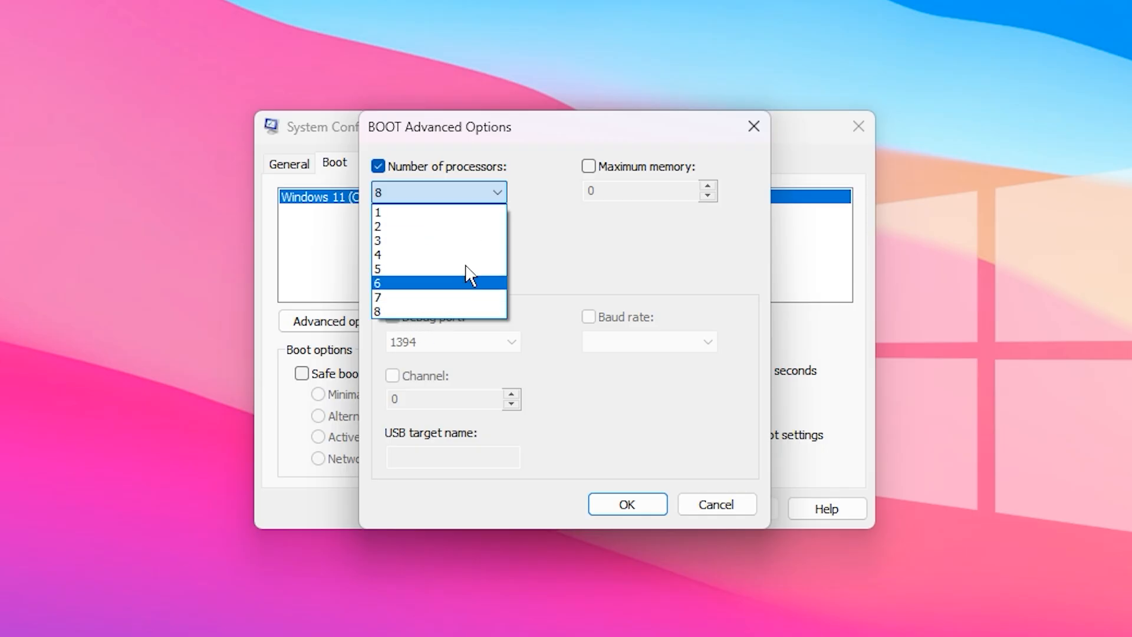
{"action": "mouse_move", "coordinate": [430, 268]}
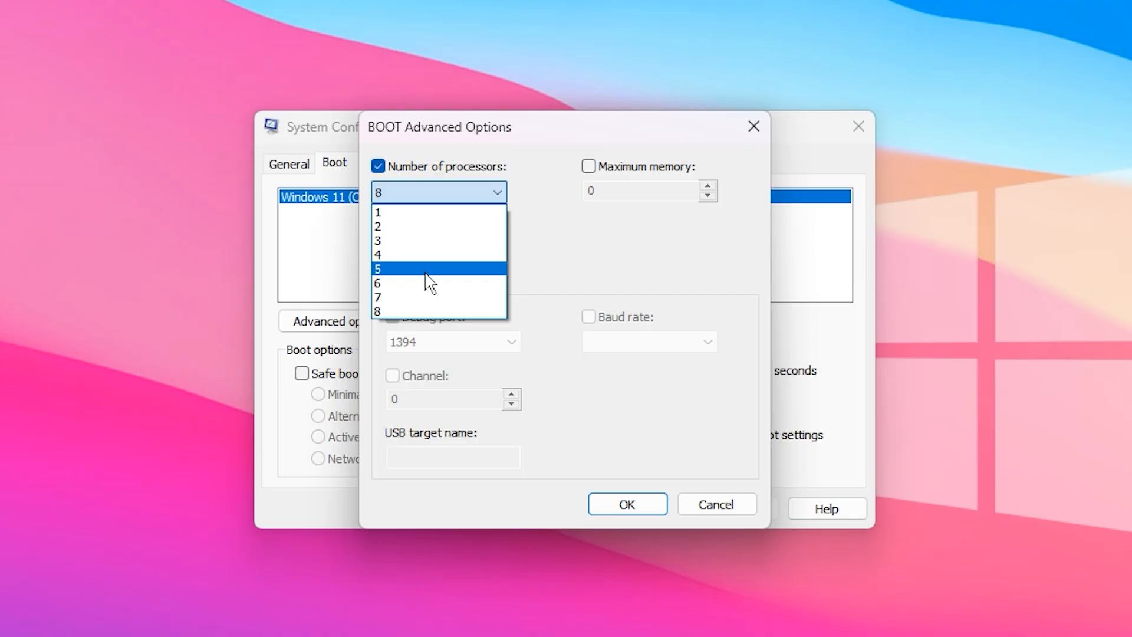
{"action": "mouse_move", "coordinate": [422, 282]}
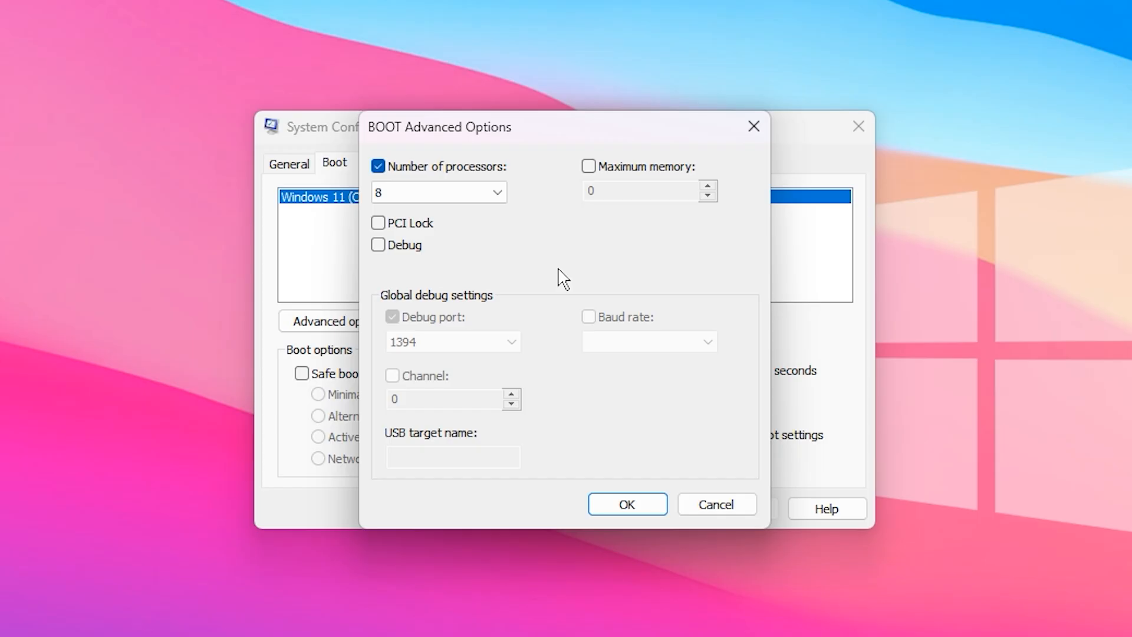
{"action": "mouse_move", "coordinate": [525, 286]}
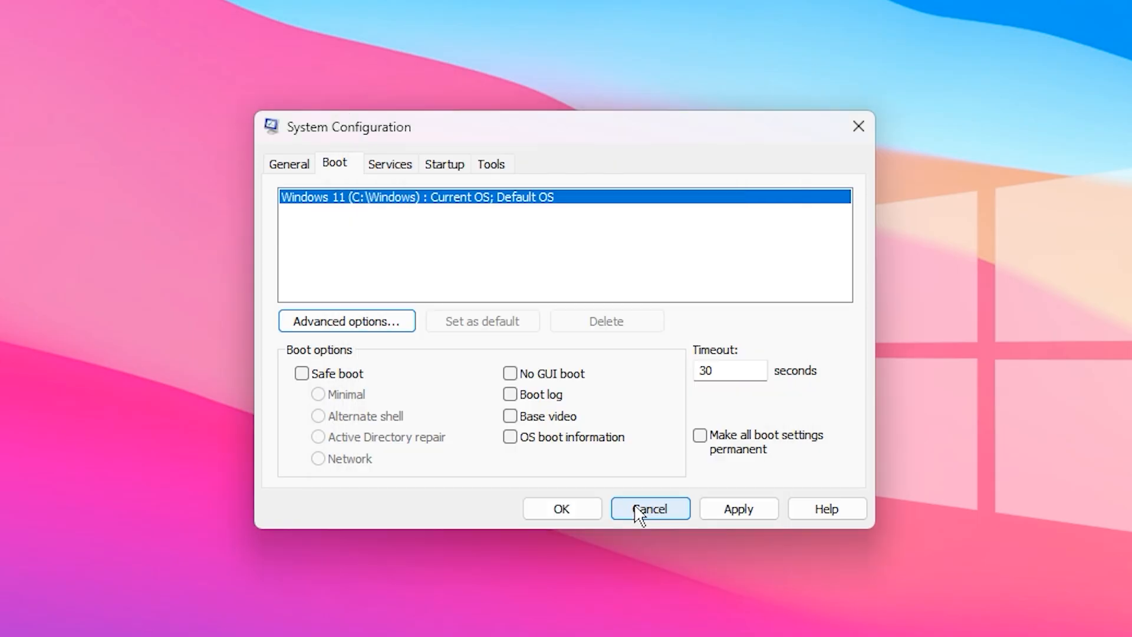
{"action": "mouse_move", "coordinate": [478, 272]}
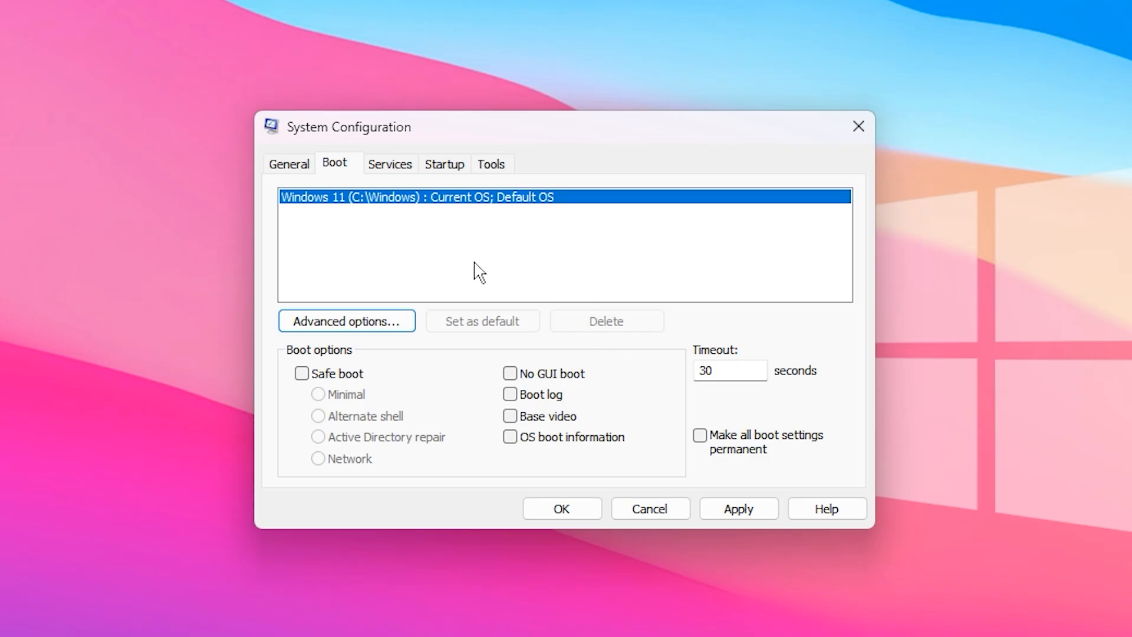
{"action": "left_click", "coordinate": [389, 163]}
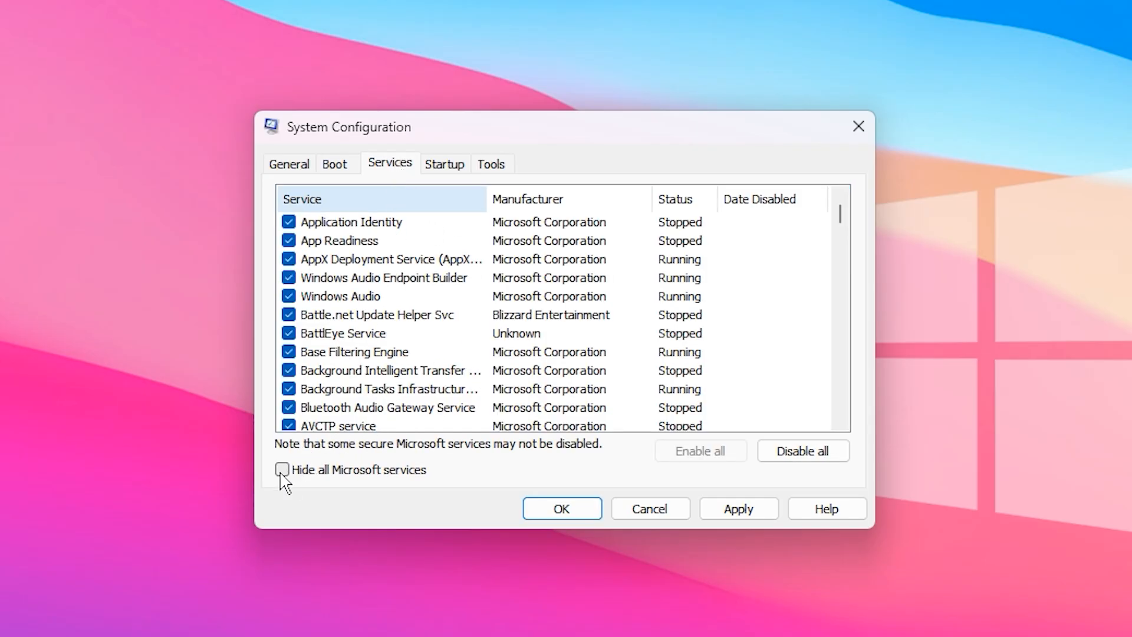
{"action": "left_click", "coordinate": [282, 470]}
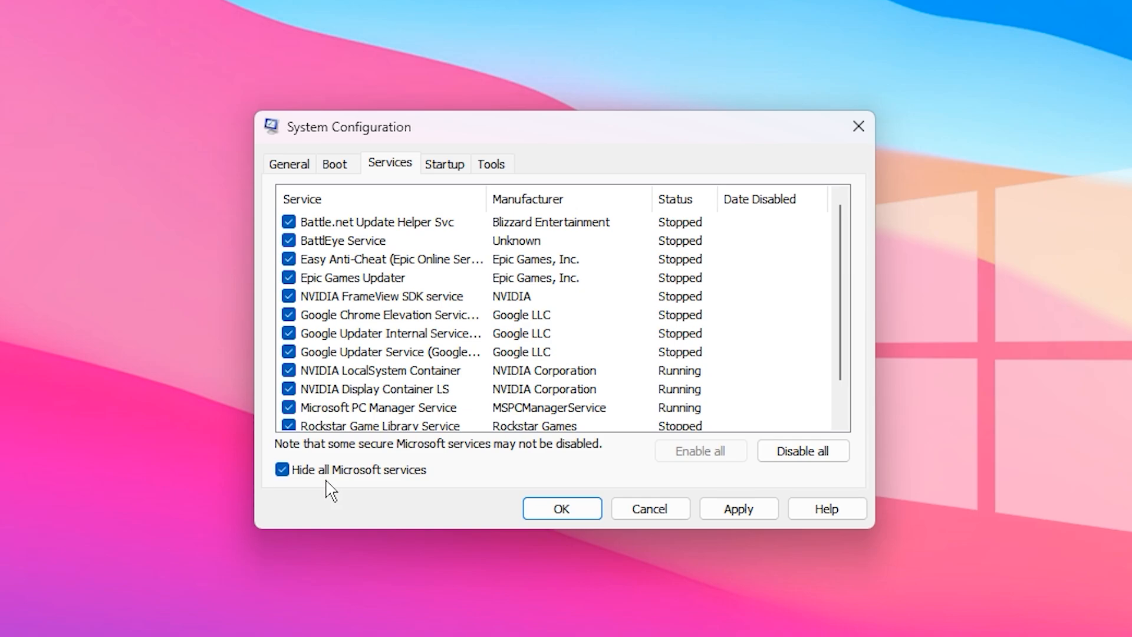
{"action": "mouse_move", "coordinate": [408, 354]}
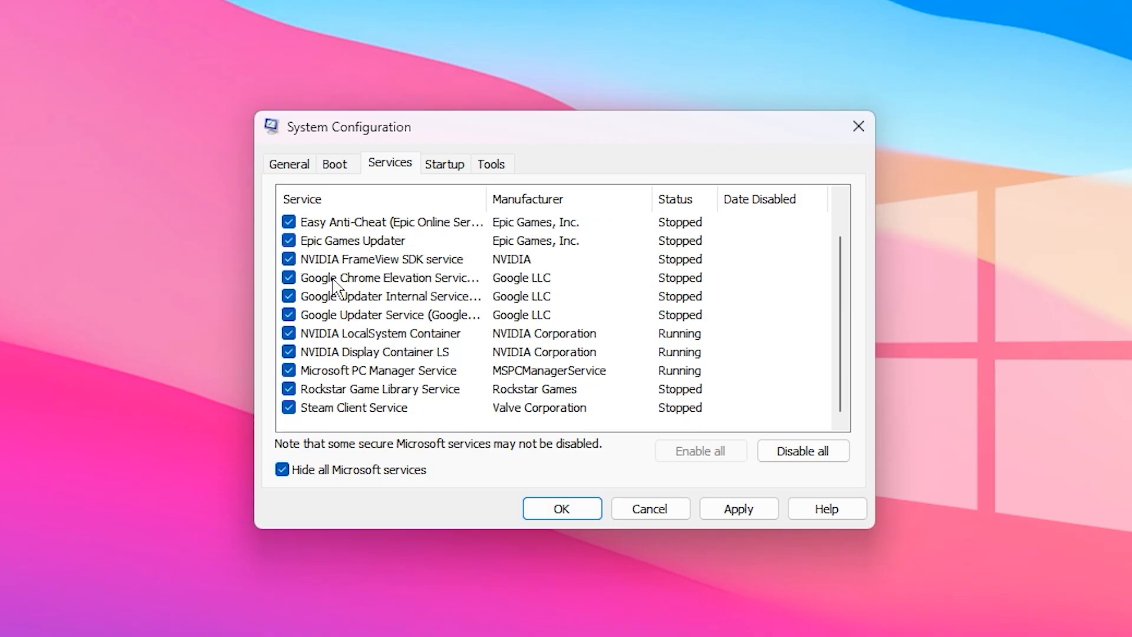
{"action": "mouse_move", "coordinate": [389, 373]}
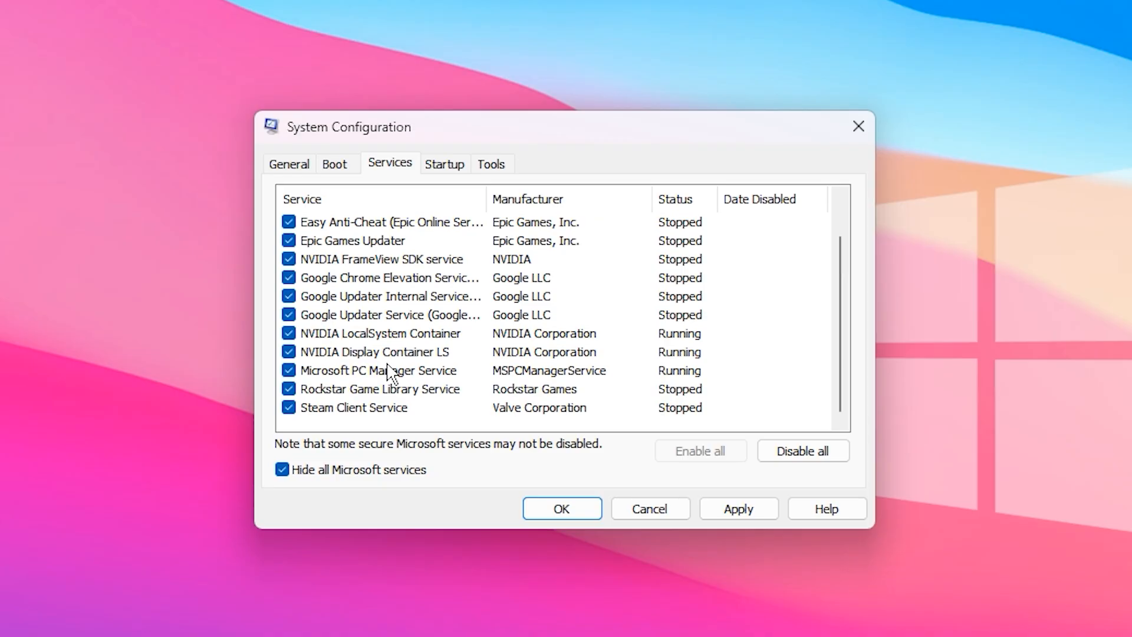
{"action": "scroll", "scroll_direction": "up", "scroll_amount": 3}
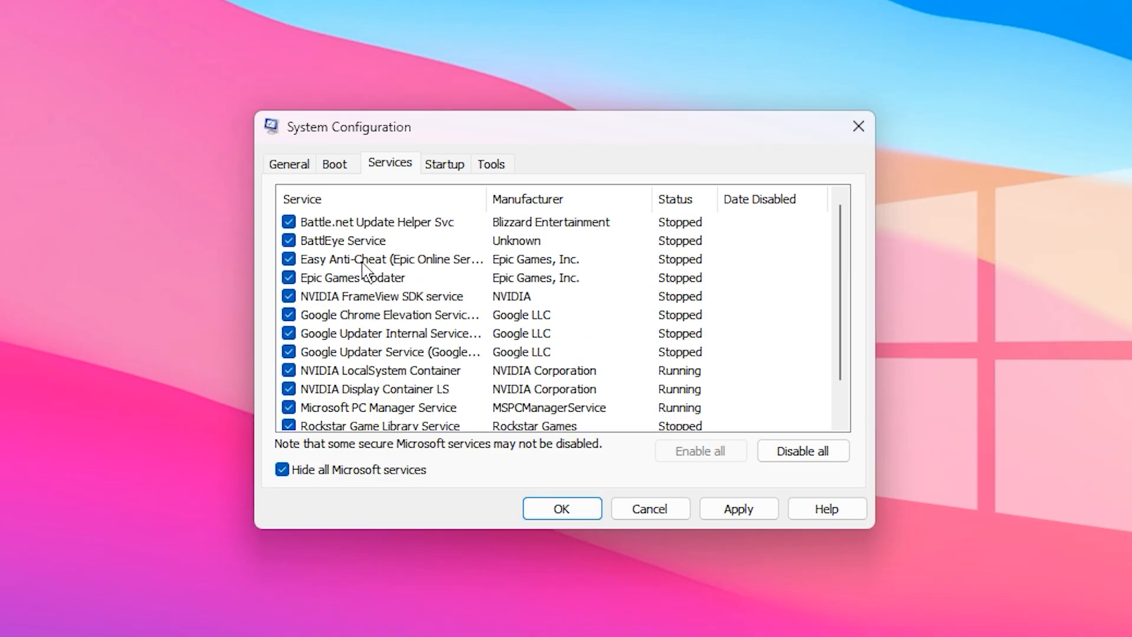
{"action": "mouse_move", "coordinate": [662, 276]}
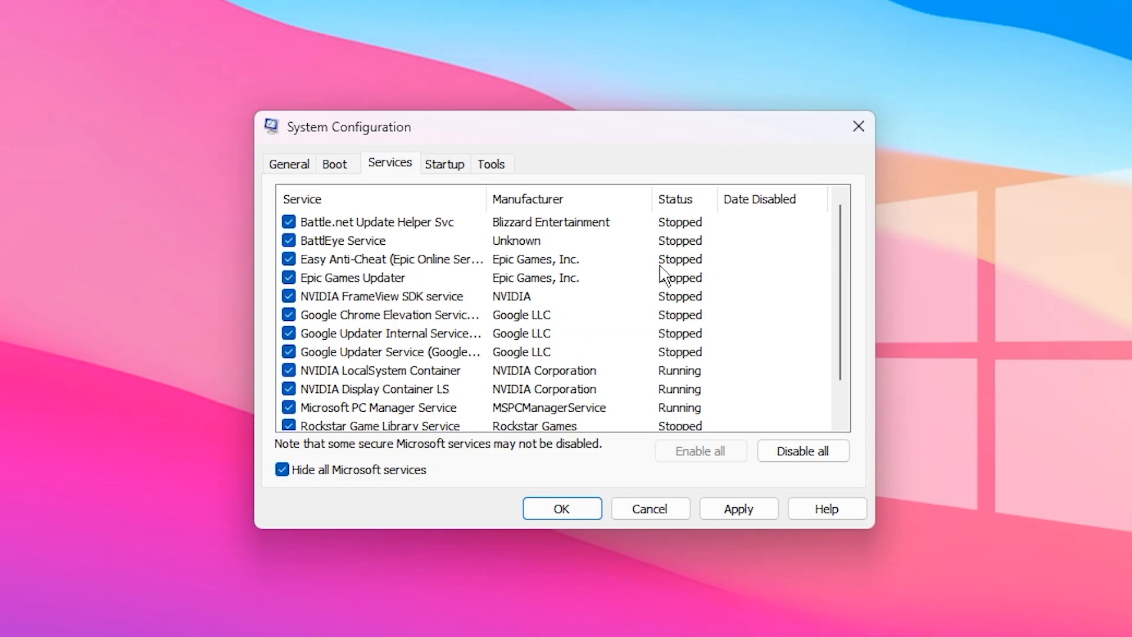
{"action": "mouse_move", "coordinate": [350, 356]}
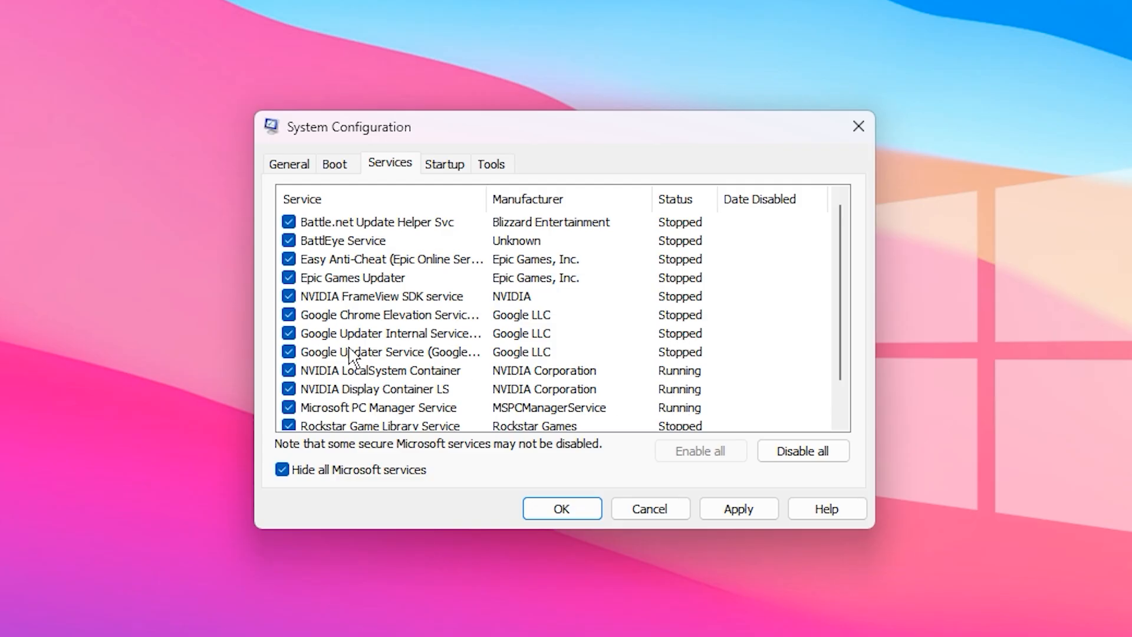
{"action": "mouse_move", "coordinate": [474, 433]}
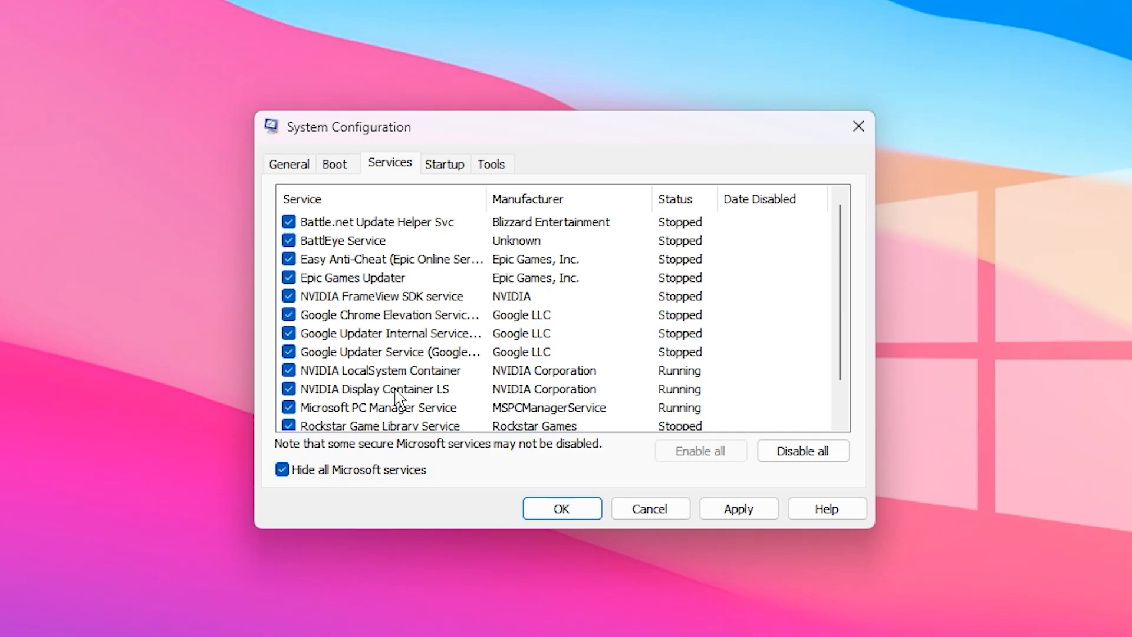
{"action": "mouse_move", "coordinate": [610, 344]}
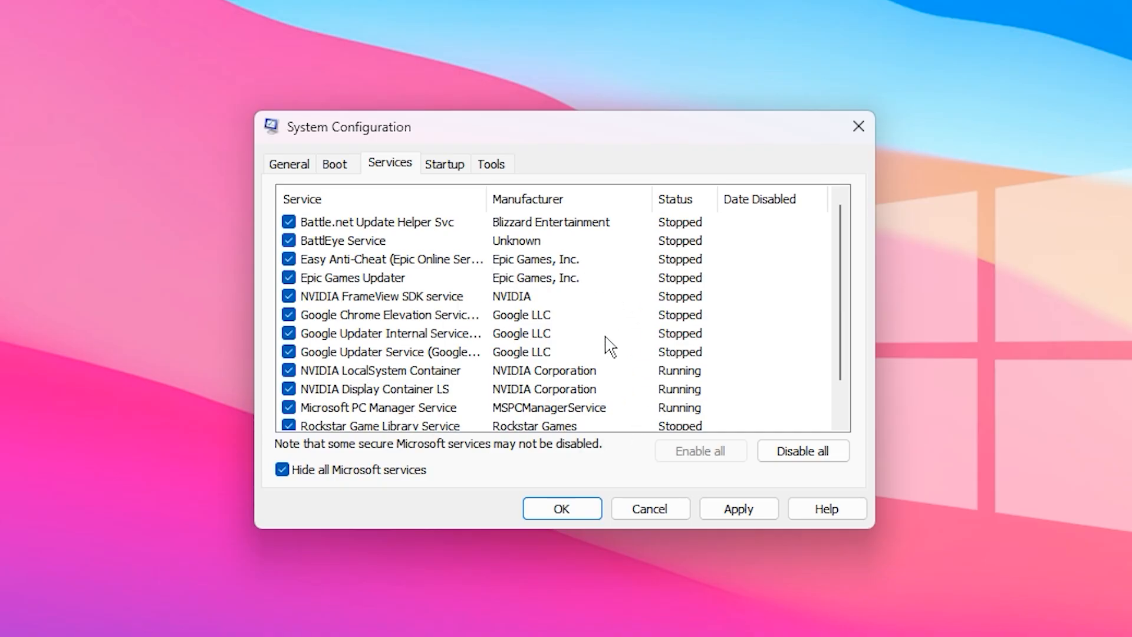
{"action": "mouse_move", "coordinate": [605, 353]}
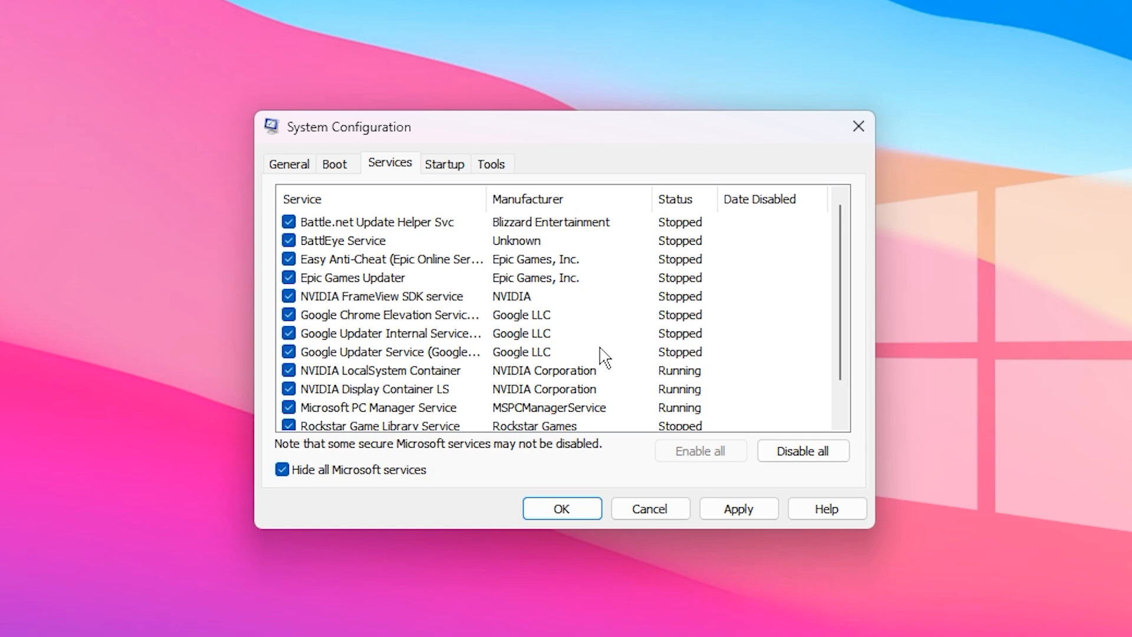
{"action": "scroll", "scroll_direction": "down", "scroll_amount": 3}
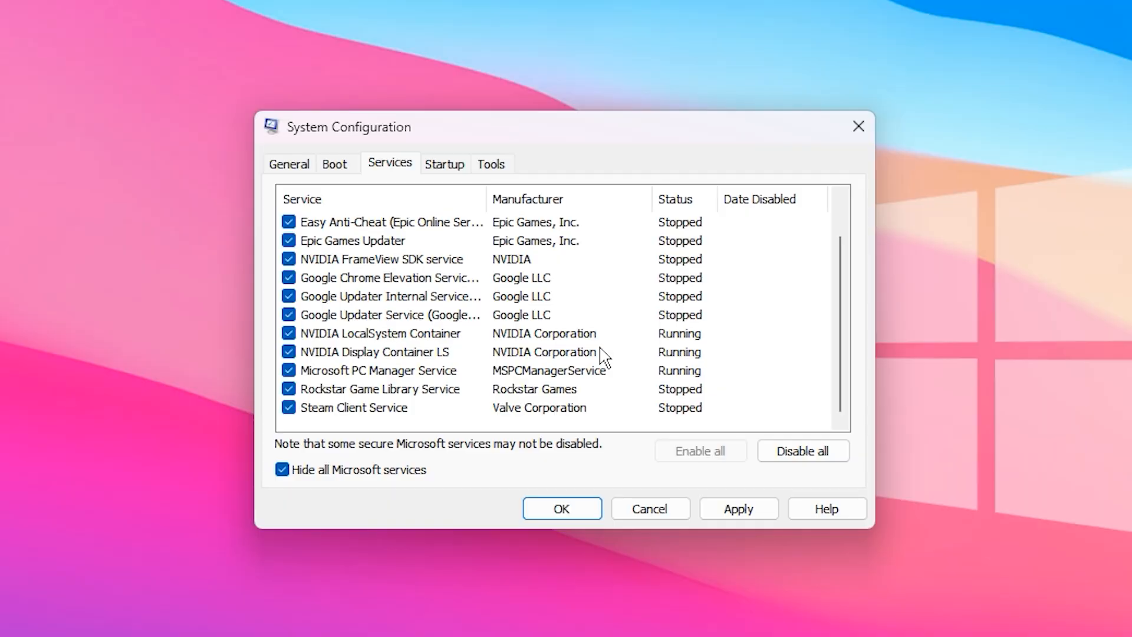
{"action": "mouse_move", "coordinate": [592, 325]}
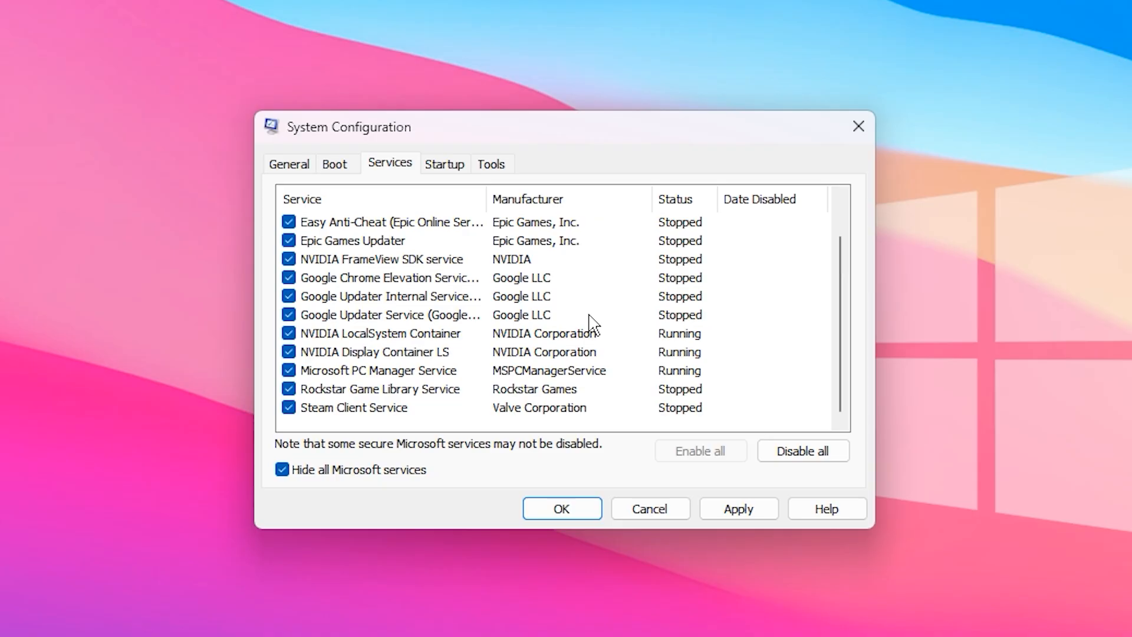
{"action": "mouse_move", "coordinate": [582, 323]}
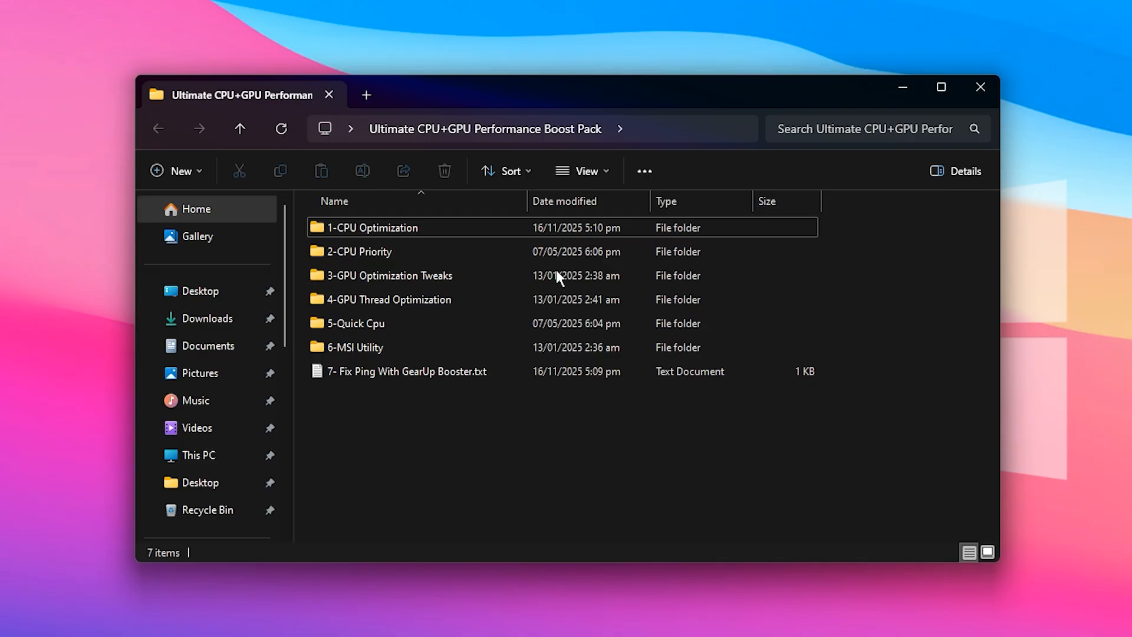
Open 1-CPU Optimization, select all seven .reg files, then clear the selection.
{"action": "double_click", "coordinate": [374, 228]}
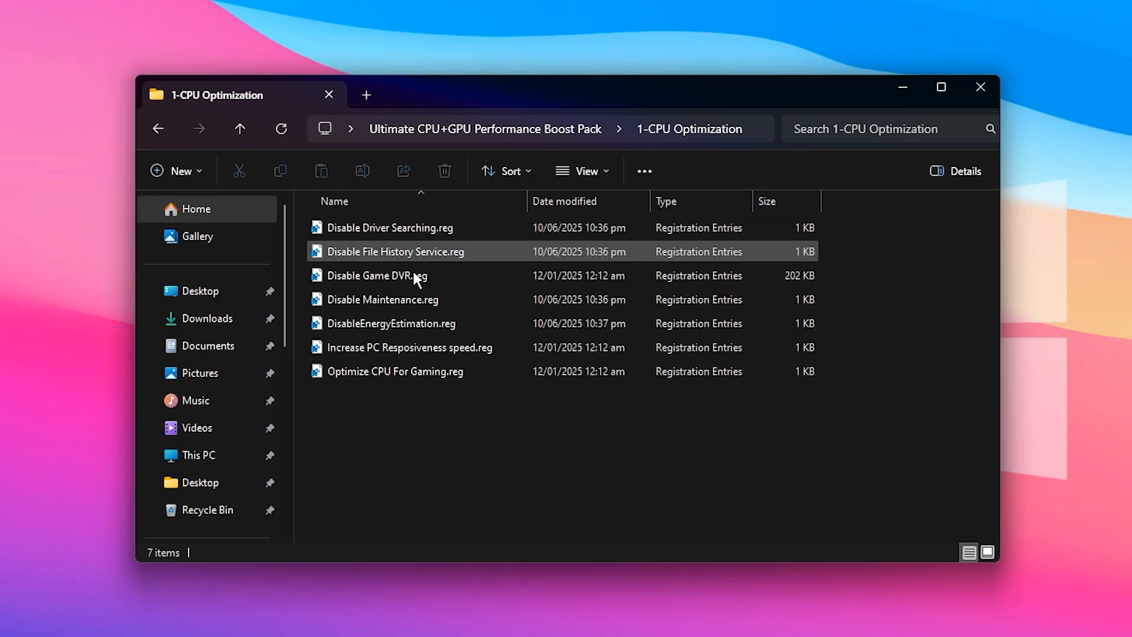
{"action": "key", "text": "ctrl+a"}
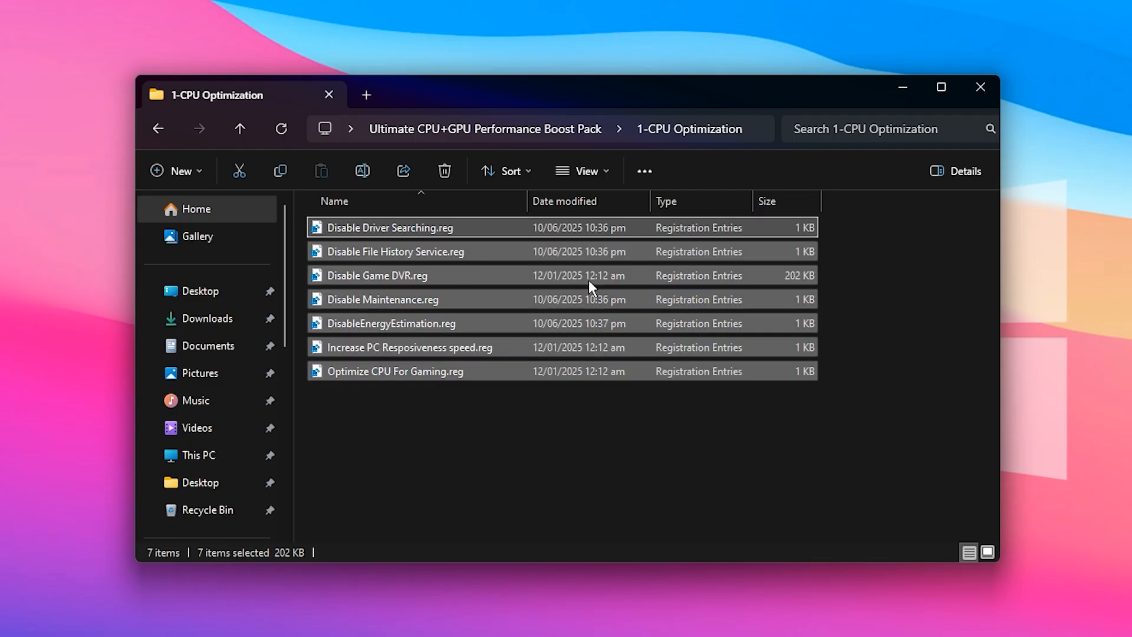
{"action": "mouse_move", "coordinate": [411, 371]}
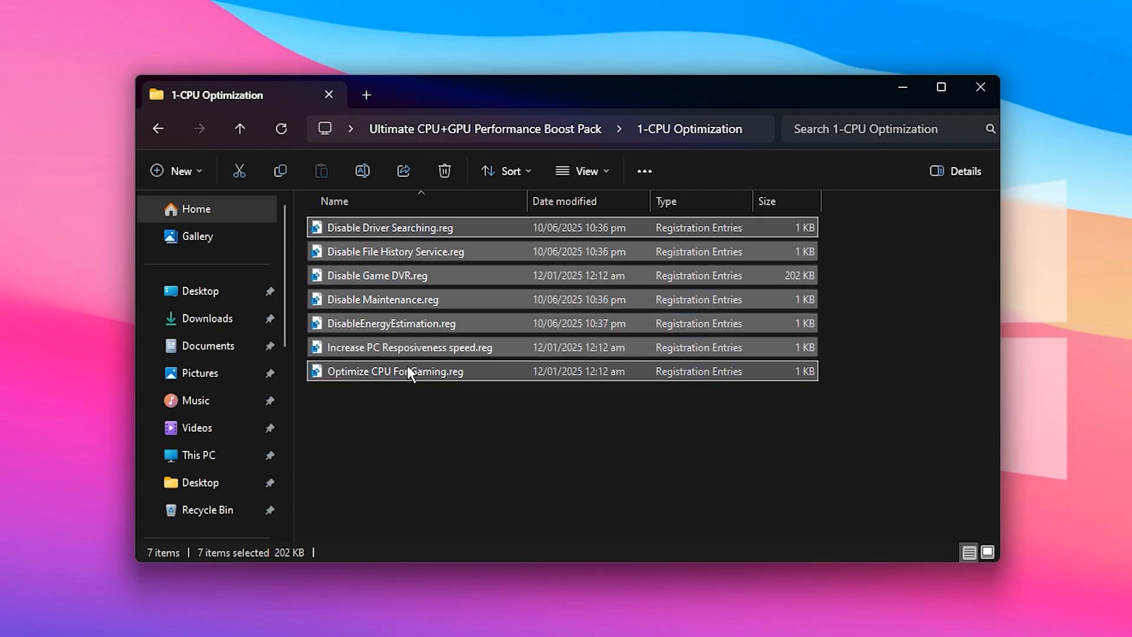
{"action": "mouse_move", "coordinate": [422, 424]}
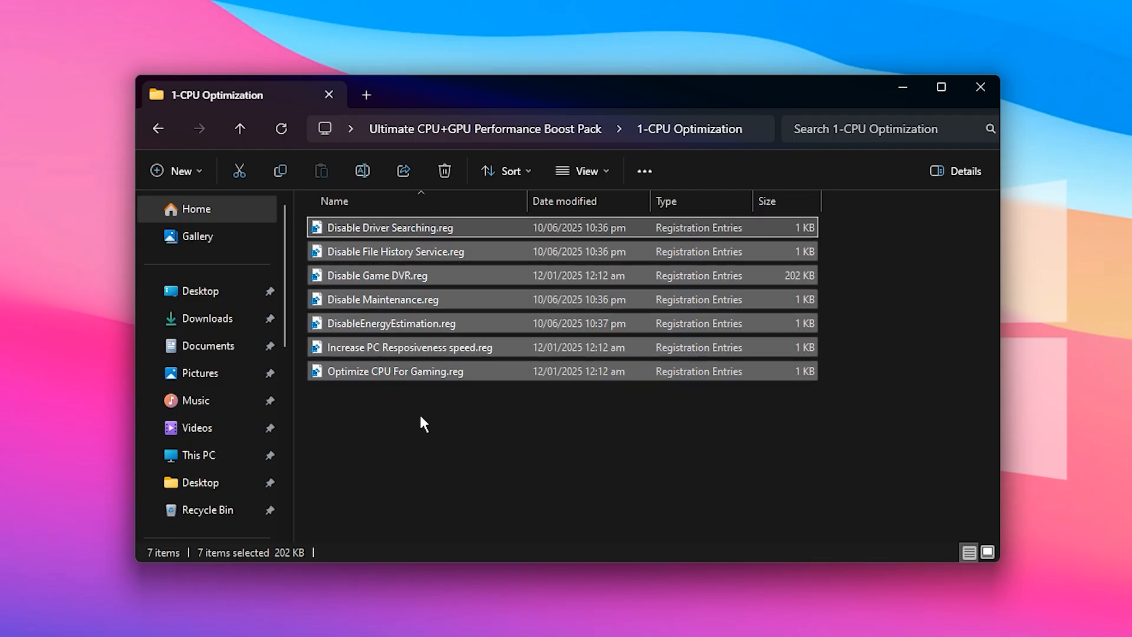
{"action": "left_click", "coordinate": [409, 408]}
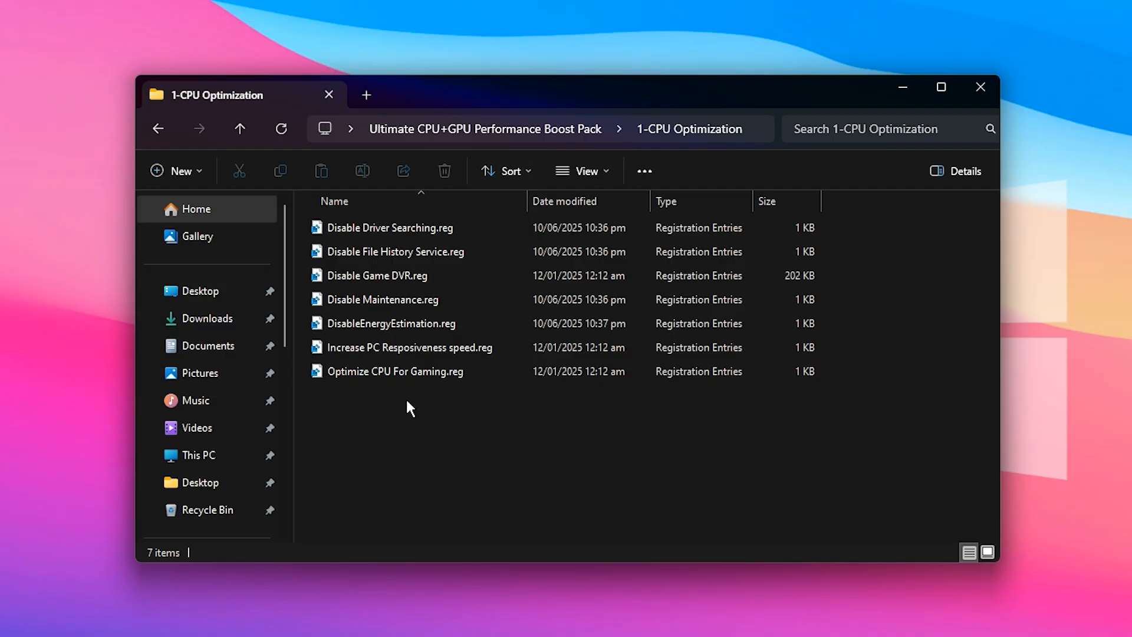
{"action": "mouse_move", "coordinate": [424, 426]}
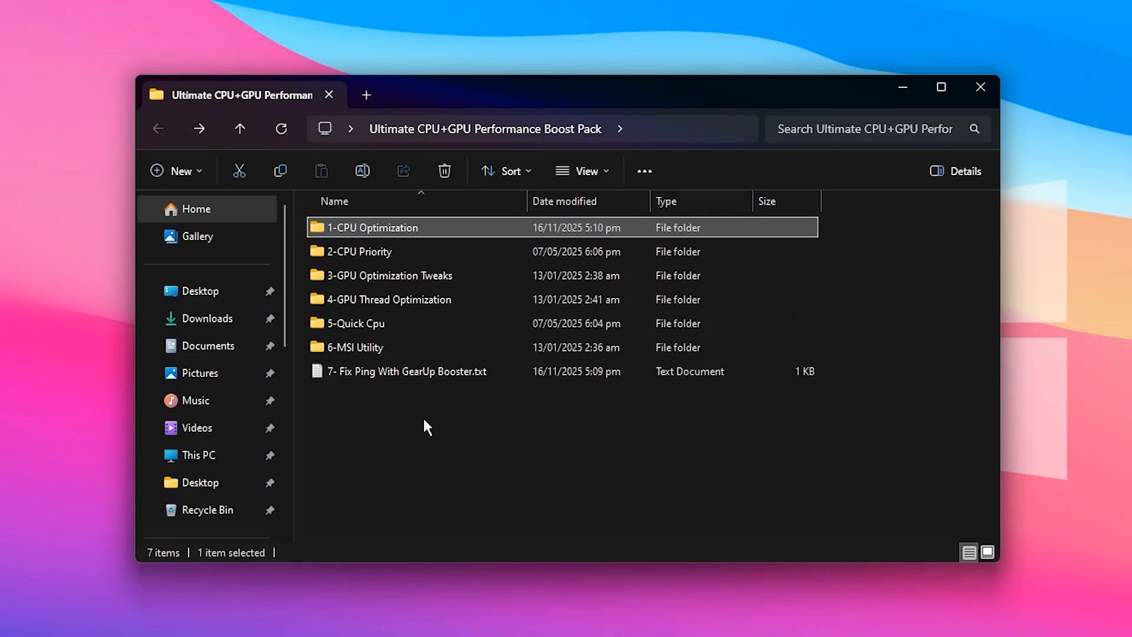
{"action": "double_click", "coordinate": [359, 251]}
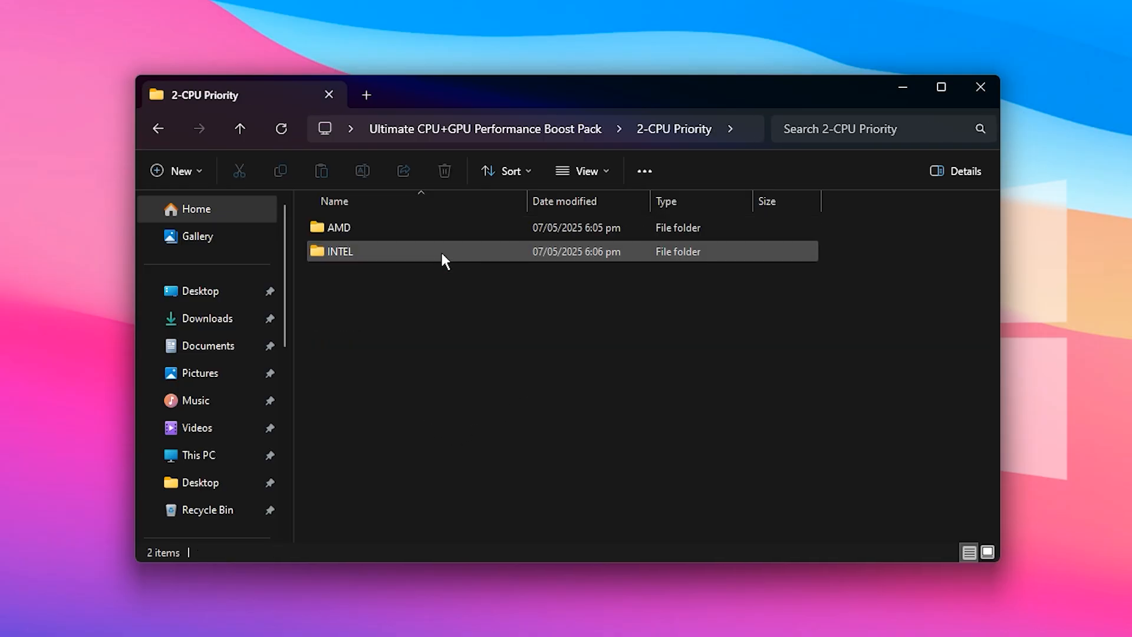
{"action": "mouse_move", "coordinate": [408, 268]}
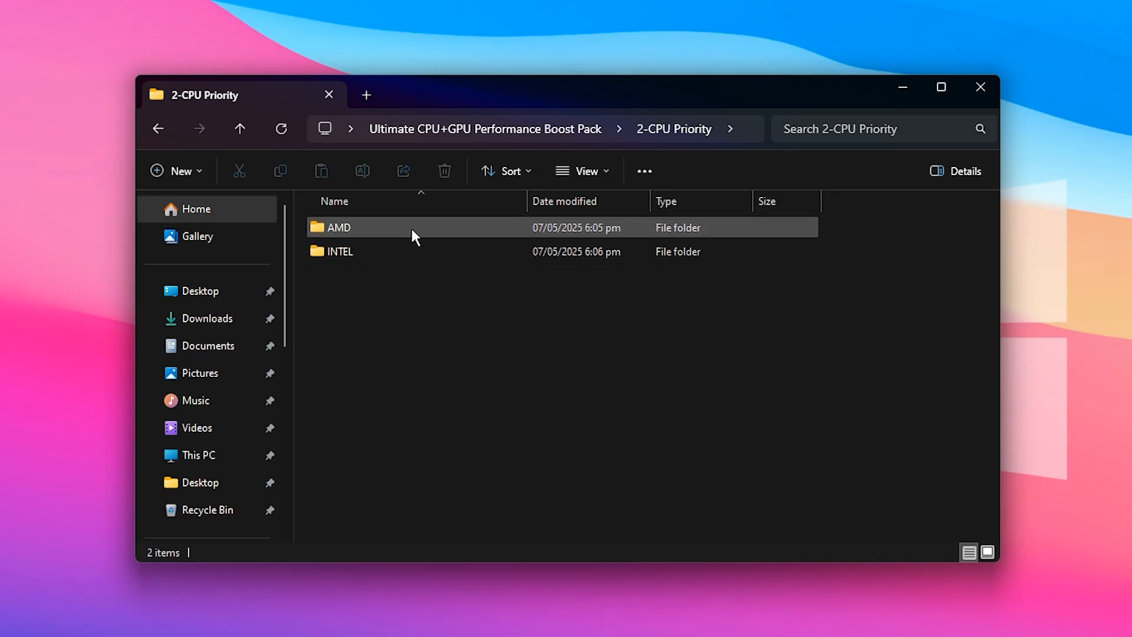
{"action": "double_click", "coordinate": [339, 251]}
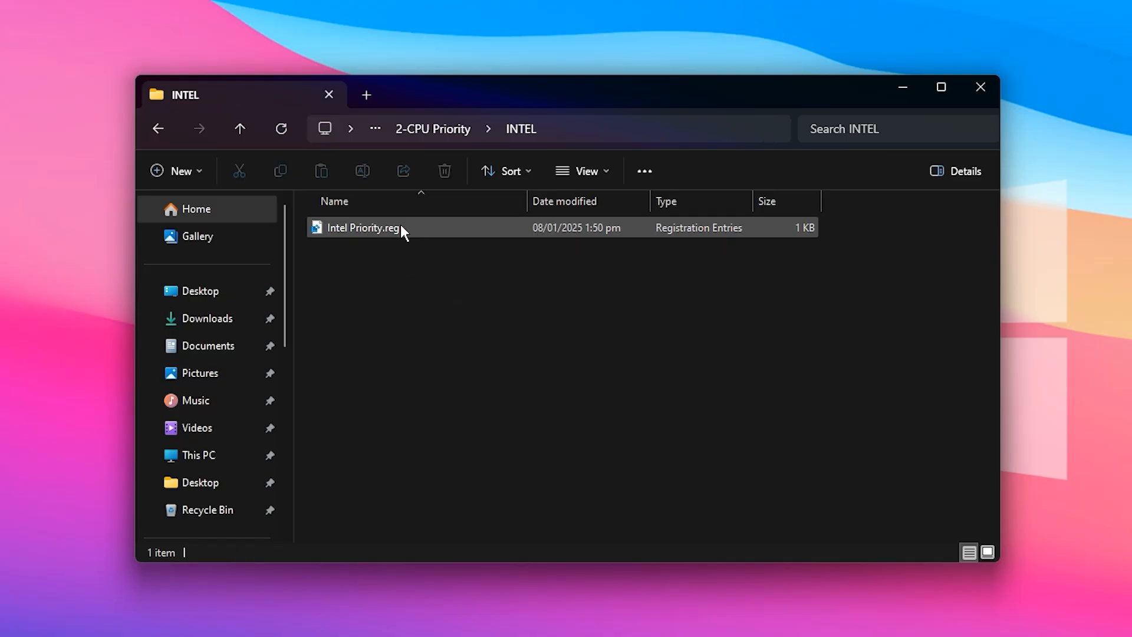
{"action": "left_click", "coordinate": [360, 228]}
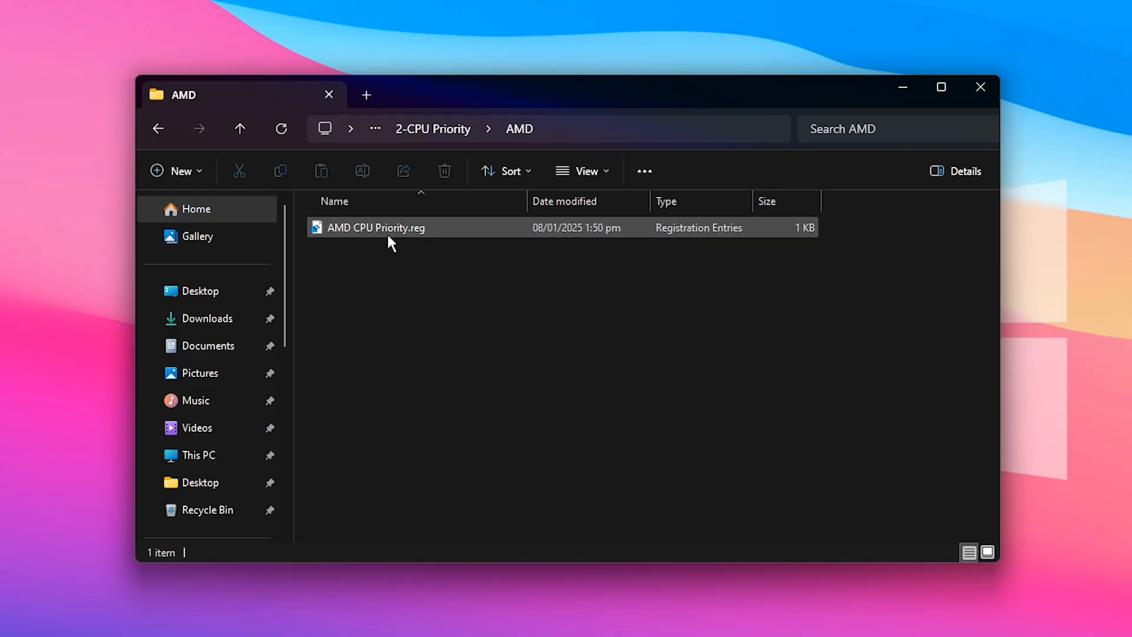
{"action": "left_click", "coordinate": [376, 227]}
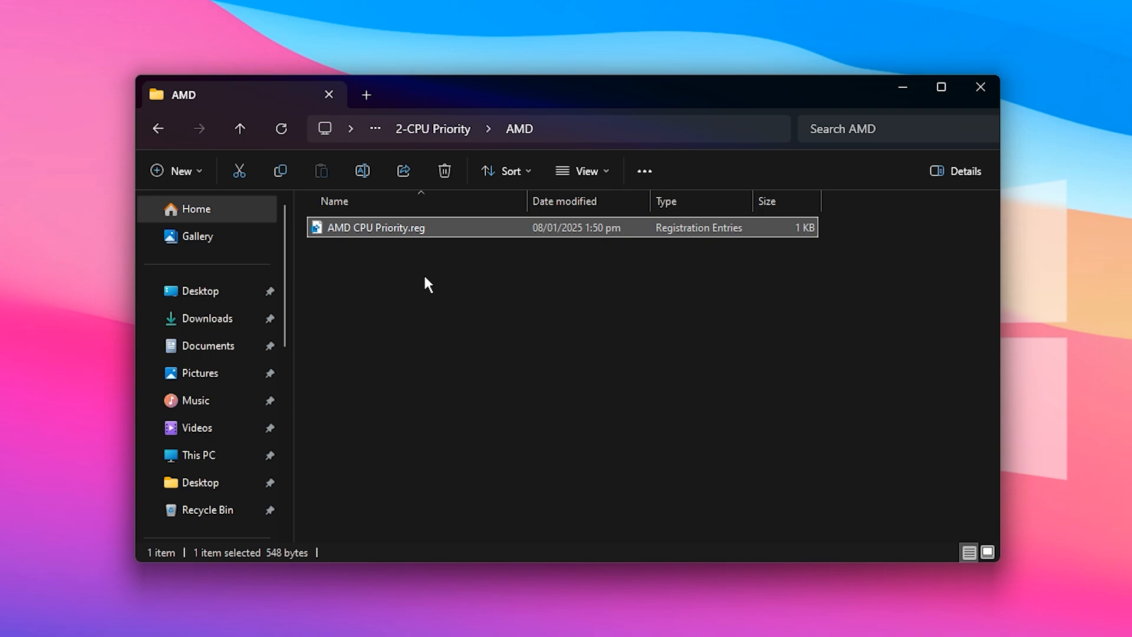
{"action": "left_click", "coordinate": [240, 128]}
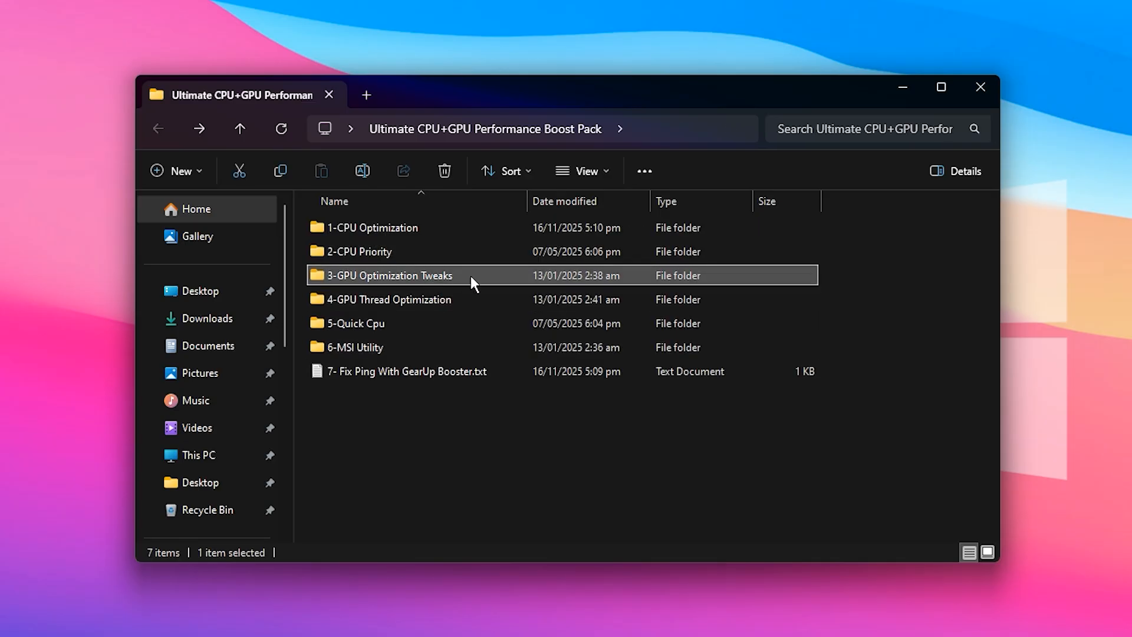
Inspect the Gaming, Low-Med and Med-High .reg files in 3-GPU Optimization Tweaks, then go back.
{"action": "double_click", "coordinate": [387, 275]}
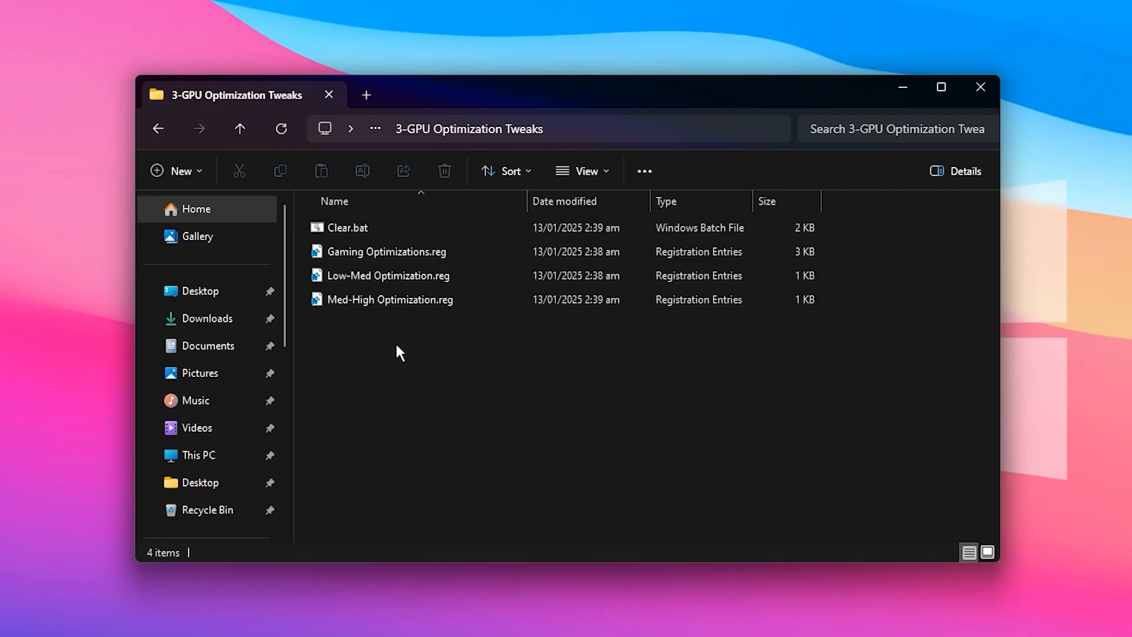
{"action": "left_click", "coordinate": [386, 252]}
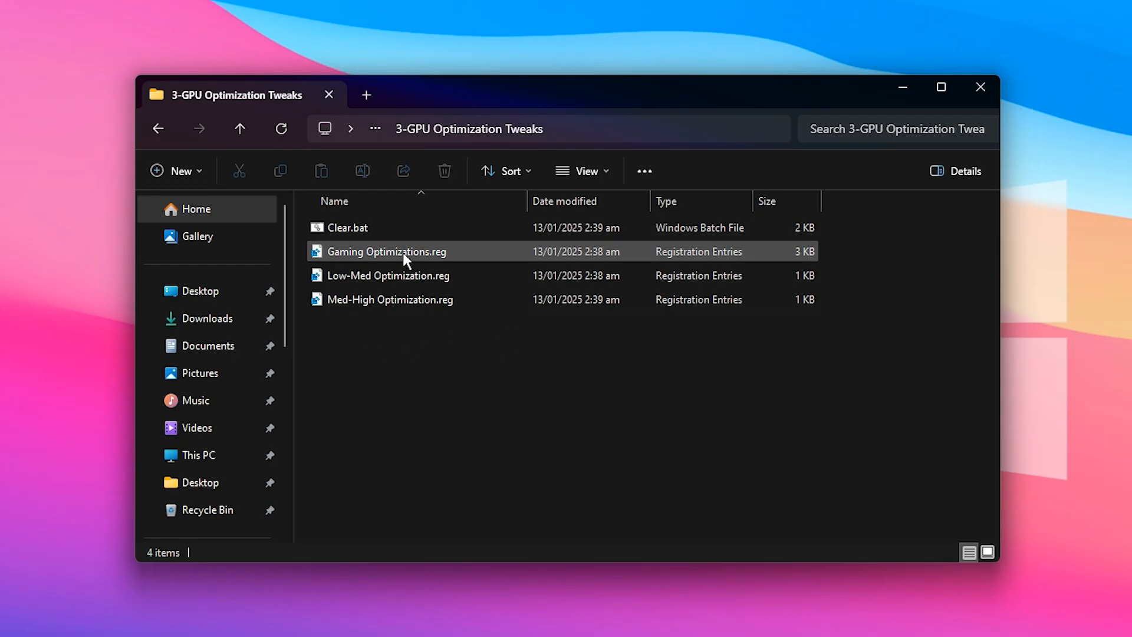
{"action": "left_click", "coordinate": [386, 251]}
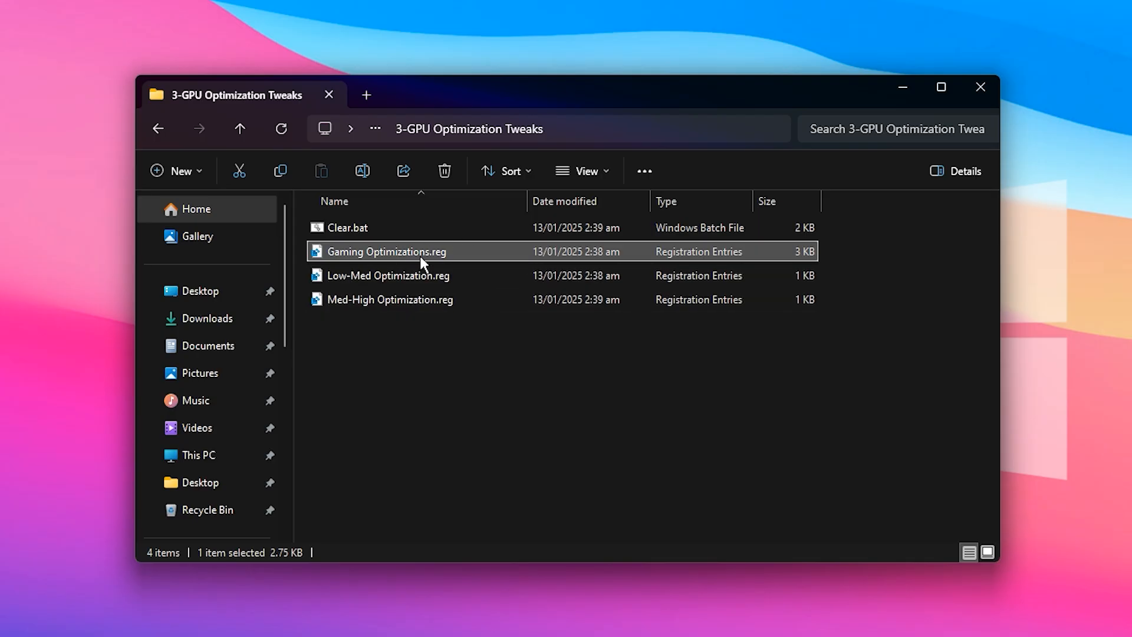
{"action": "mouse_move", "coordinate": [408, 308]}
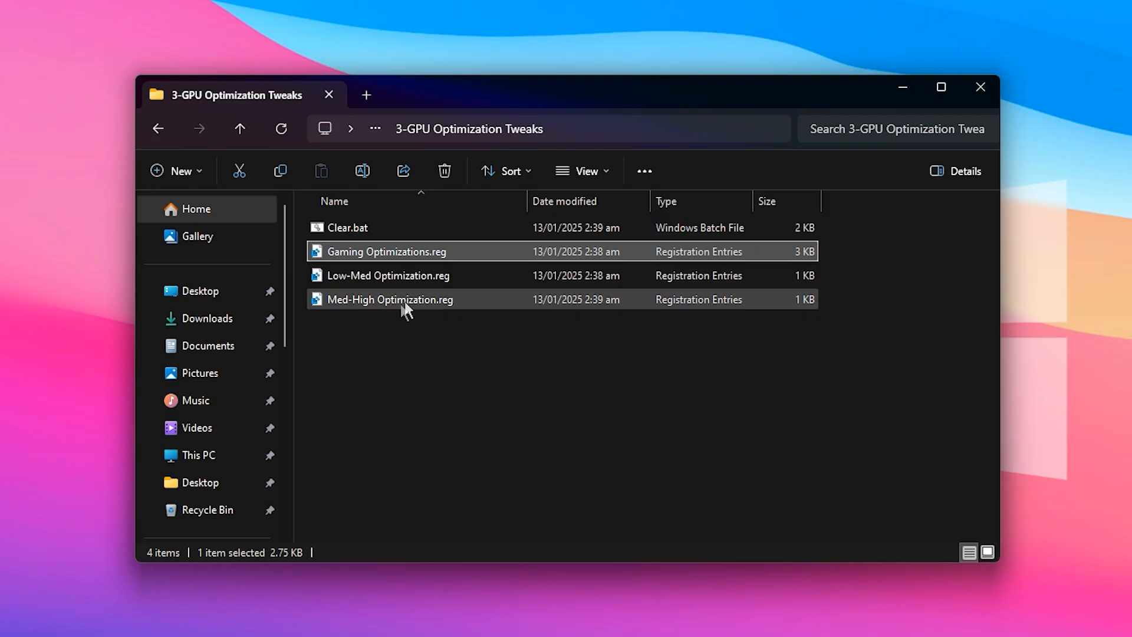
{"action": "left_click", "coordinate": [388, 276]}
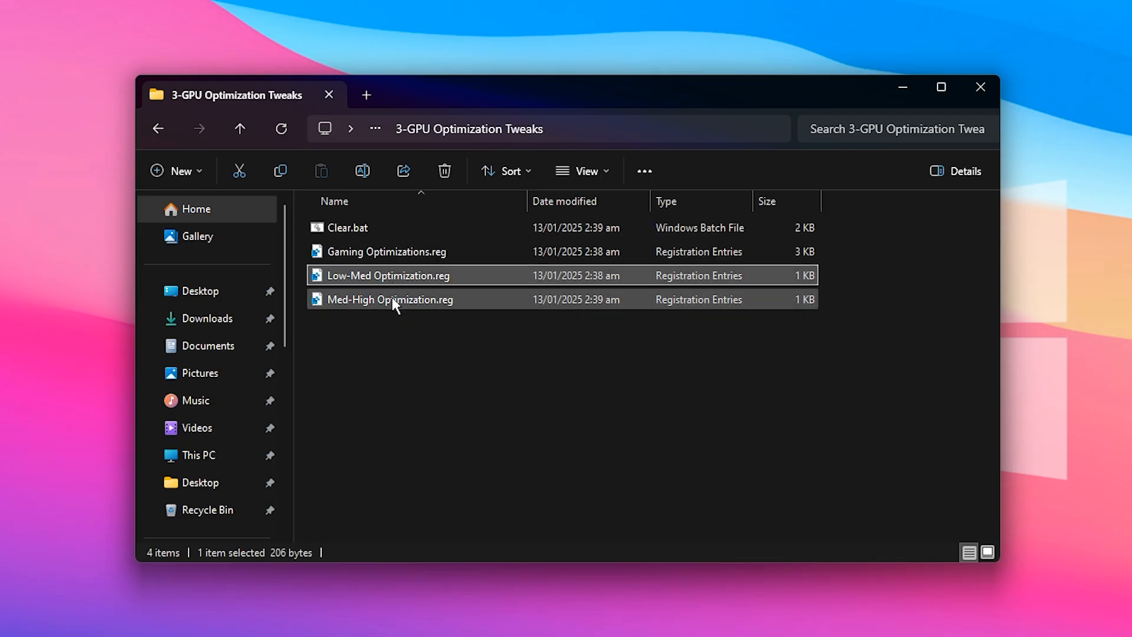
{"action": "left_click", "coordinate": [390, 299]}
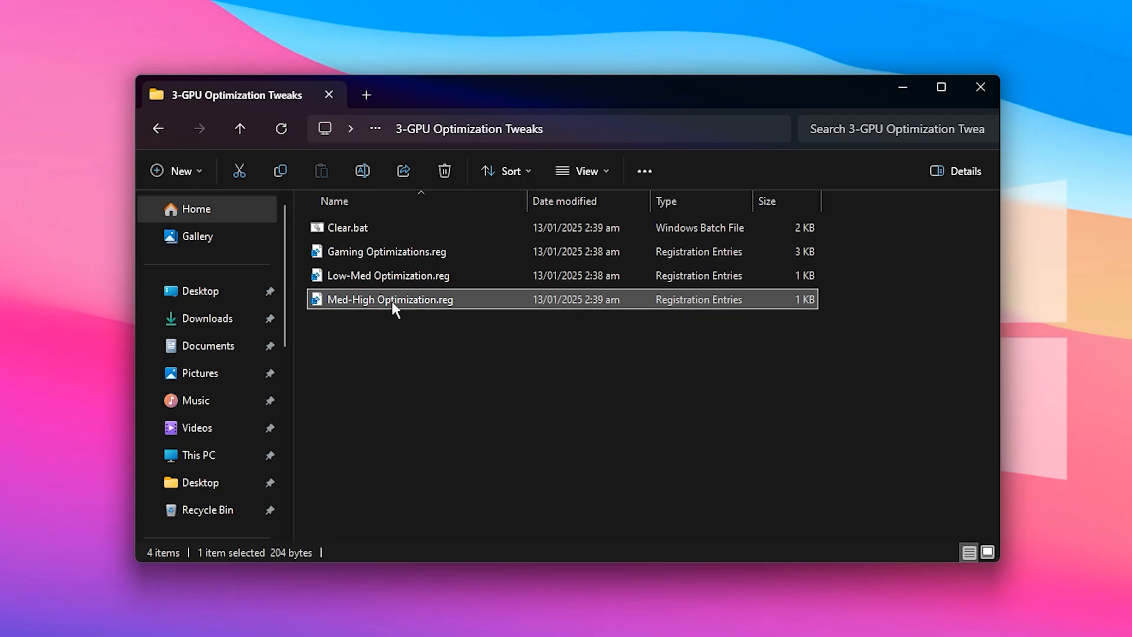
{"action": "mouse_move", "coordinate": [462, 267]}
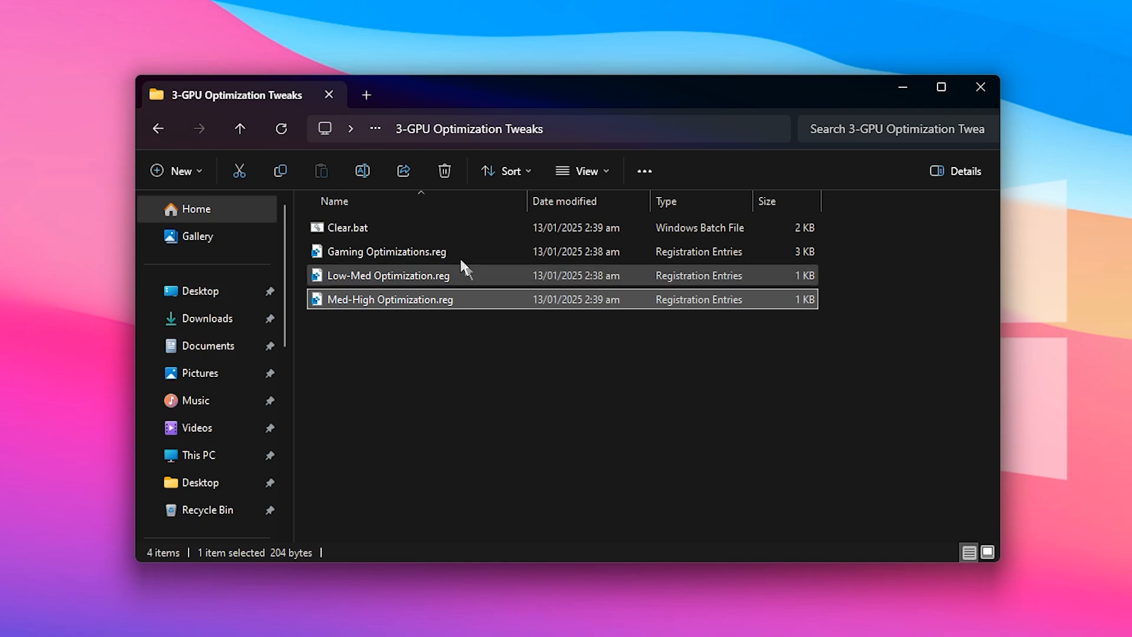
{"action": "mouse_move", "coordinate": [421, 280]}
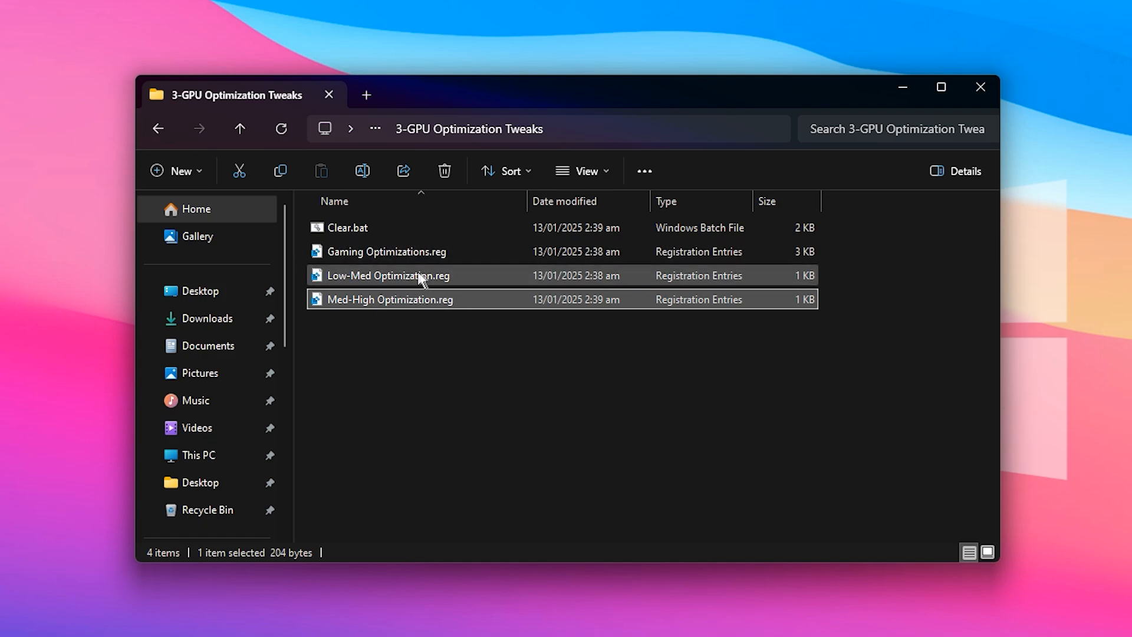
{"action": "left_click", "coordinate": [388, 275]}
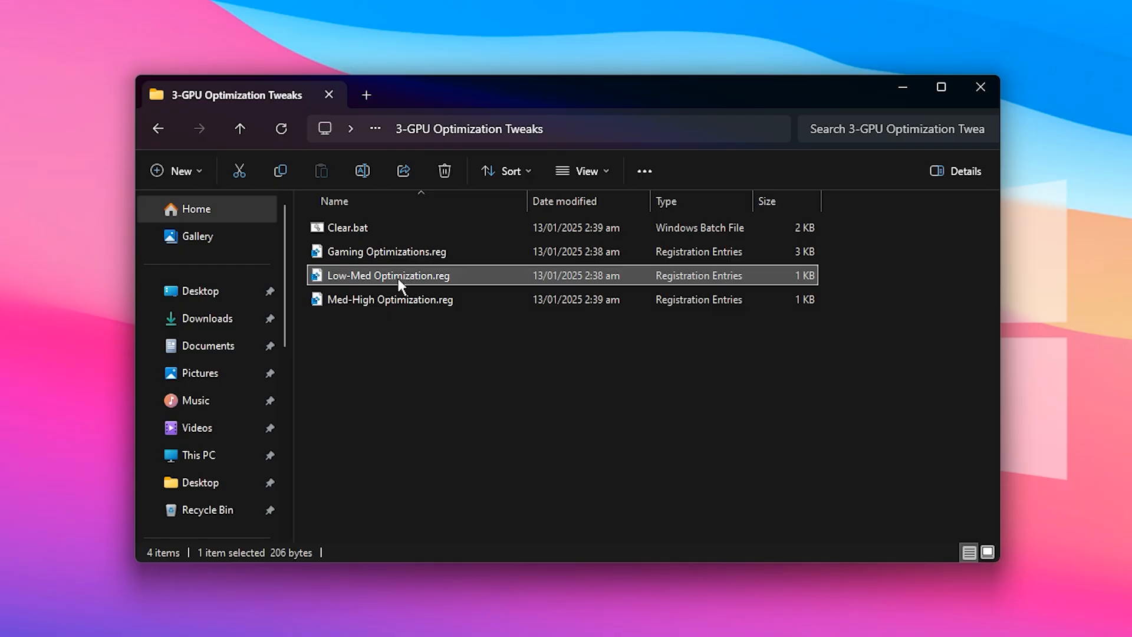
{"action": "left_click", "coordinate": [390, 299]}
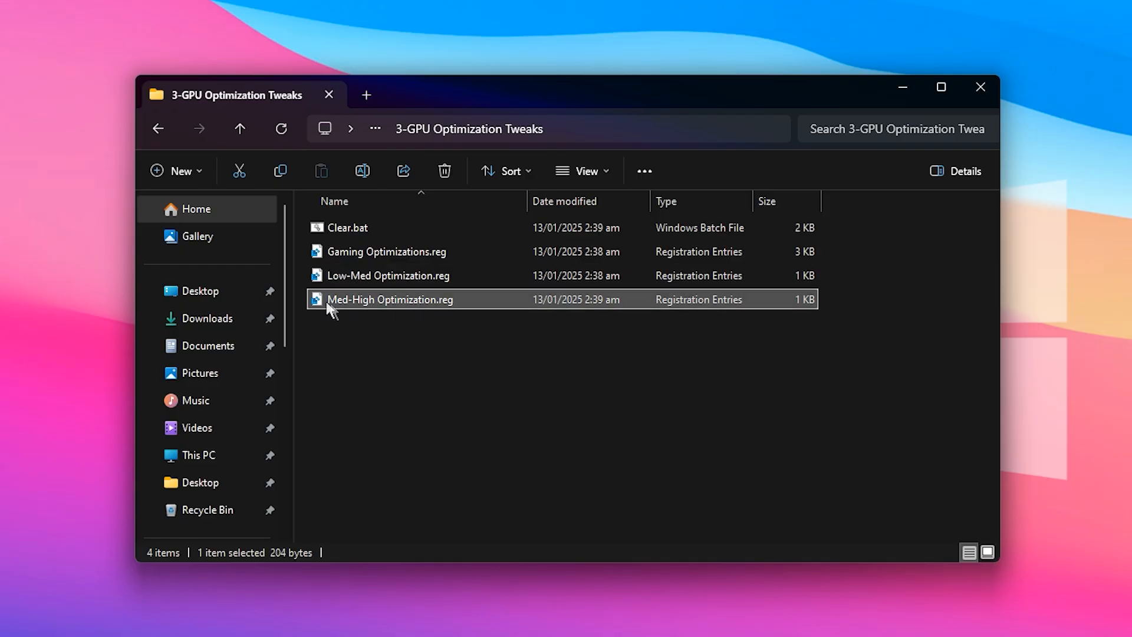
{"action": "mouse_move", "coordinate": [383, 319]}
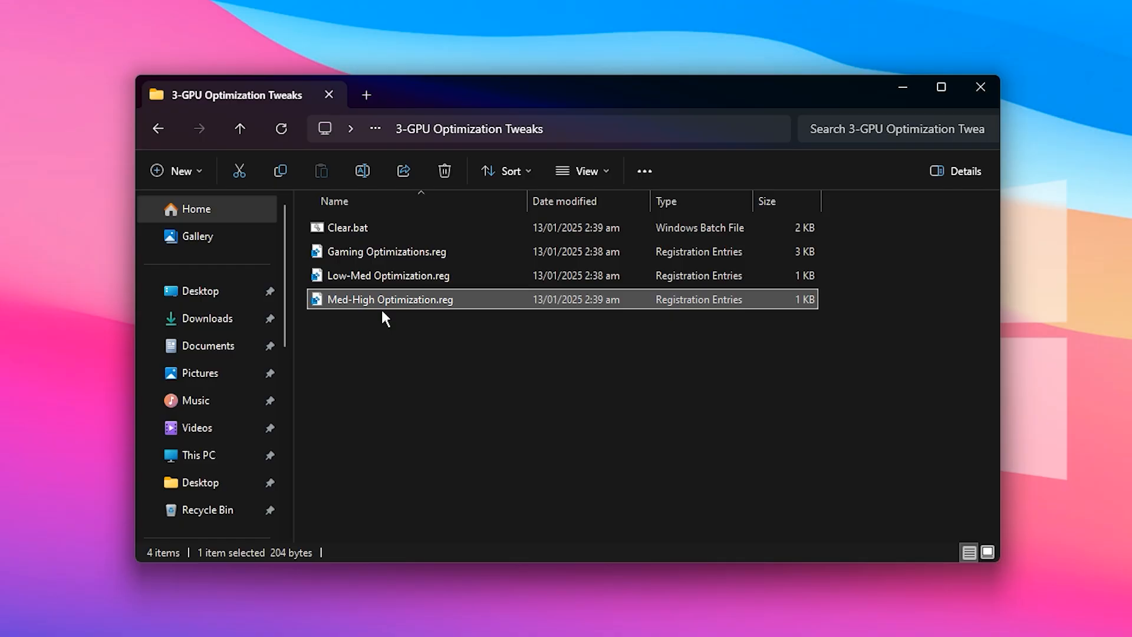
{"action": "left_click", "coordinate": [388, 275]}
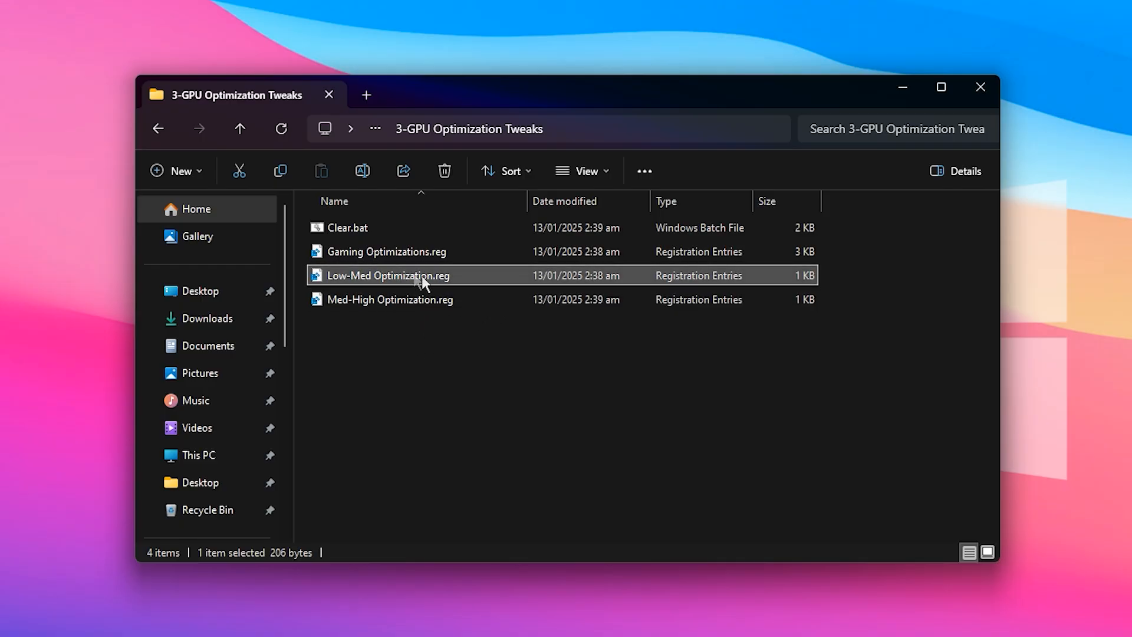
{"action": "mouse_move", "coordinate": [405, 287]}
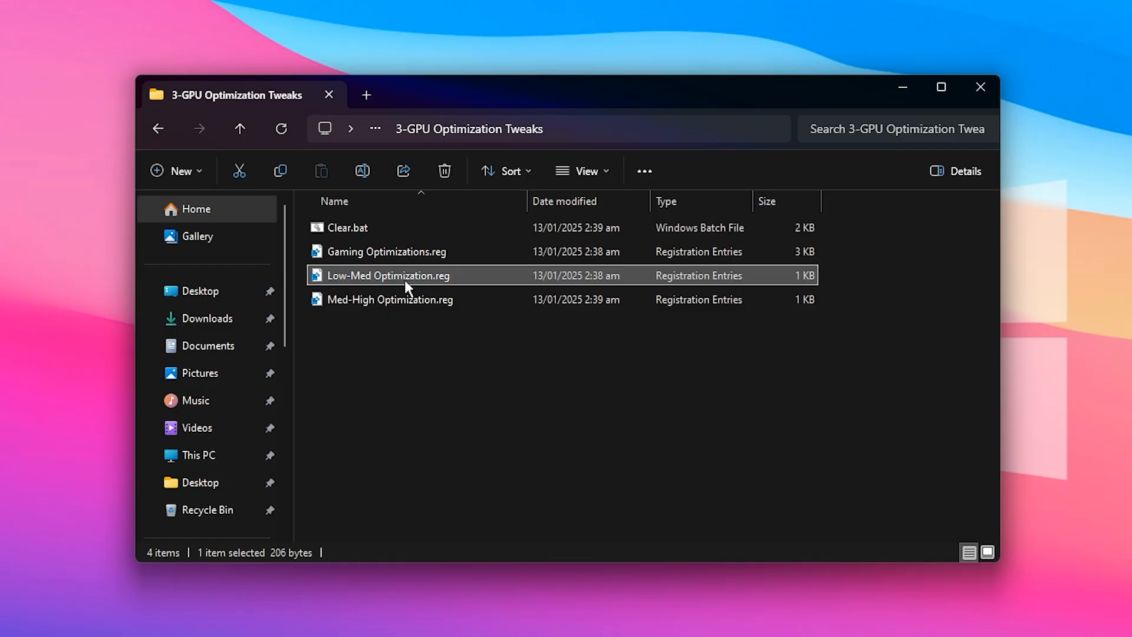
{"action": "left_click", "coordinate": [239, 129]}
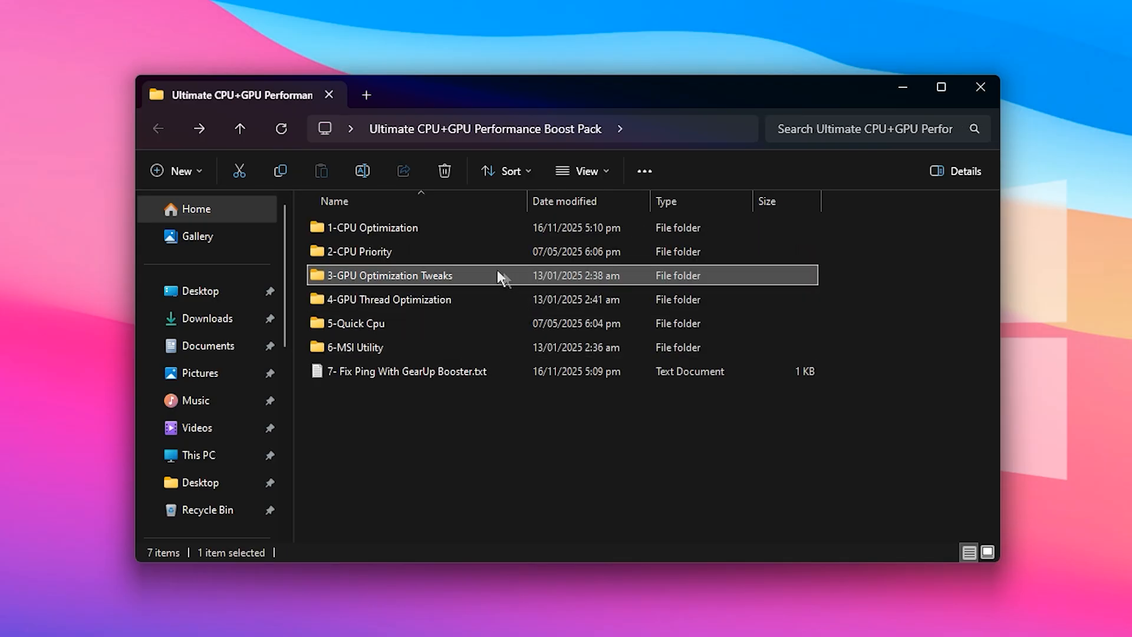
Inspect the AMD and NVIDIA thread priority files in 4-GPU Thread Optimization, then go back.
{"action": "double_click", "coordinate": [389, 299]}
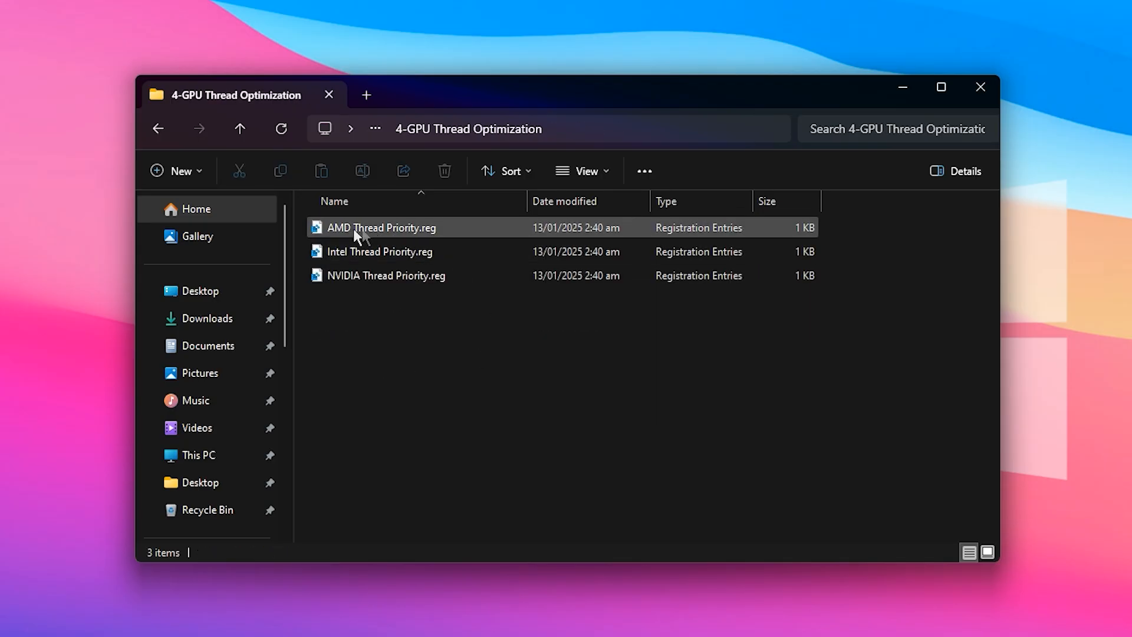
{"action": "left_click", "coordinate": [386, 275]}
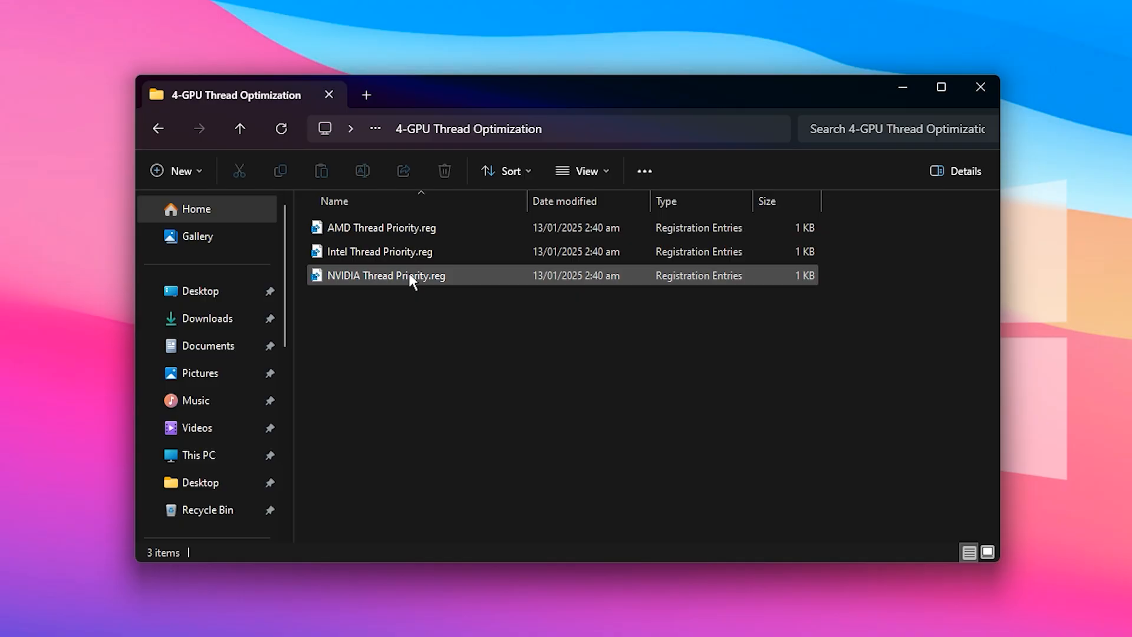
{"action": "left_click", "coordinate": [386, 275]}
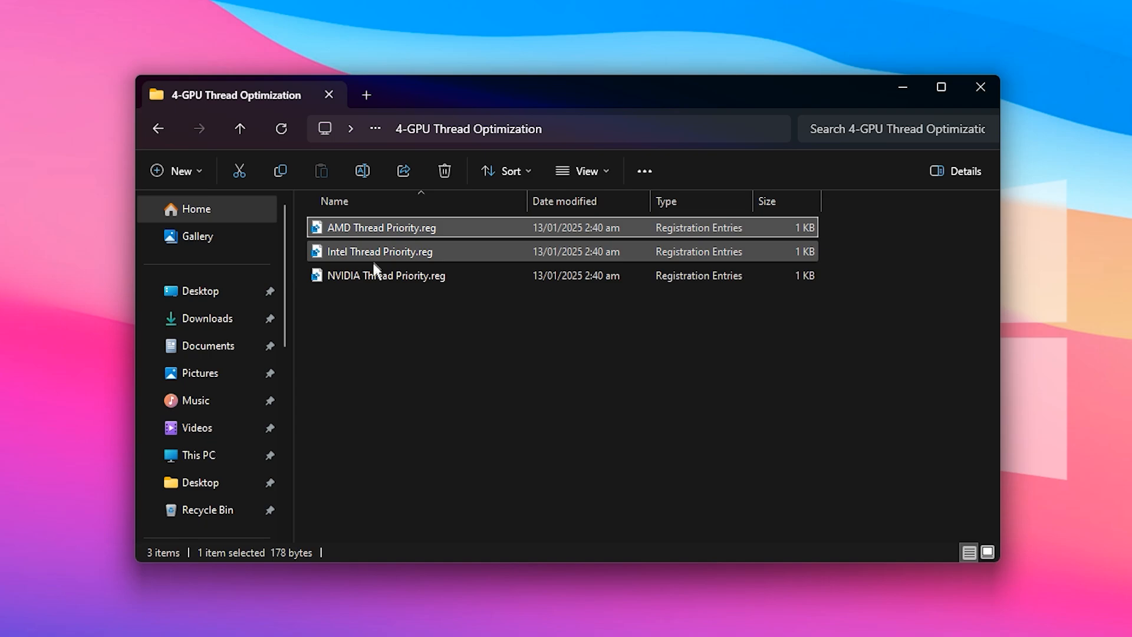
{"action": "left_click", "coordinate": [386, 275]}
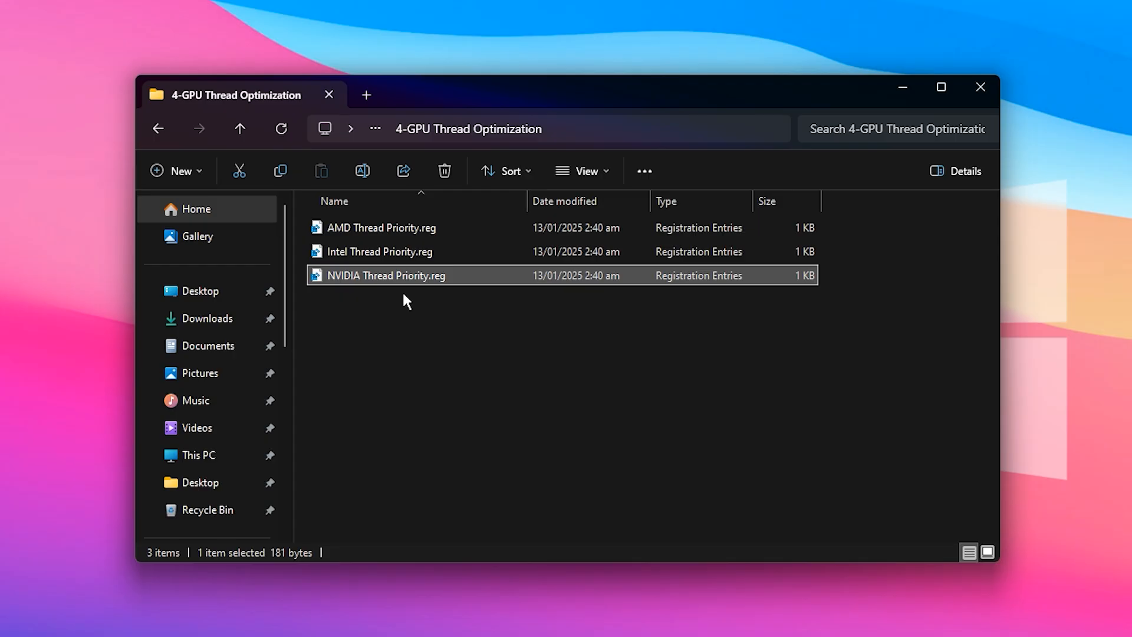
{"action": "mouse_move", "coordinate": [411, 315]}
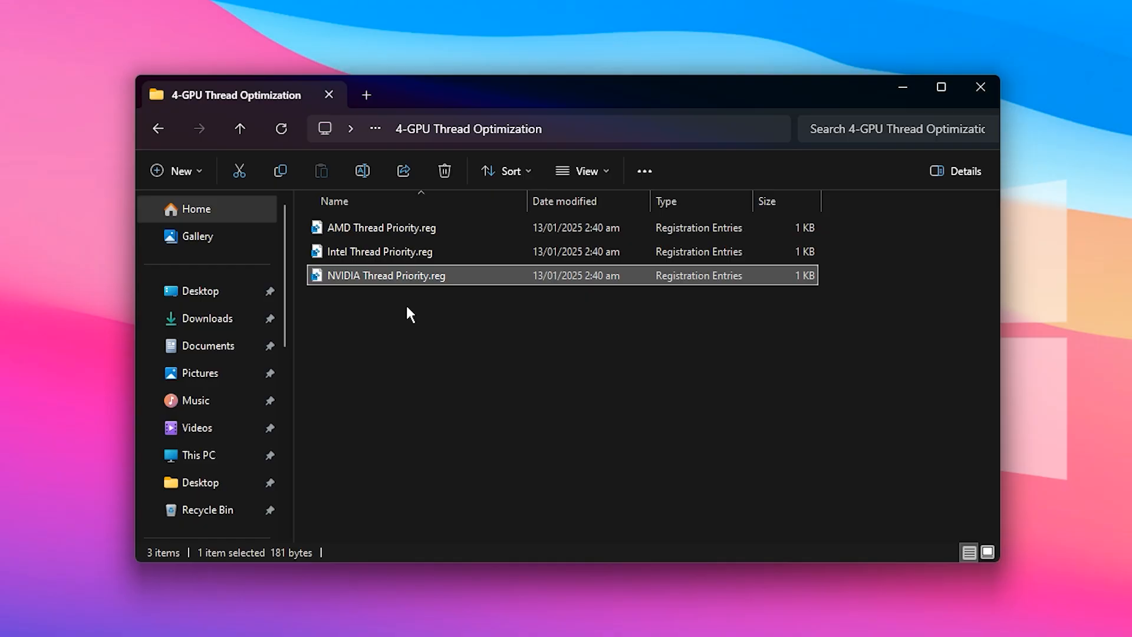
{"action": "mouse_move", "coordinate": [439, 293]}
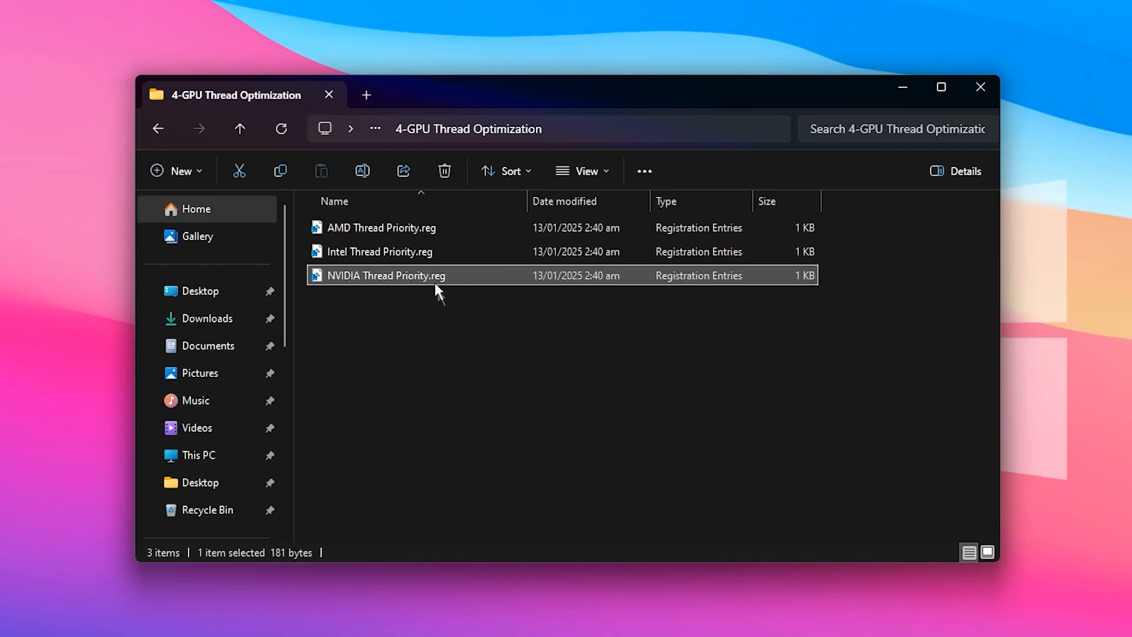
{"action": "mouse_move", "coordinate": [413, 320]}
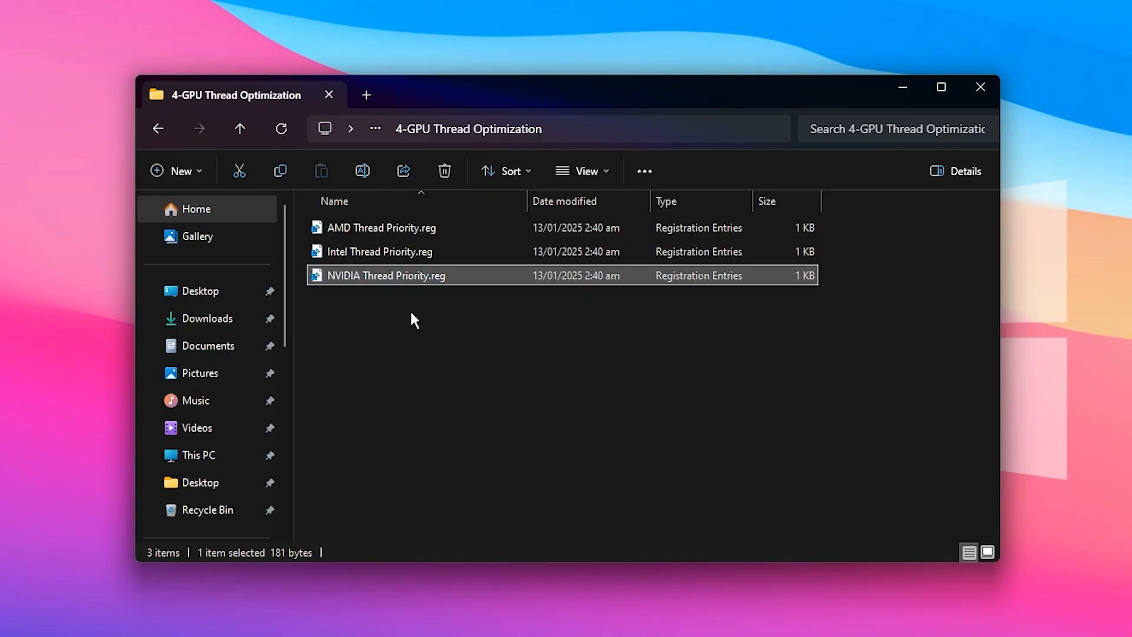
{"action": "left_click", "coordinate": [239, 128]}
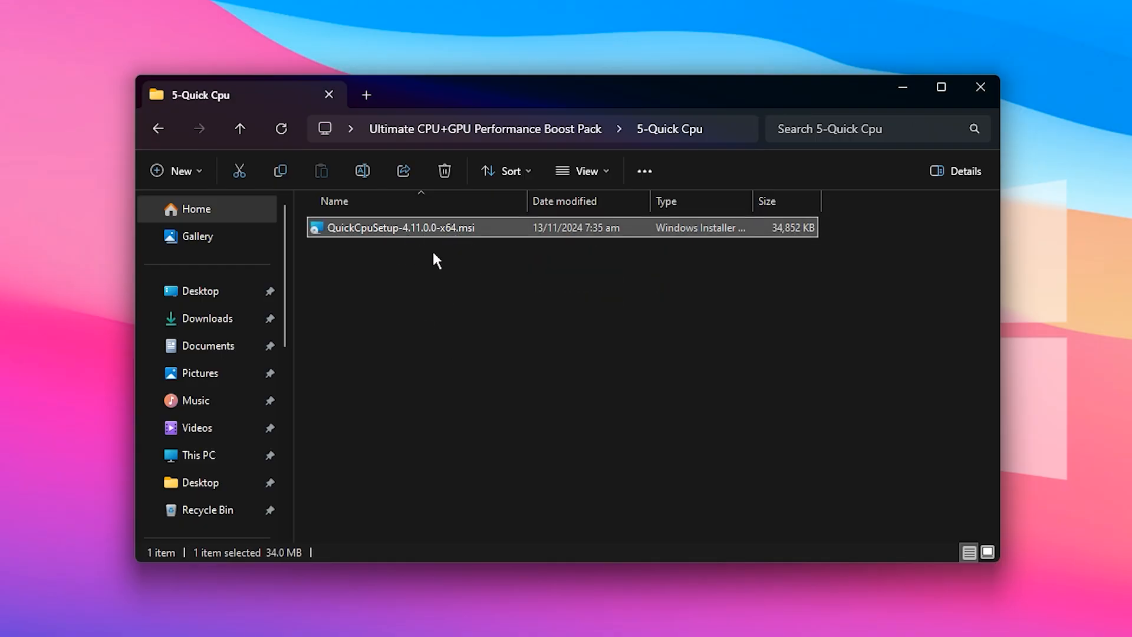
{"action": "mouse_move", "coordinate": [646, 554]}
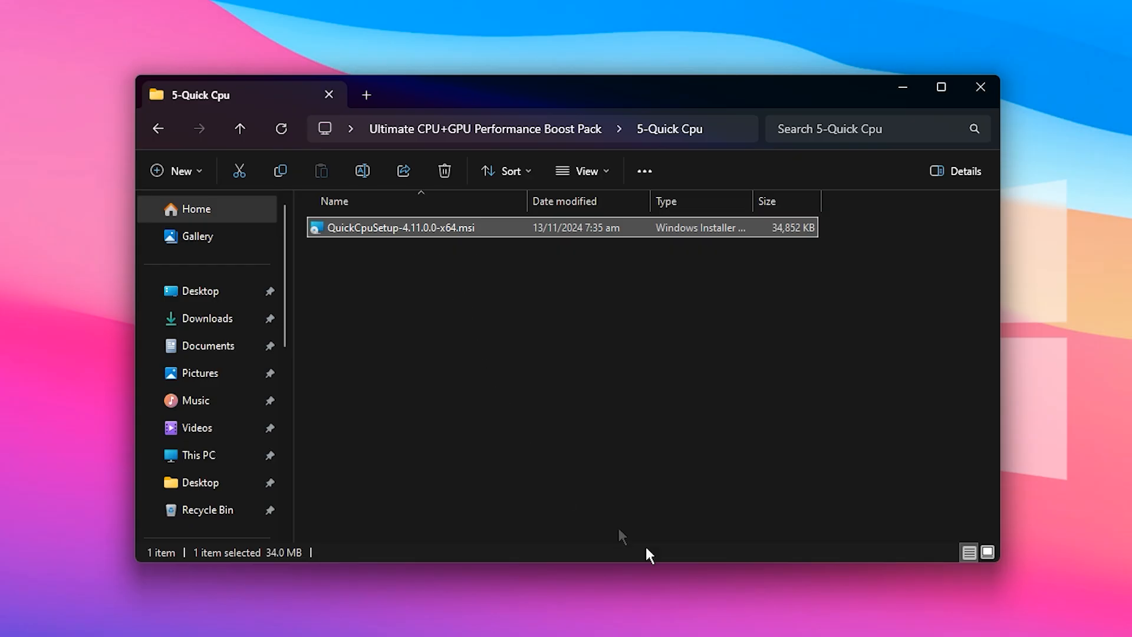
Run the QuickCpuSetup-4.11.0.0-x64.msi installer.
{"action": "double_click", "coordinate": [400, 228]}
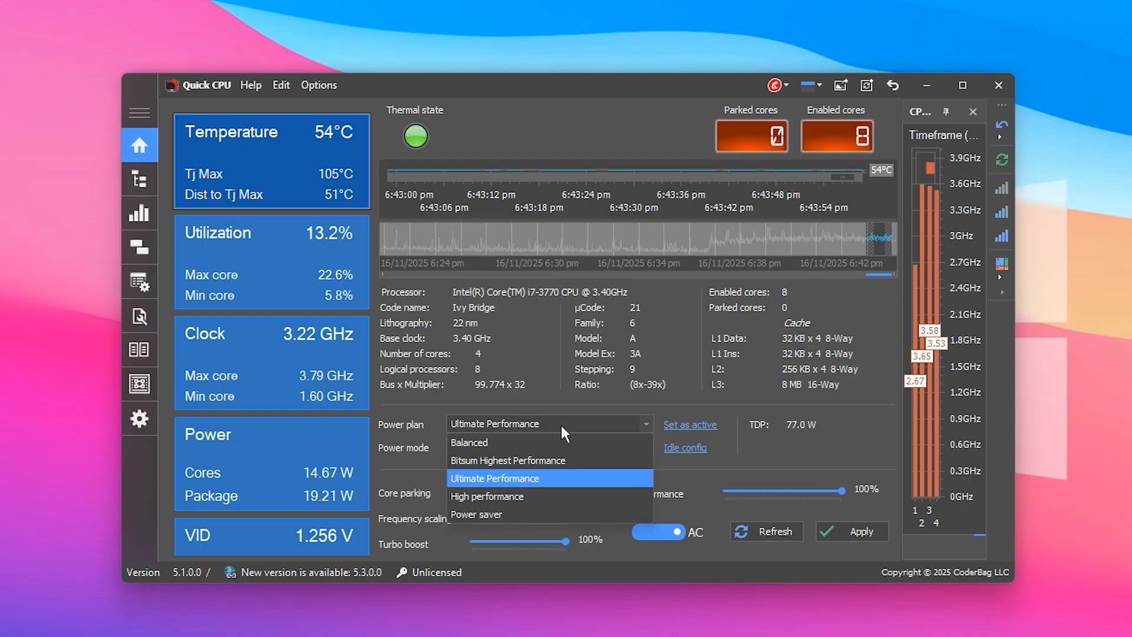
{"action": "mouse_move", "coordinate": [552, 483]}
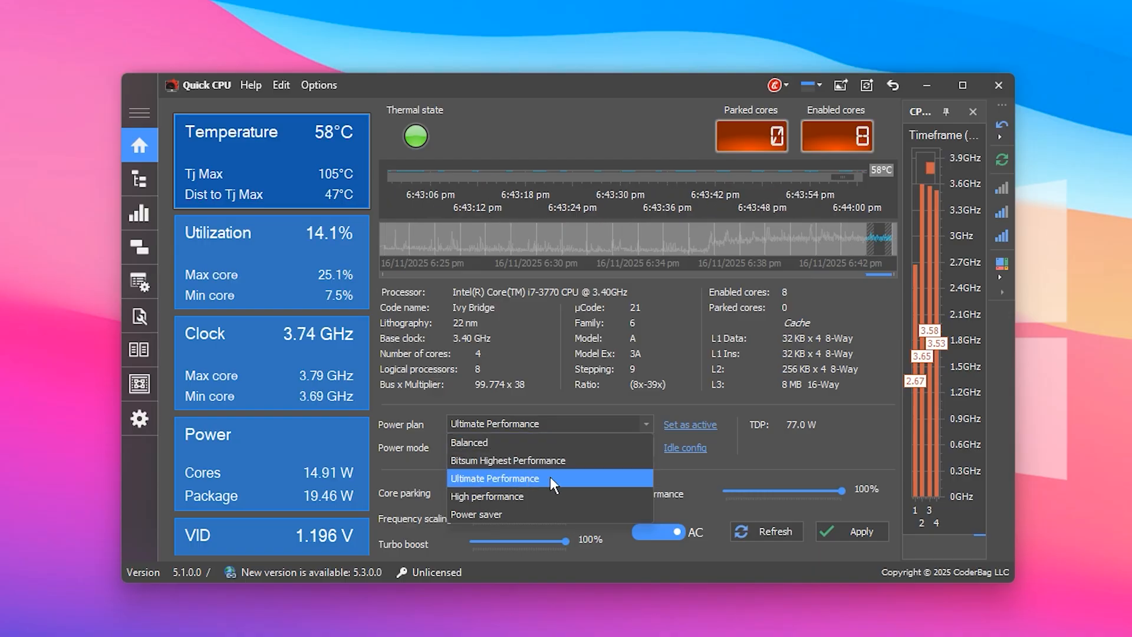
Choose Ultimate Performance from Quick CPU's power plan list.
{"action": "left_click", "coordinate": [494, 478]}
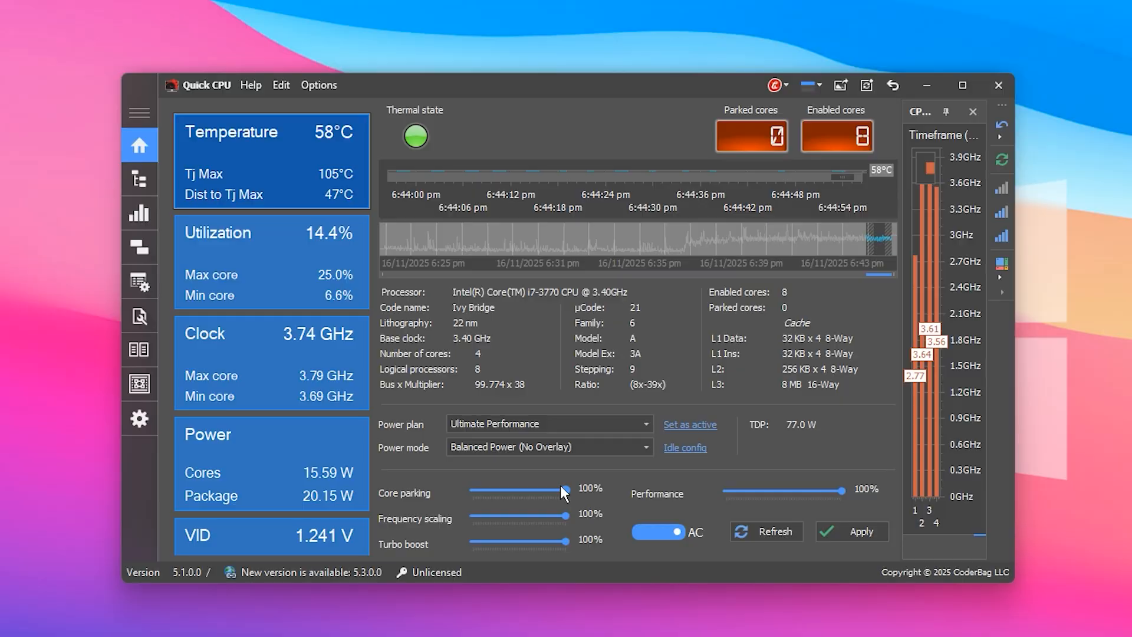
{"action": "mouse_move", "coordinate": [107, 393]}
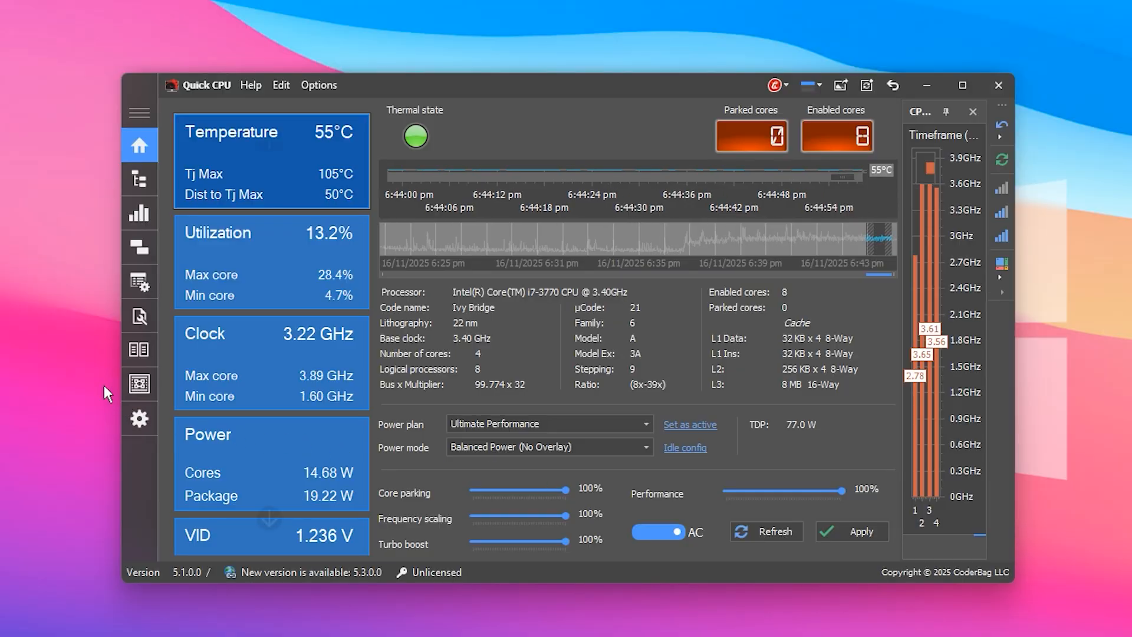
Review Quick CPU's All Controls page: Turbo Boost, SpeedStep, C1E and PROCHOT settings.
{"action": "left_click", "coordinate": [139, 382]}
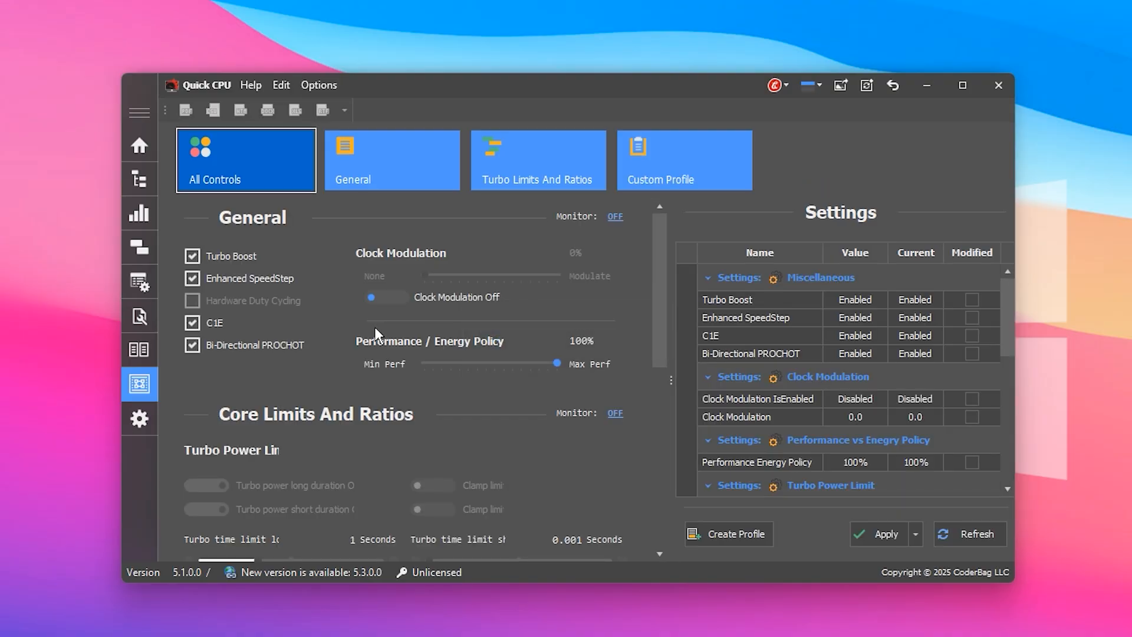
{"action": "mouse_move", "coordinate": [227, 267]}
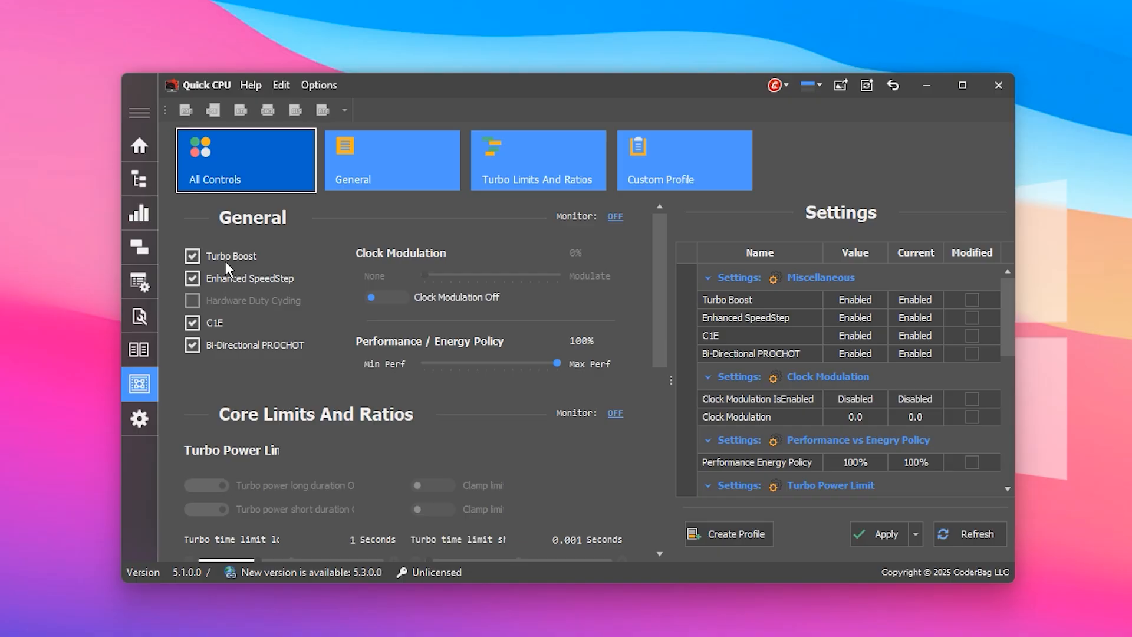
{"action": "mouse_move", "coordinate": [226, 293]}
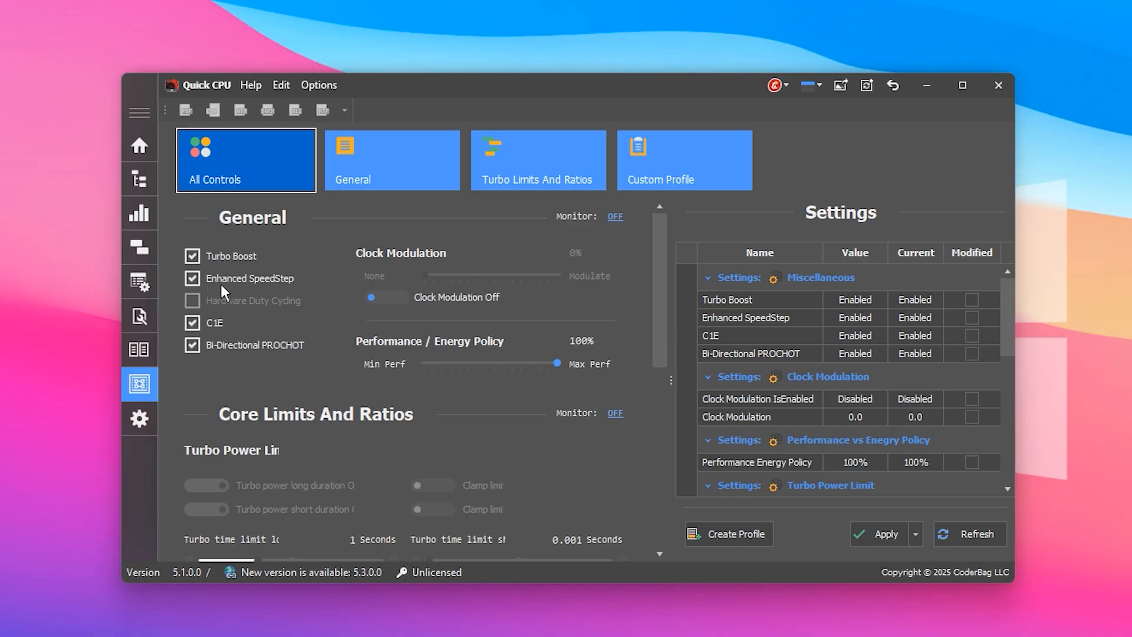
{"action": "mouse_move", "coordinate": [273, 298]}
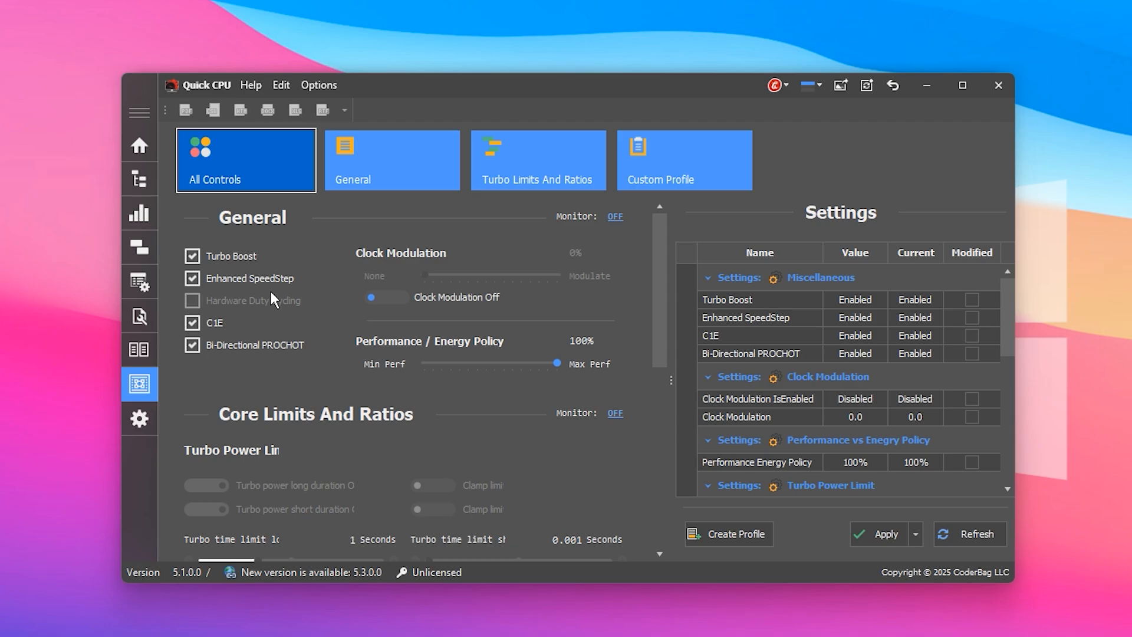
{"action": "mouse_move", "coordinate": [364, 508]}
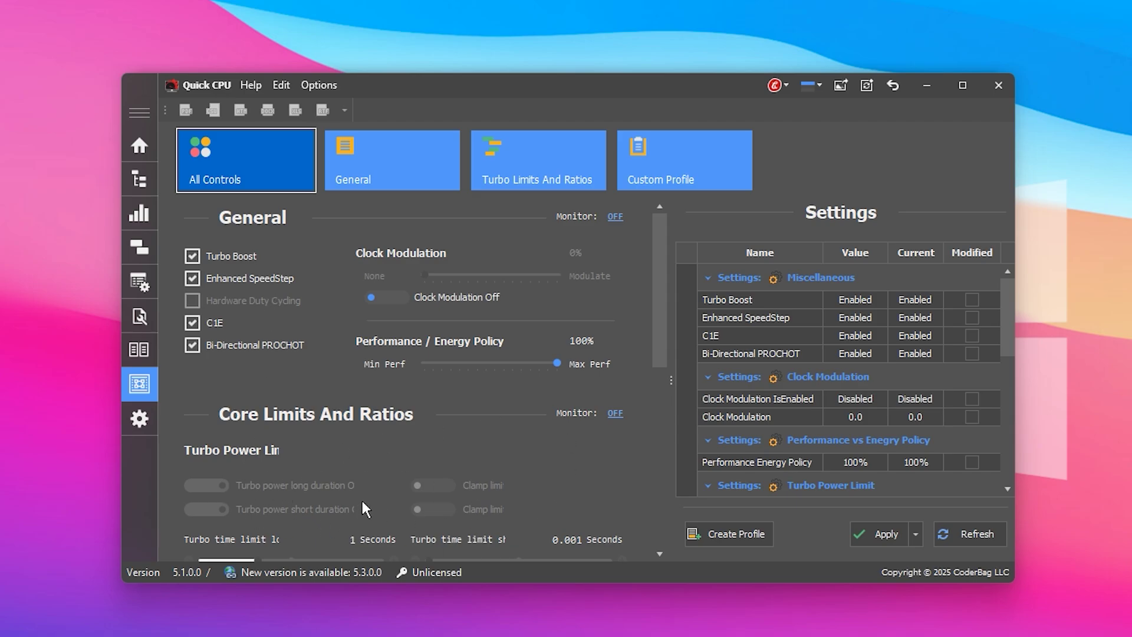
{"action": "mouse_move", "coordinate": [462, 495]}
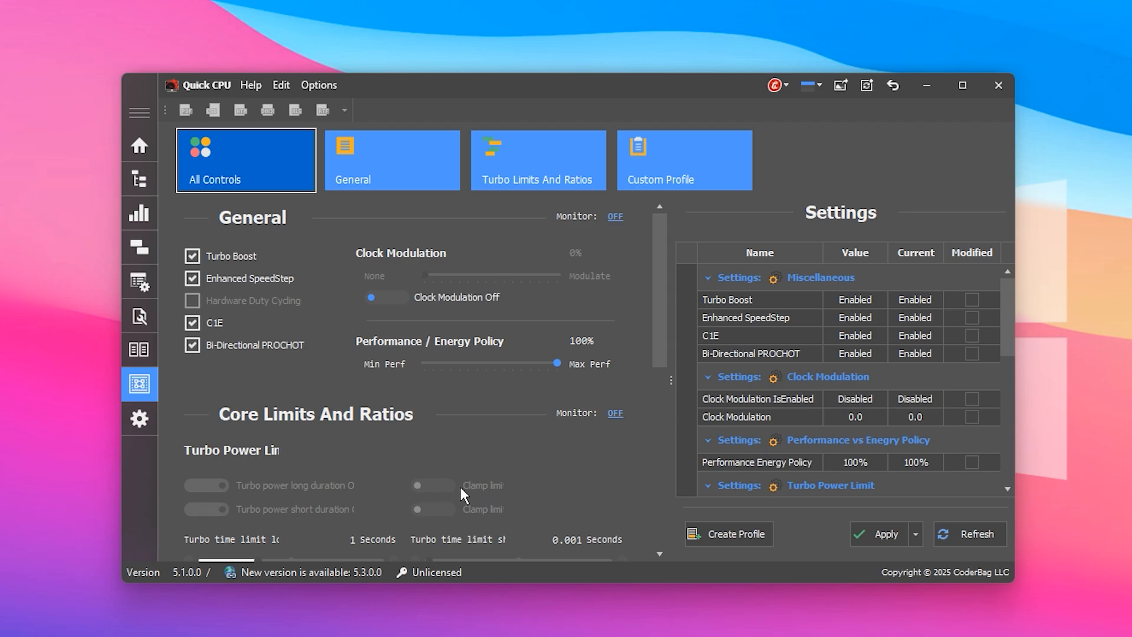
{"action": "mouse_move", "coordinate": [260, 473]}
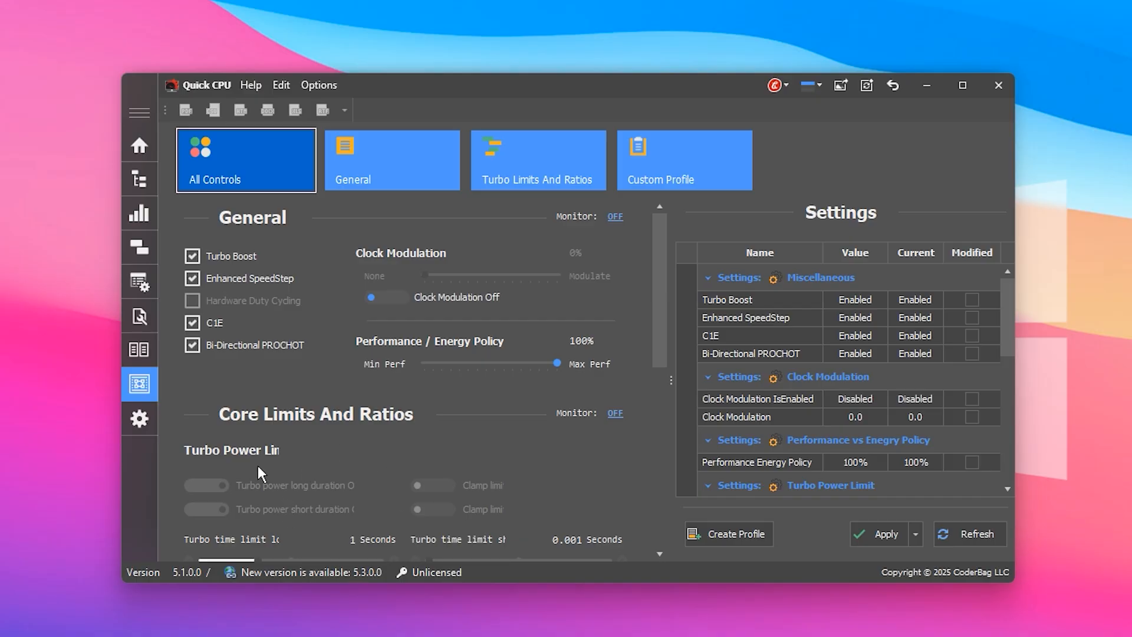
{"action": "scroll", "scroll_direction": "down", "scroll_amount": 3}
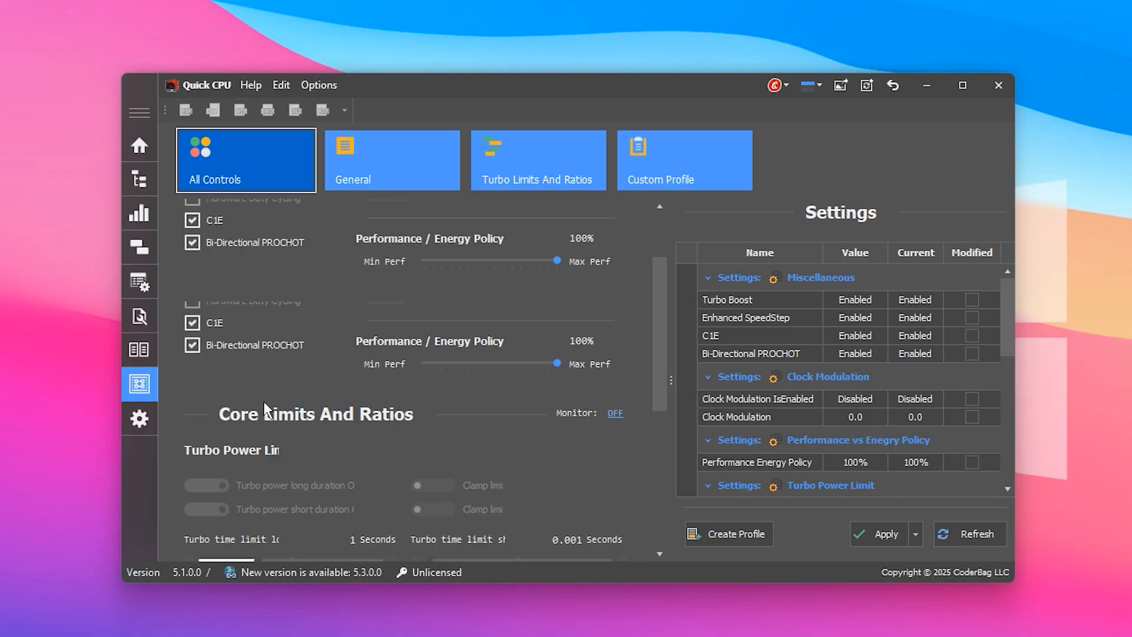
{"action": "scroll", "scroll_direction": "up", "scroll_amount": 3}
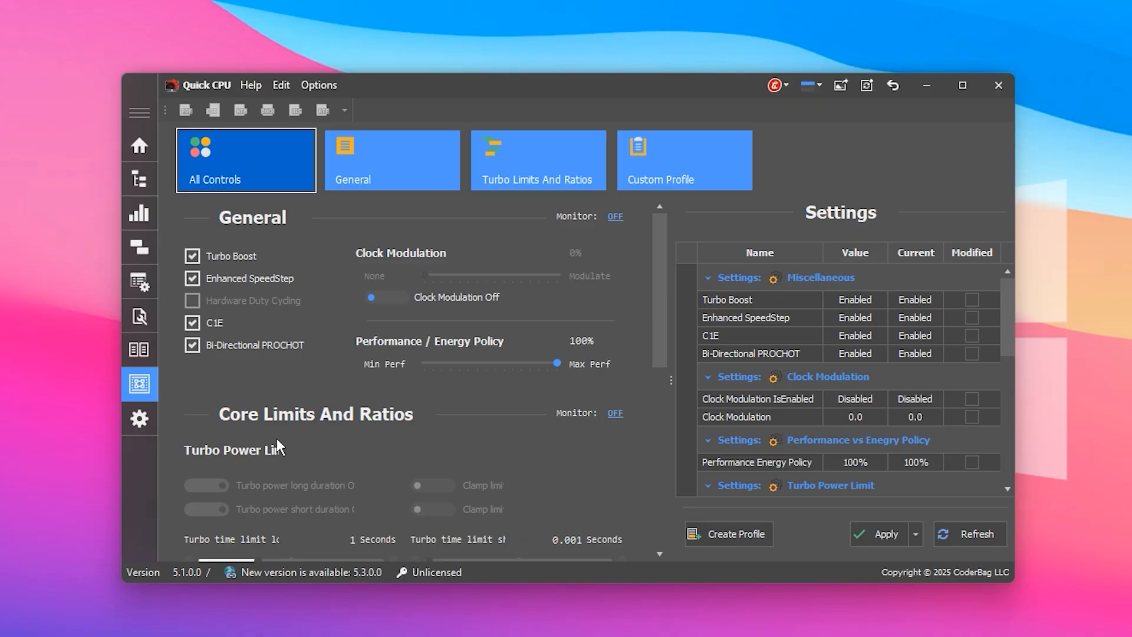
{"action": "mouse_move", "coordinate": [926, 85]}
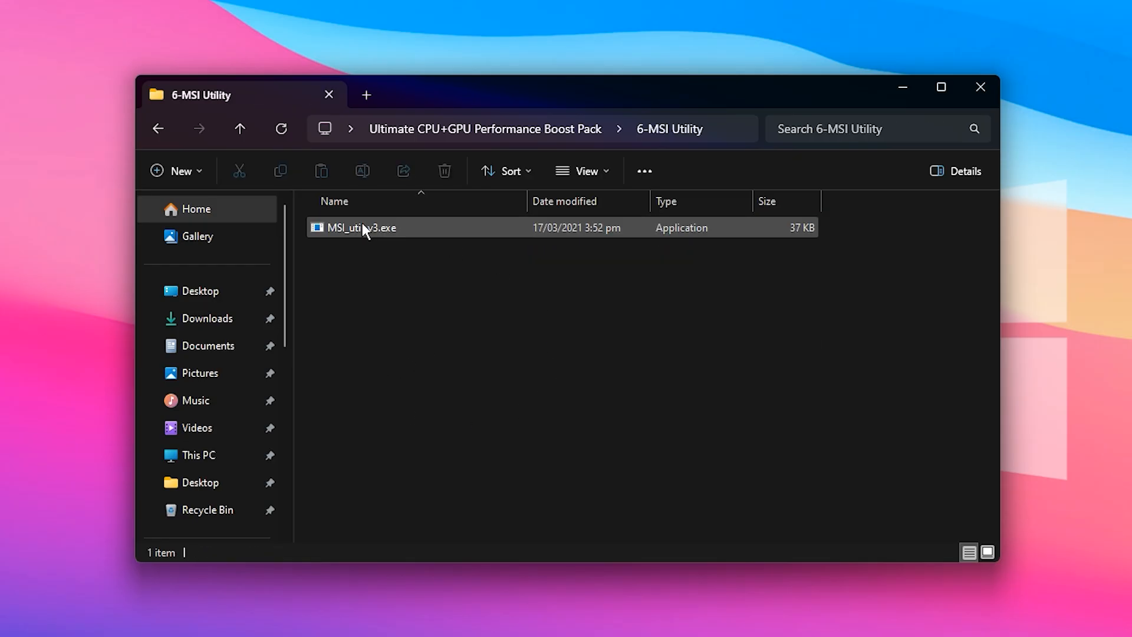
Run MSI_util_v3.exe from the 6-MSI Utility folder.
{"action": "left_click", "coordinate": [359, 228]}
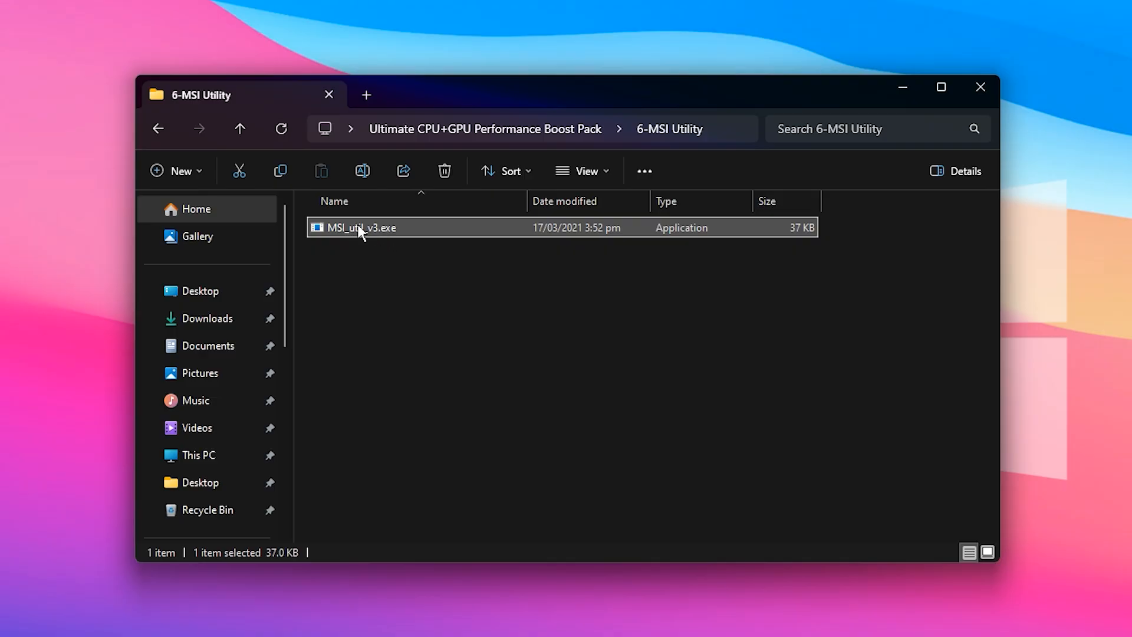
{"action": "double_click", "coordinate": [358, 227]}
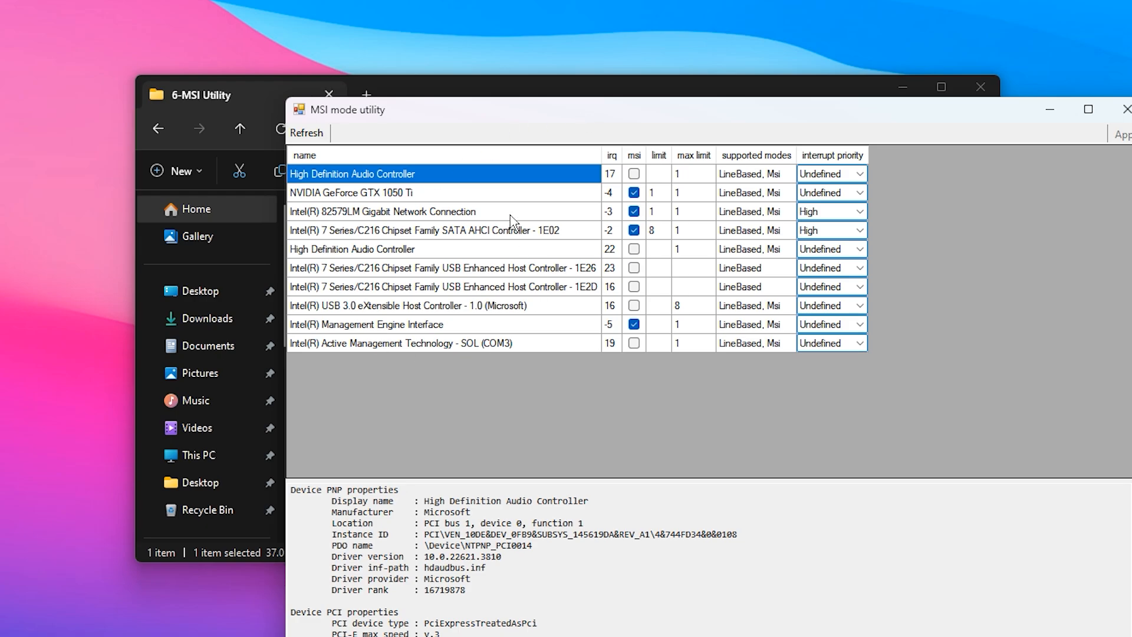
{"action": "mouse_move", "coordinate": [428, 281]}
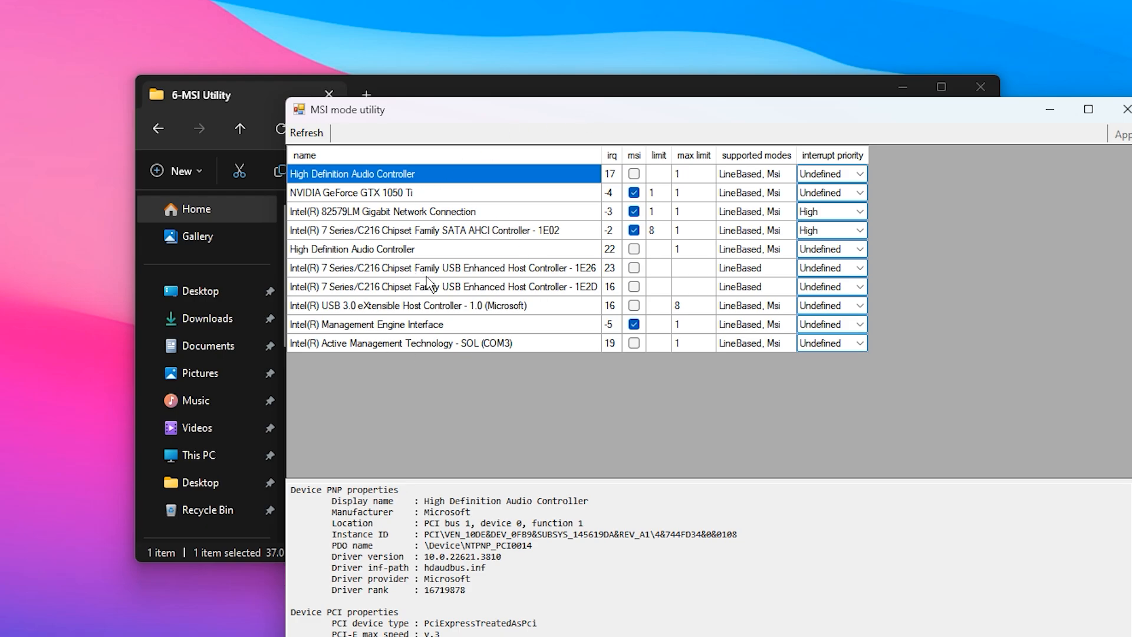
{"action": "mouse_move", "coordinate": [425, 196]}
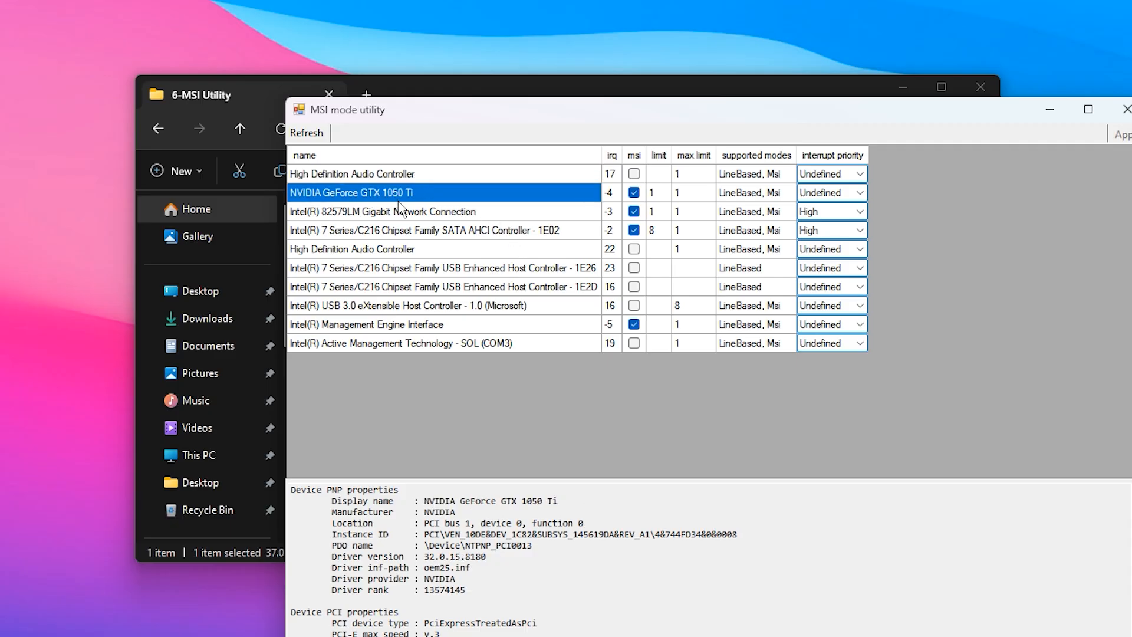
{"action": "mouse_move", "coordinate": [386, 207]}
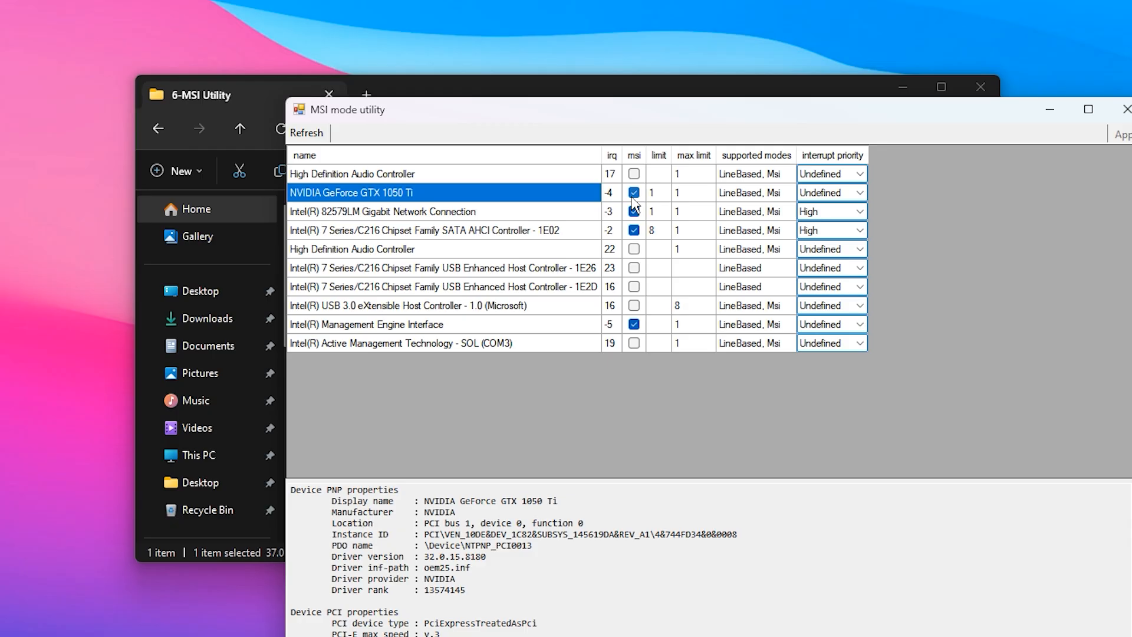
Tick MSI for the GTX 1050 Ti, set its interrupt priority High, and close the utility.
{"action": "left_click", "coordinate": [633, 192]}
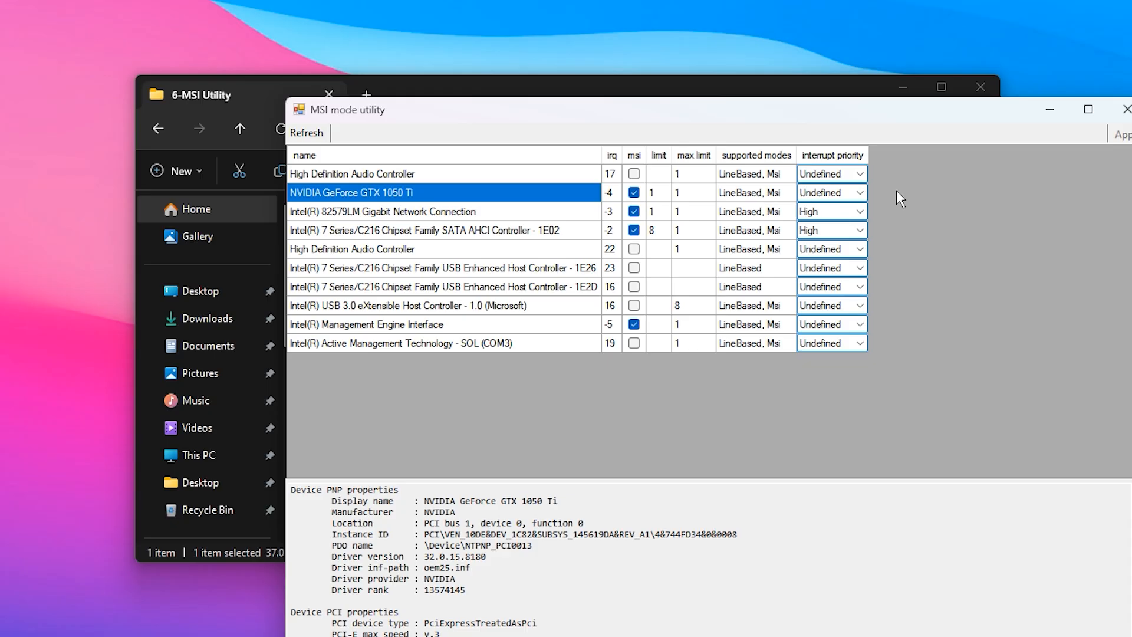
{"action": "left_click", "coordinate": [830, 192]}
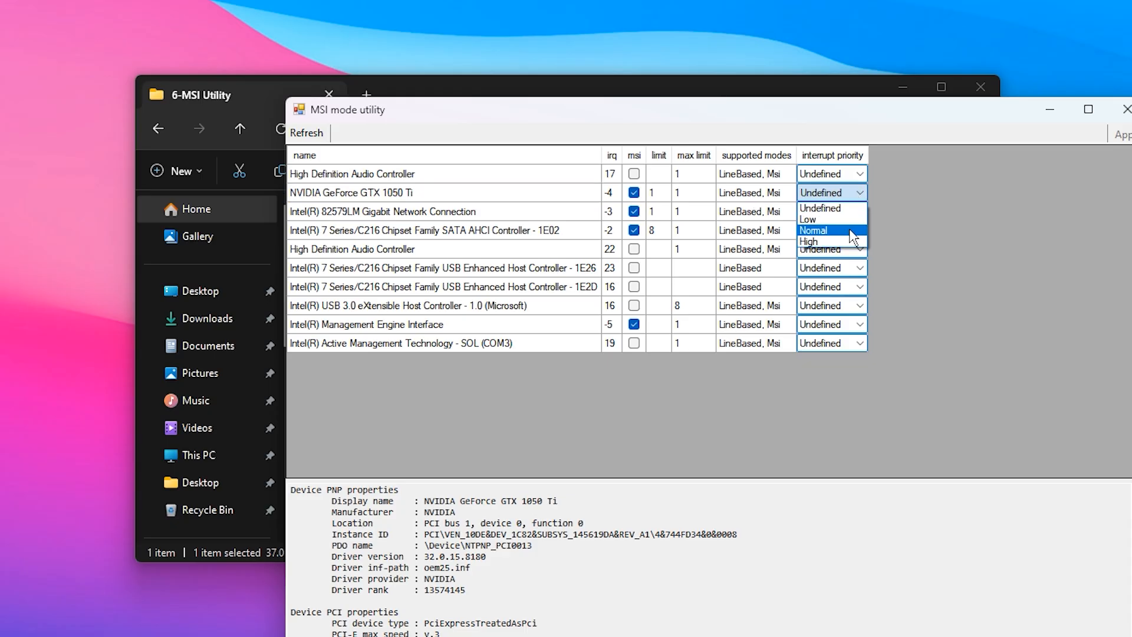
{"action": "left_click", "coordinate": [808, 240]}
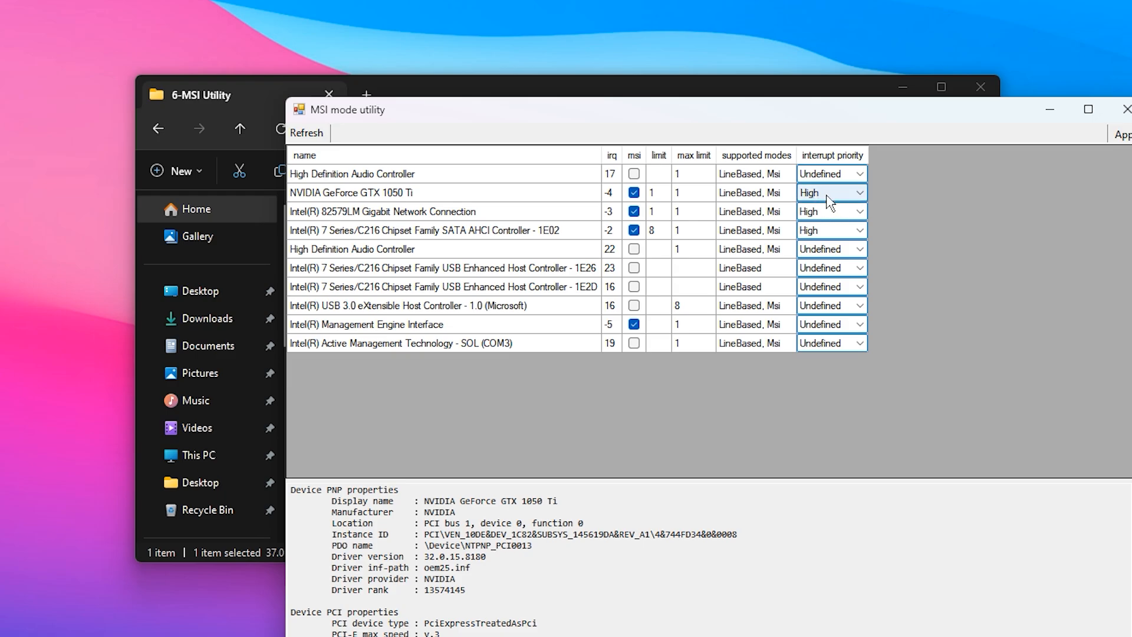
{"action": "mouse_move", "coordinate": [817, 209]}
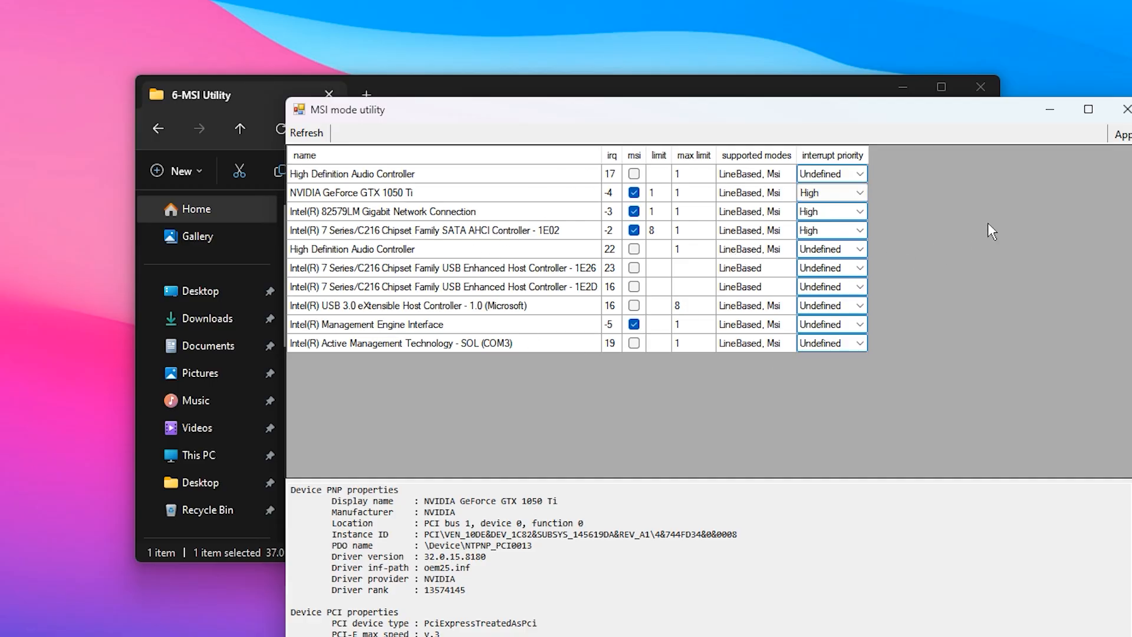
{"action": "mouse_move", "coordinate": [541, 238]}
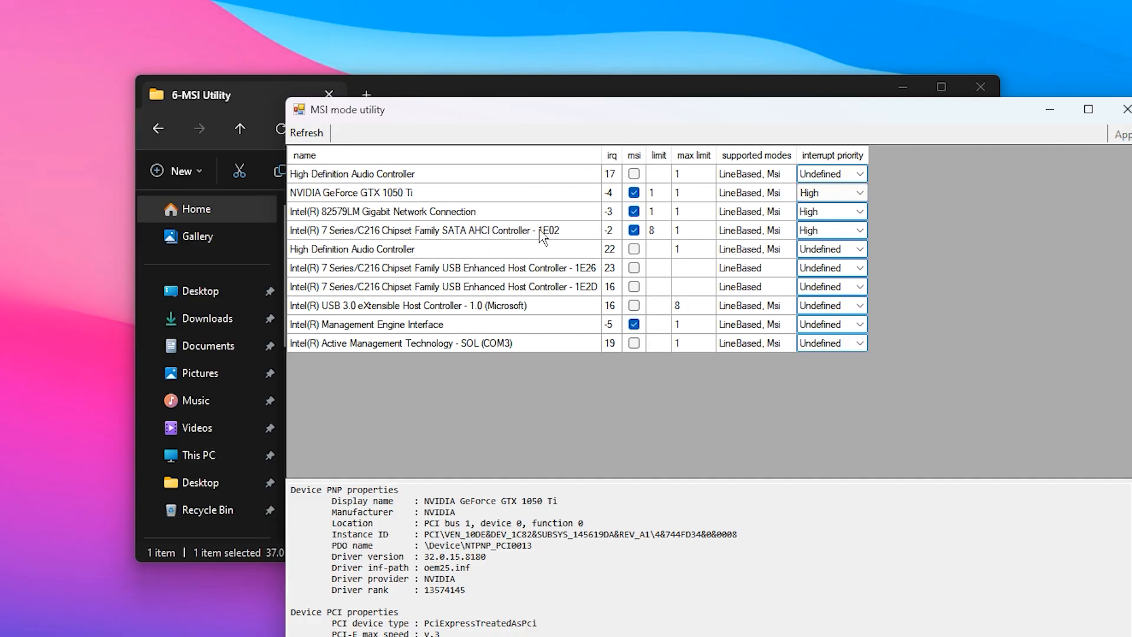
{"action": "mouse_move", "coordinate": [599, 236]}
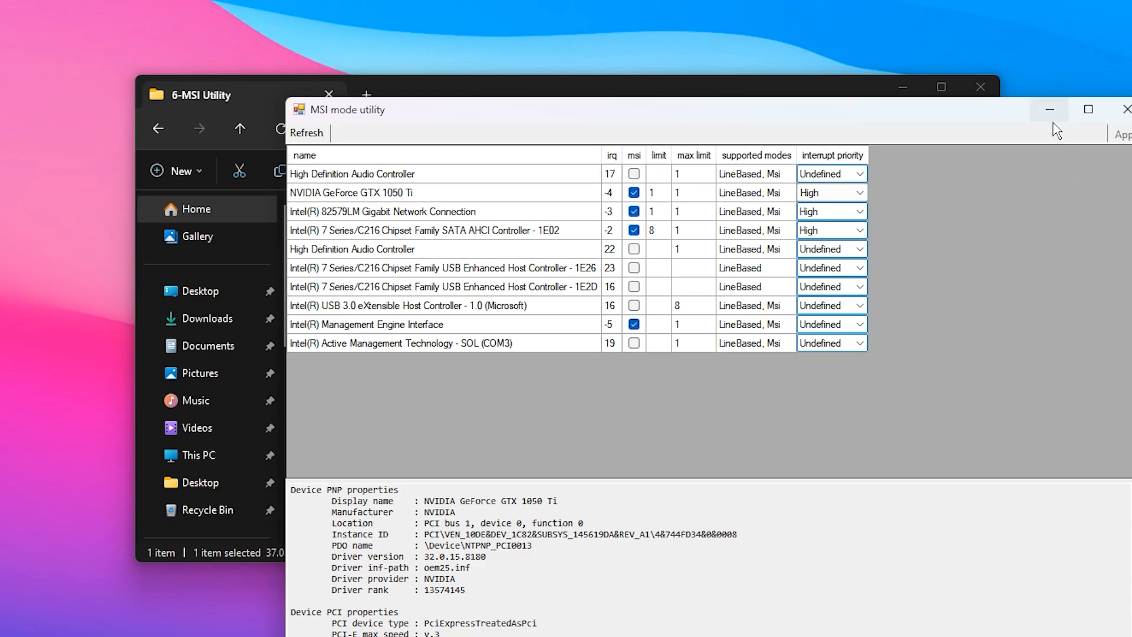
{"action": "left_click", "coordinate": [1125, 110]}
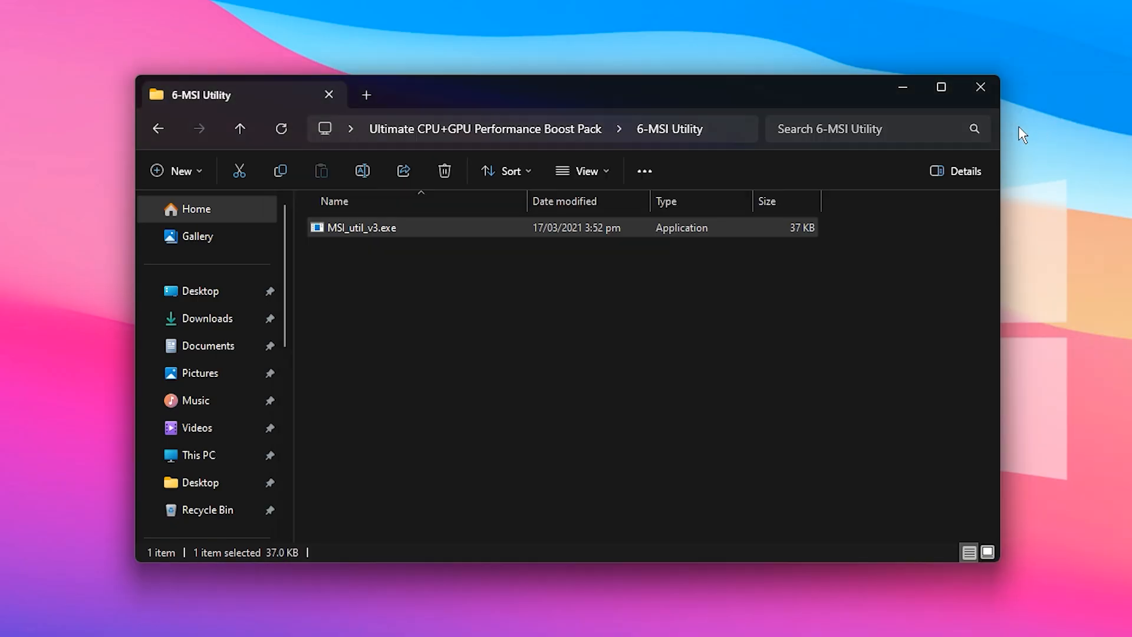
Go up to the Boost Pack folder and open '7- Fix Ping With GearUp Booster.txt'.
{"action": "left_click", "coordinate": [157, 129]}
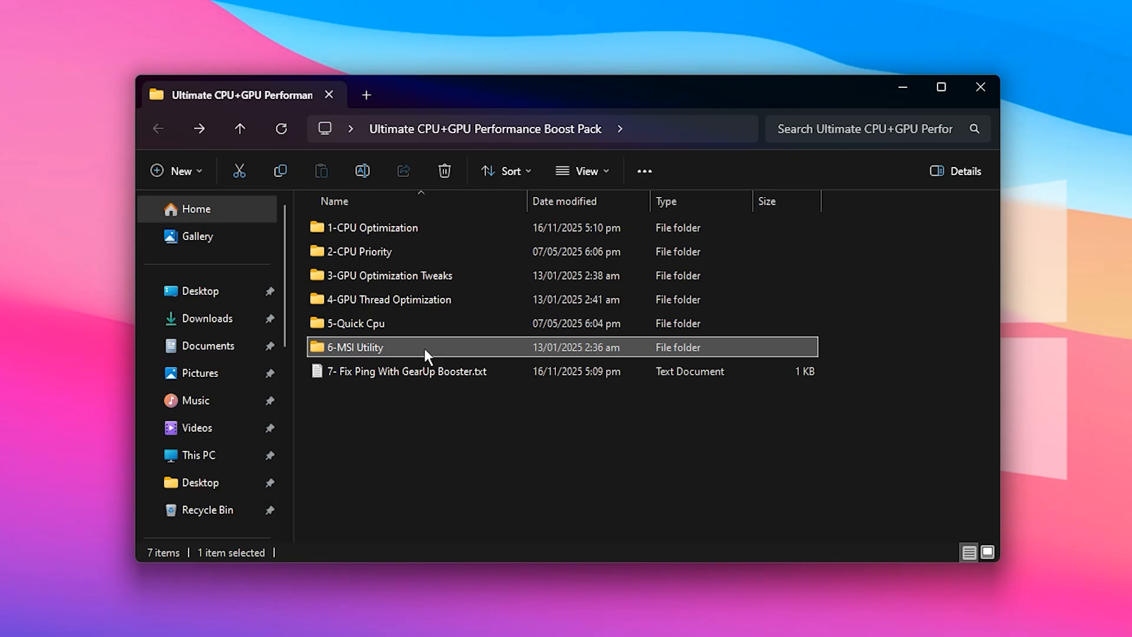
{"action": "mouse_move", "coordinate": [462, 346]}
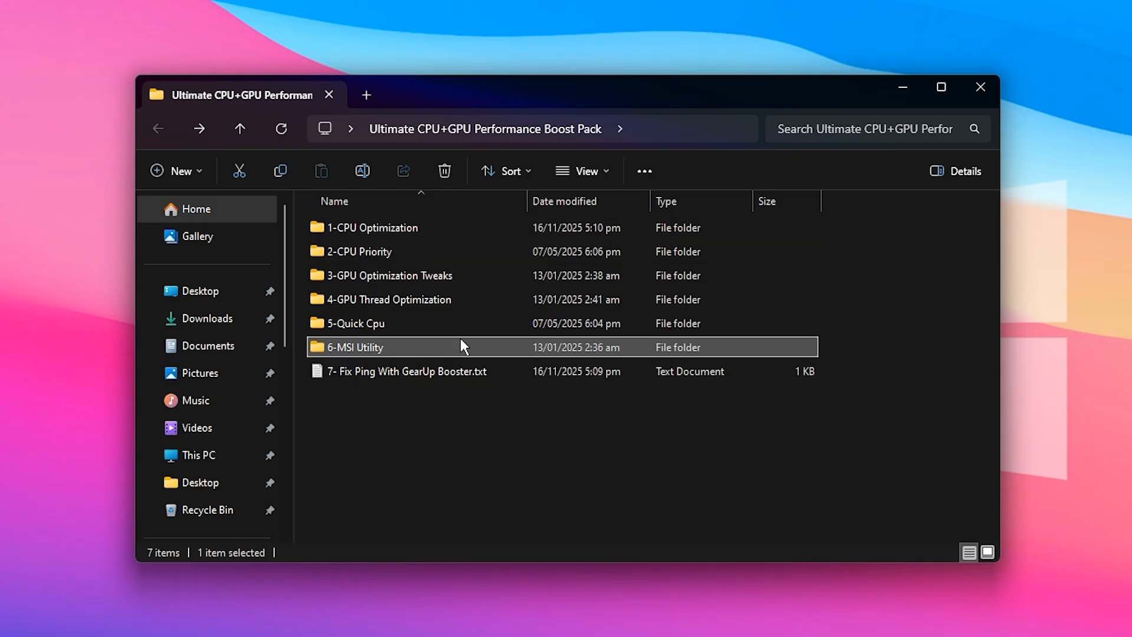
{"action": "mouse_move", "coordinate": [415, 356]}
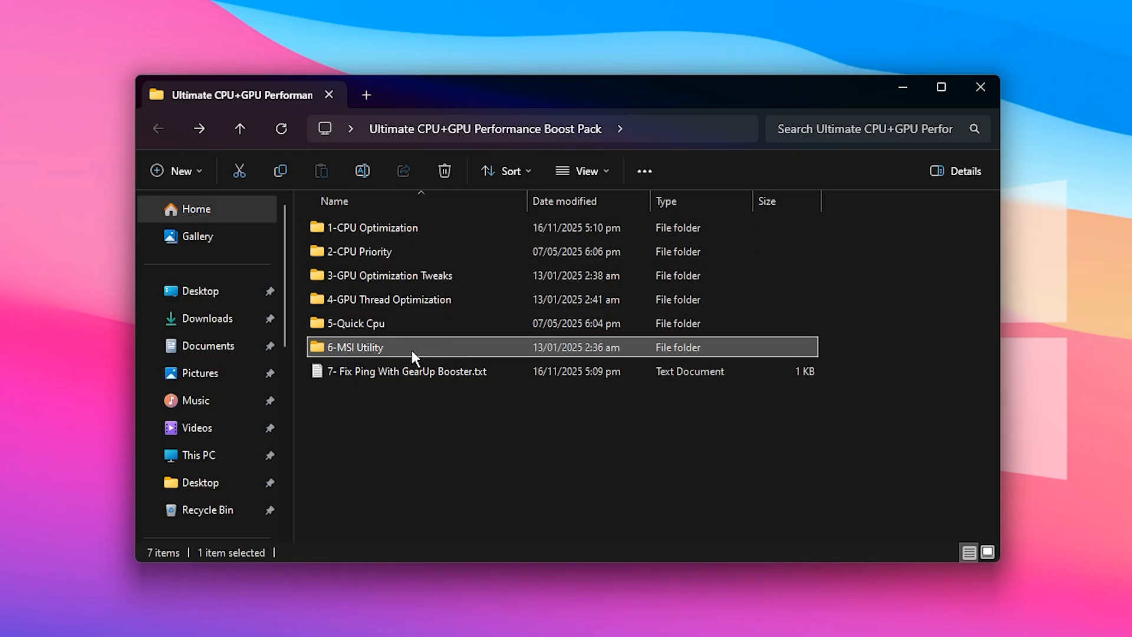
{"action": "double_click", "coordinate": [408, 370]}
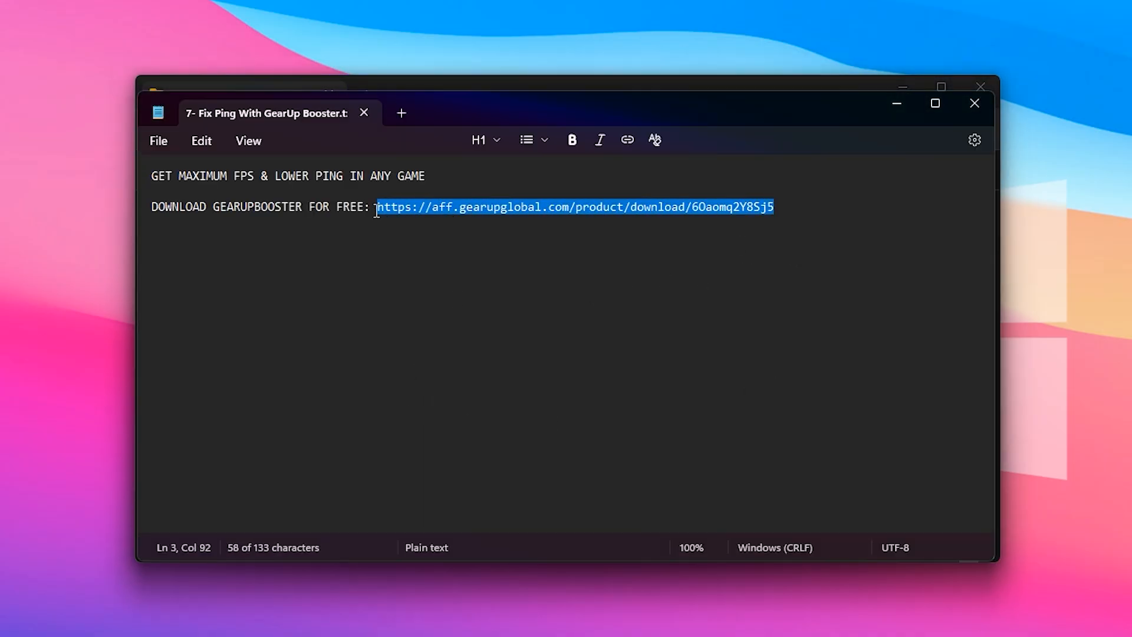
{"action": "mouse_move", "coordinate": [700, 238]}
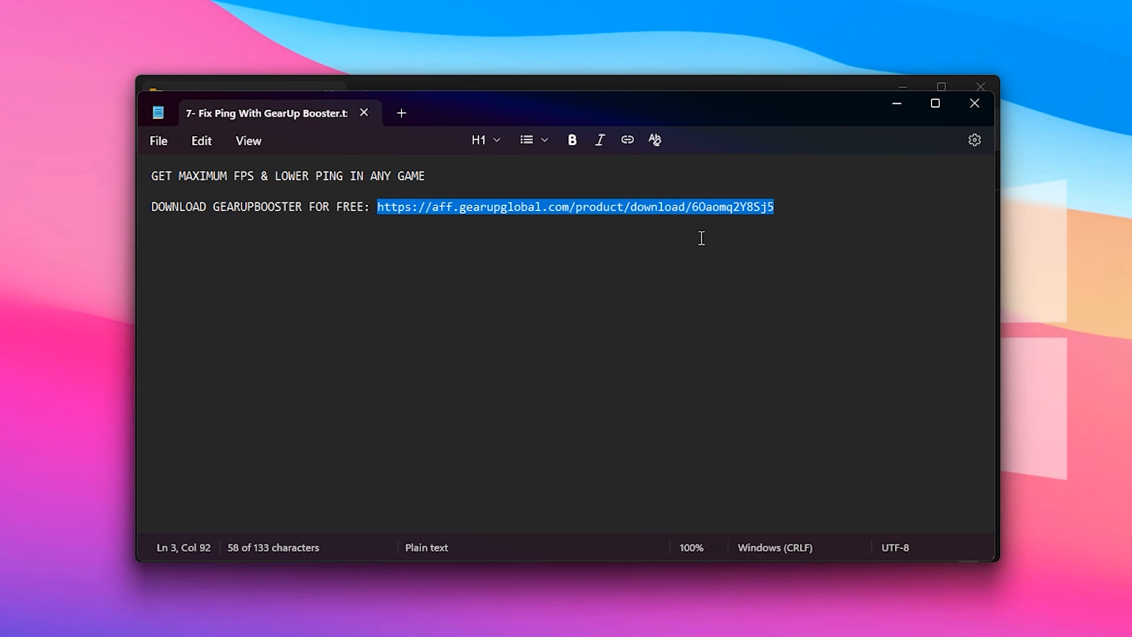
{"action": "mouse_move", "coordinate": [581, 231]}
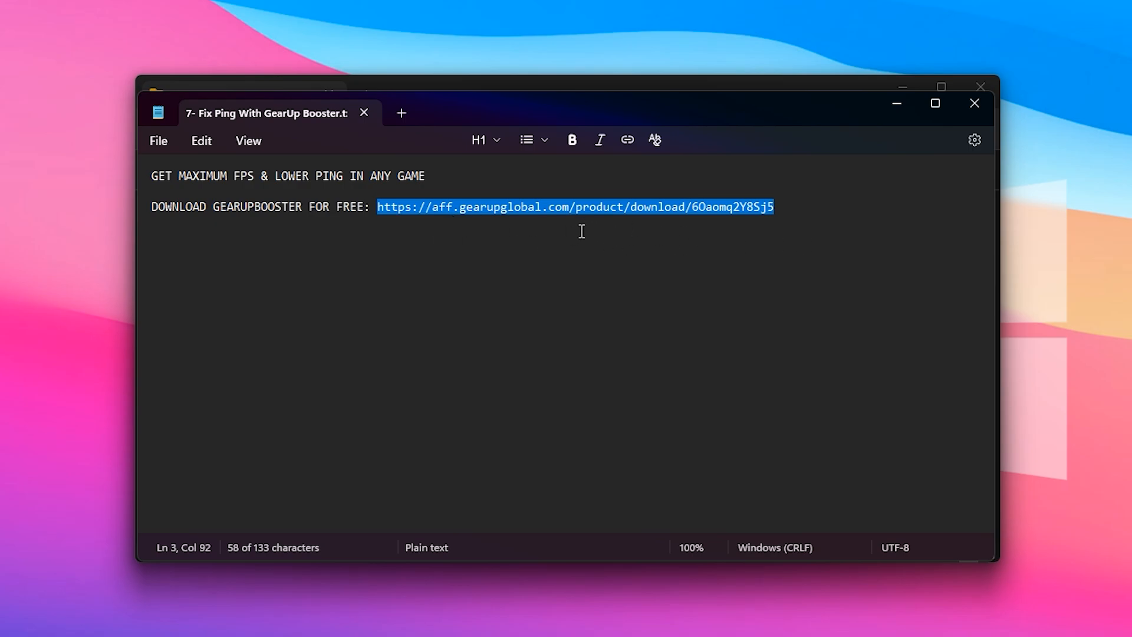
{"action": "mouse_move", "coordinate": [582, 248]}
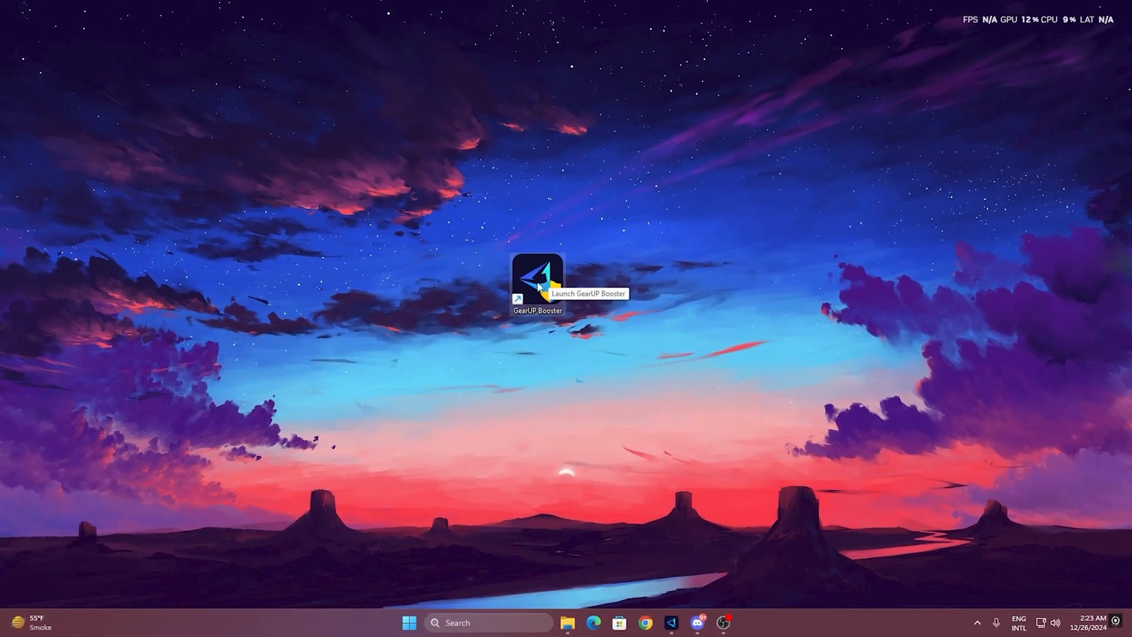
{"action": "mouse_move", "coordinate": [517, 265]}
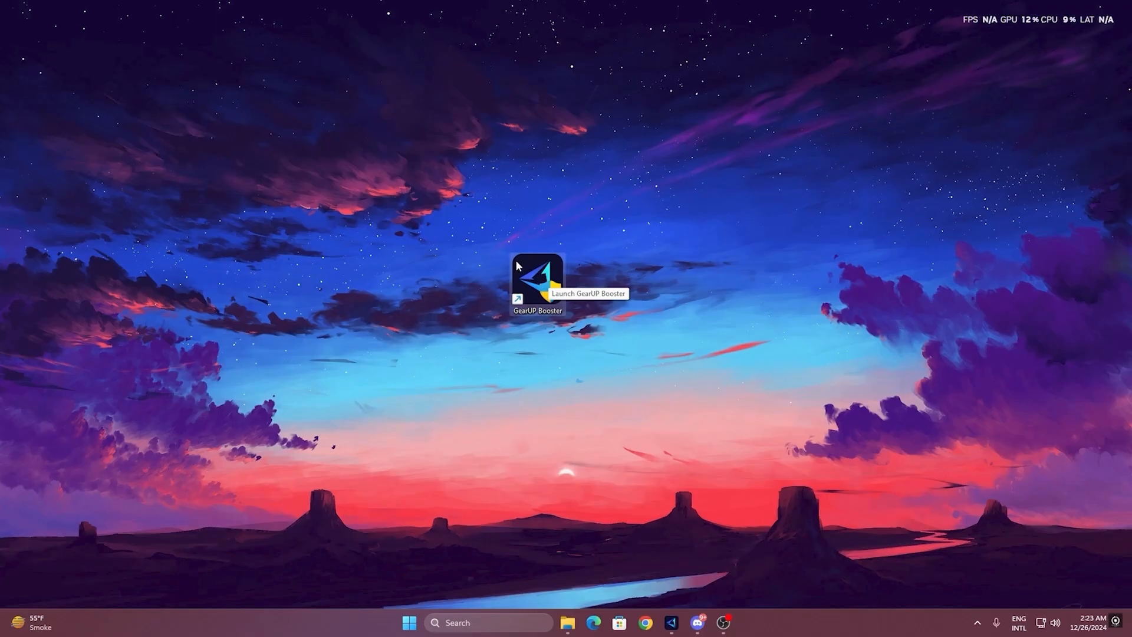
Launch GearUP Booster from its desktop shortcut.
{"action": "double_click", "coordinate": [537, 280]}
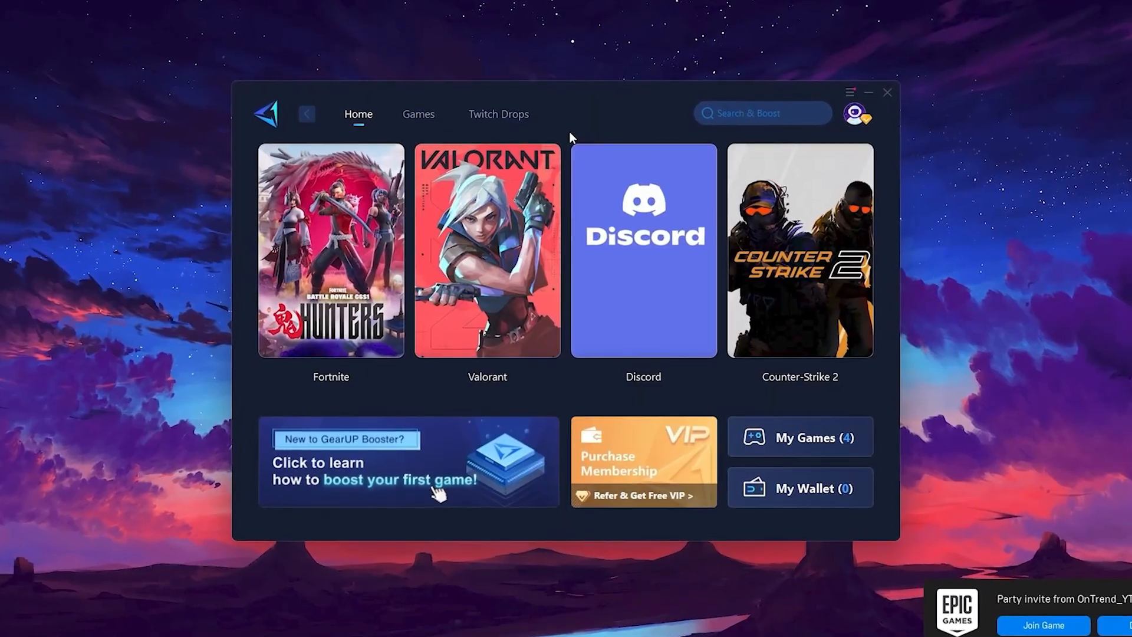
Browse GearUP Booster's Games catalogue, then return to the Home page.
{"action": "left_click", "coordinate": [856, 113]}
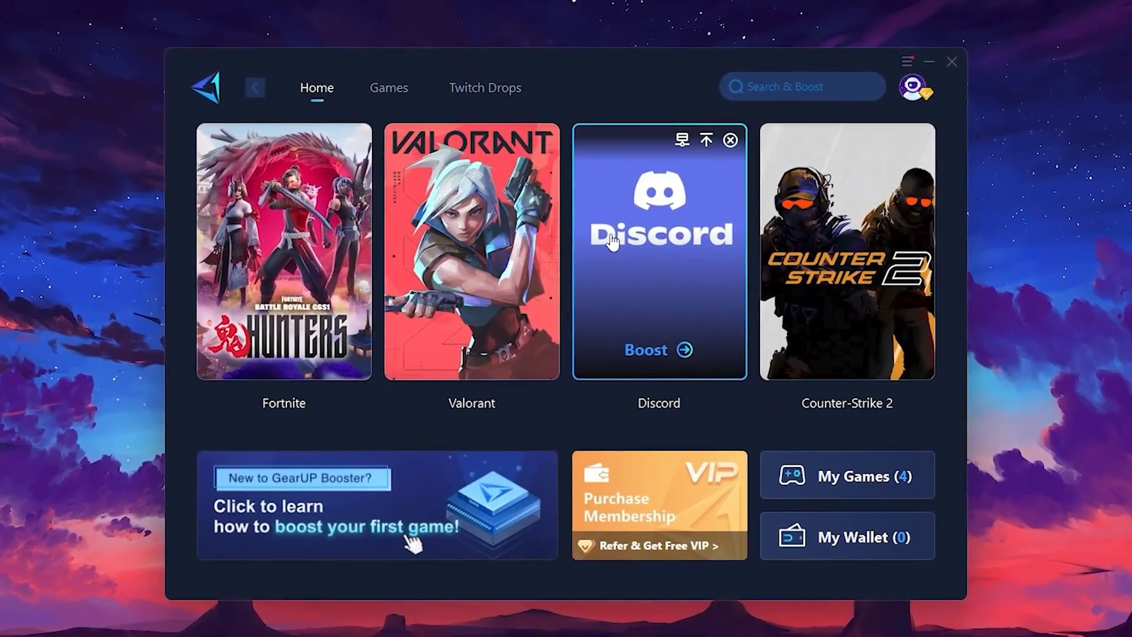
{"action": "mouse_move", "coordinate": [859, 227]}
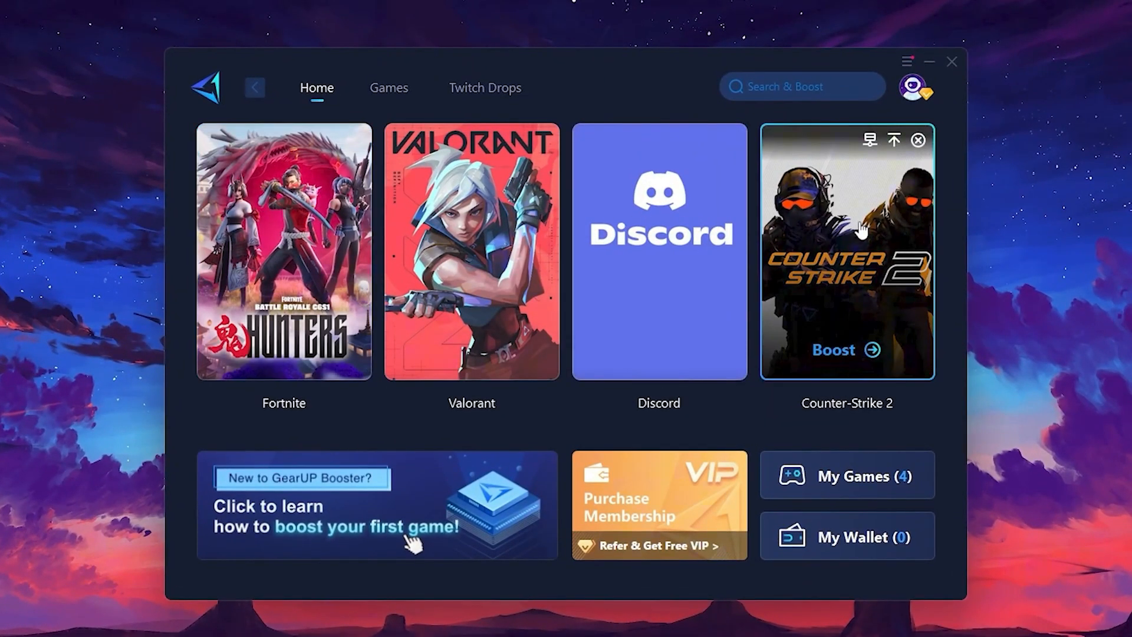
{"action": "left_click", "coordinate": [388, 87]}
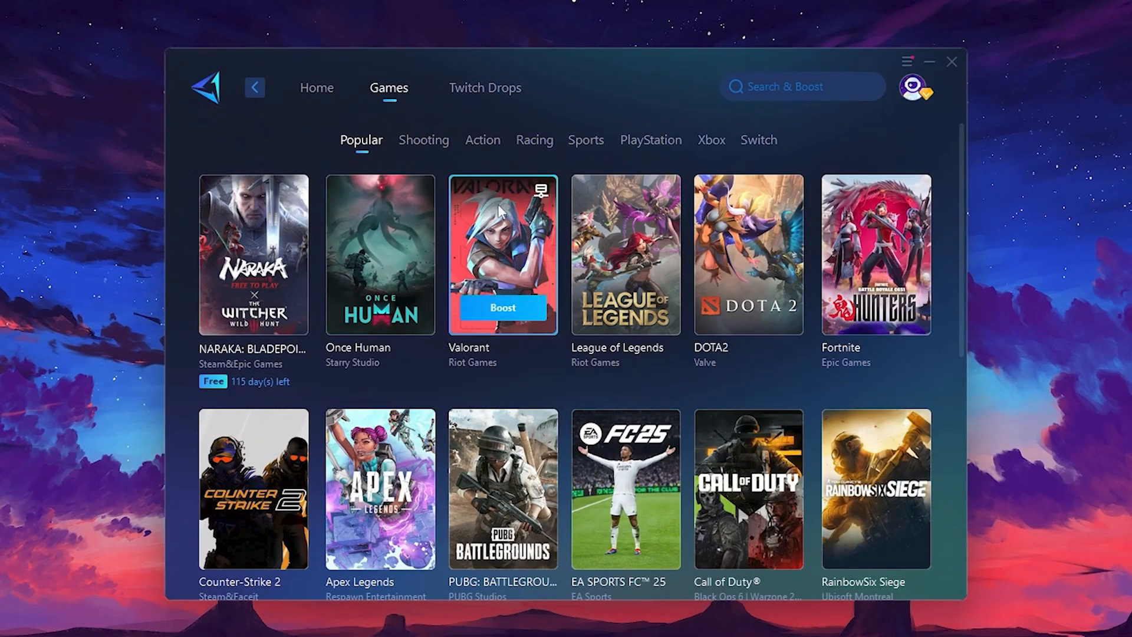
{"action": "mouse_move", "coordinate": [748, 216]}
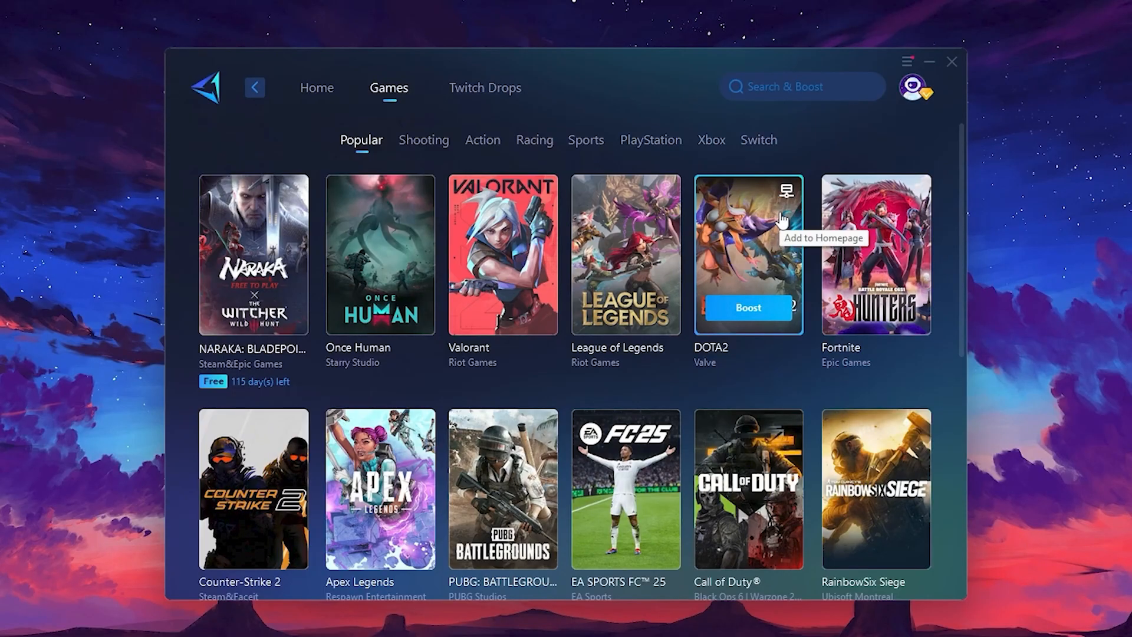
{"action": "mouse_move", "coordinate": [316, 87]}
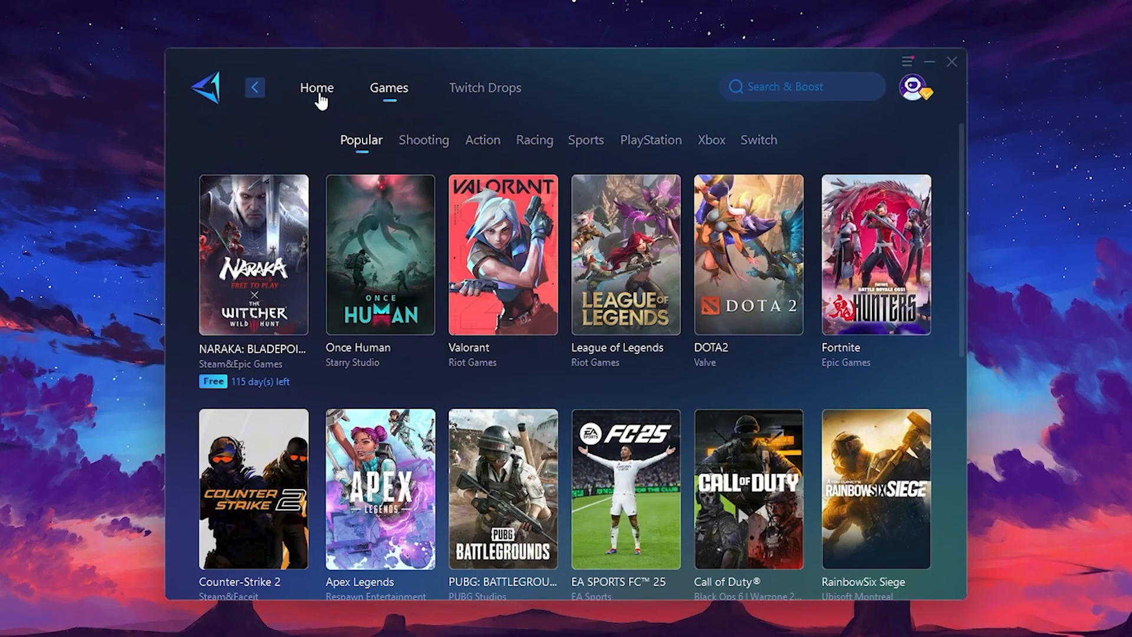
{"action": "left_click", "coordinate": [316, 88]}
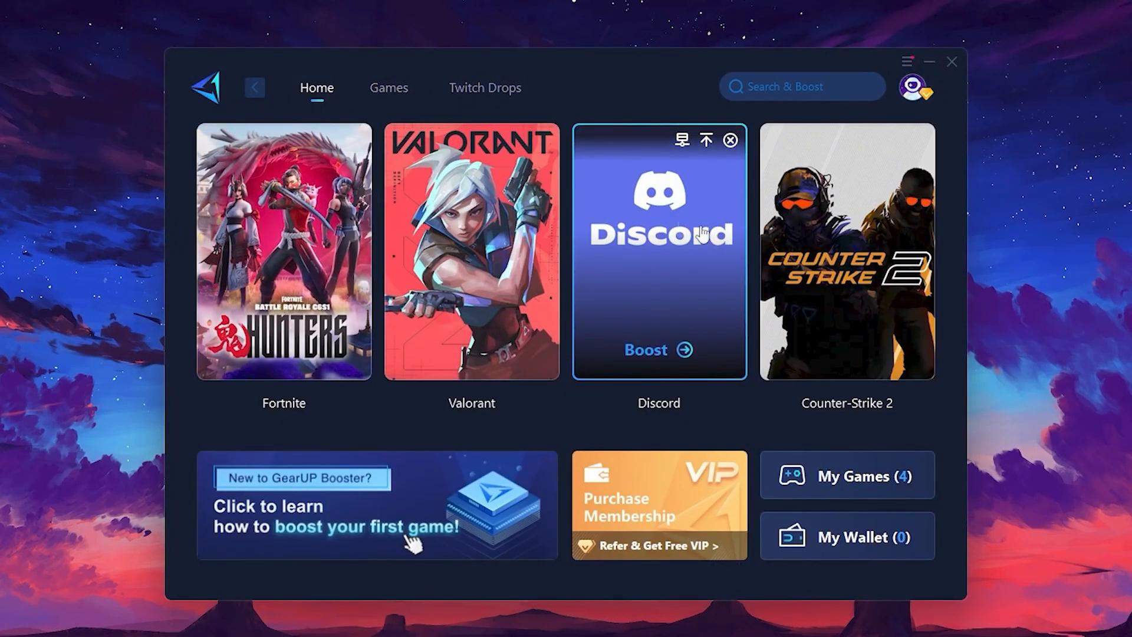
{"action": "mouse_move", "coordinate": [283, 316]}
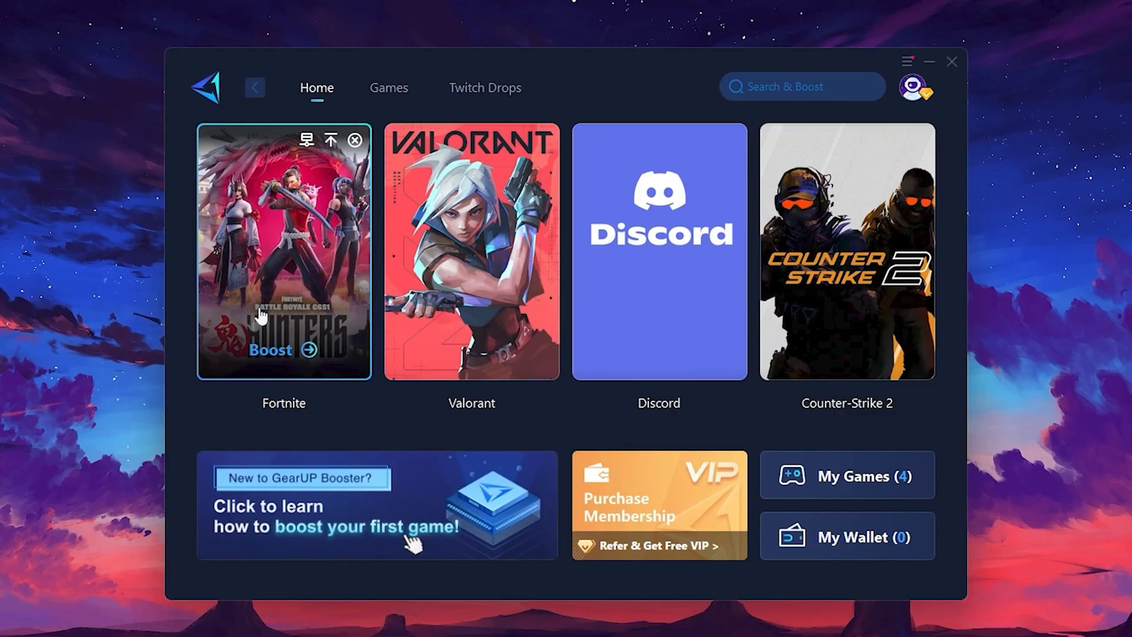
{"action": "mouse_move", "coordinate": [275, 361]}
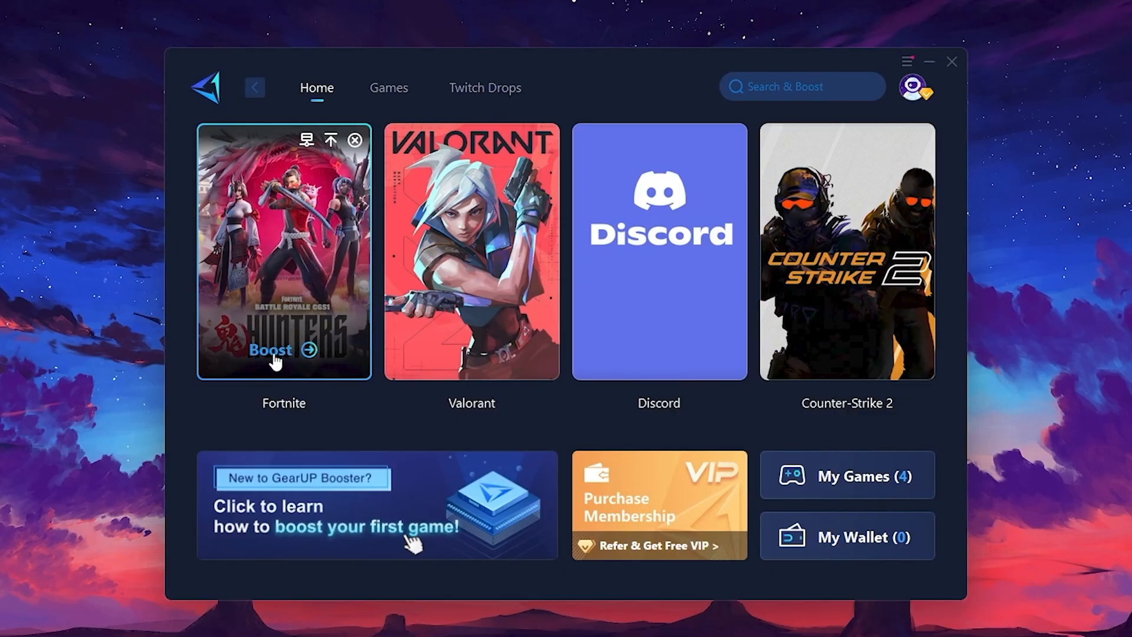
{"action": "mouse_move", "coordinate": [248, 304]}
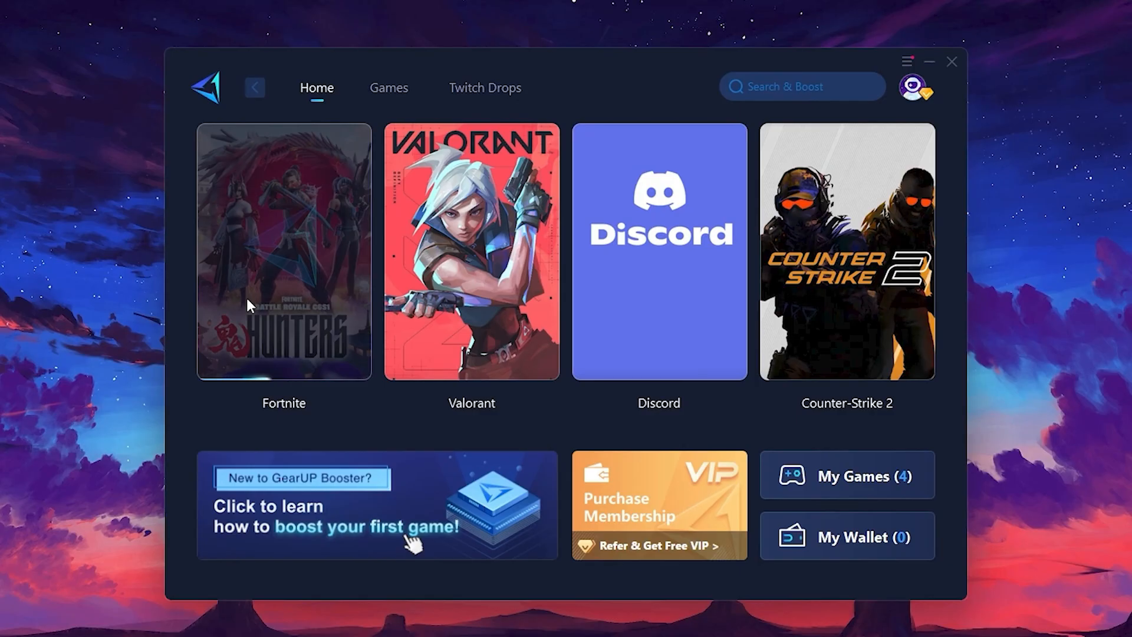
Boost Fortnite and bring up its server region chooser.
{"action": "left_click", "coordinate": [282, 251]}
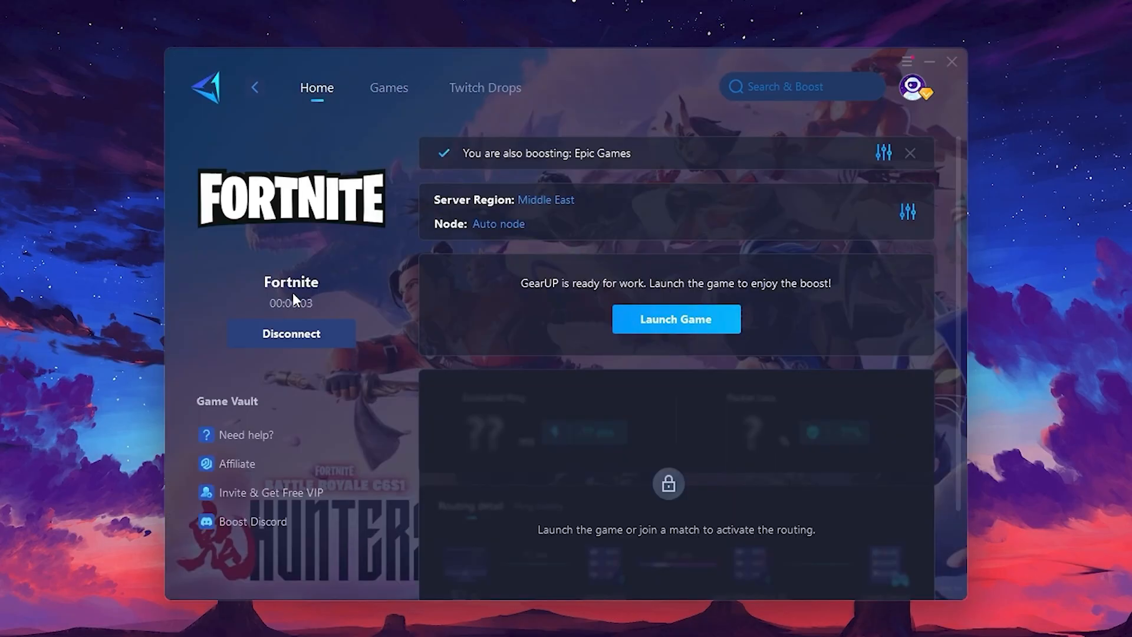
{"action": "mouse_move", "coordinate": [490, 209]}
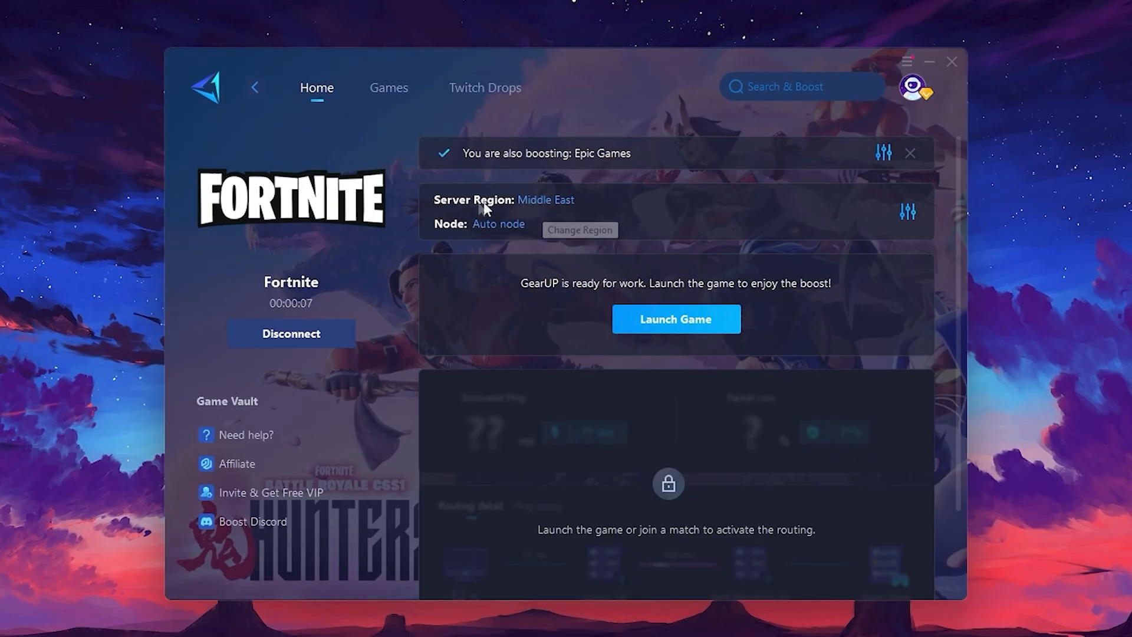
{"action": "left_click", "coordinate": [578, 229]}
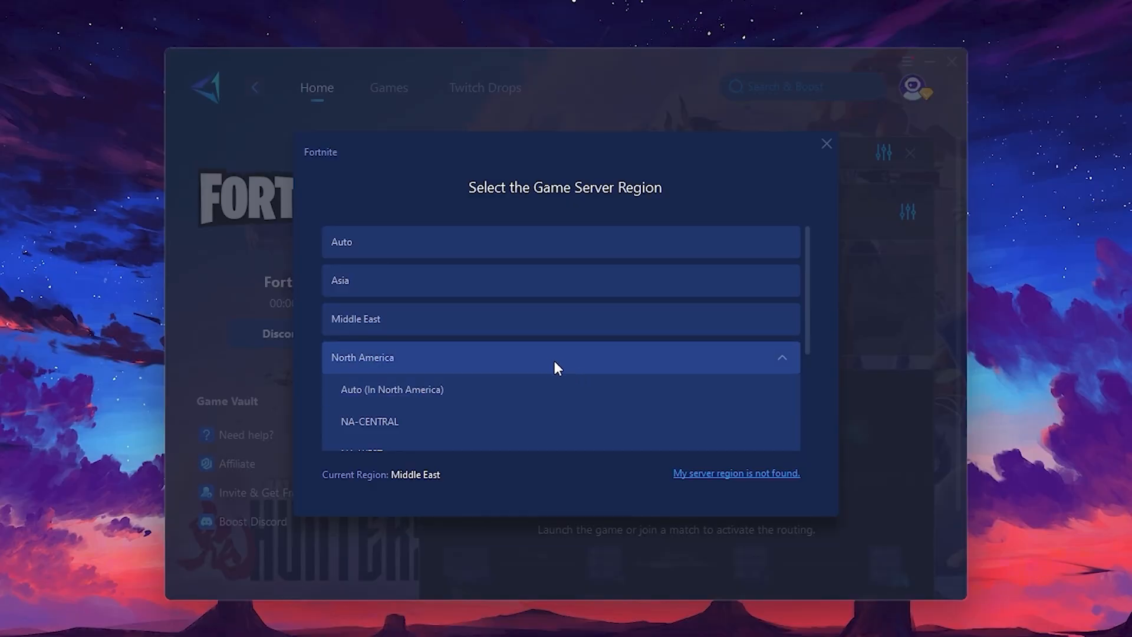
Scroll through Fortnite's game server region list.
{"action": "scroll", "scroll_direction": "down", "scroll_amount": 3}
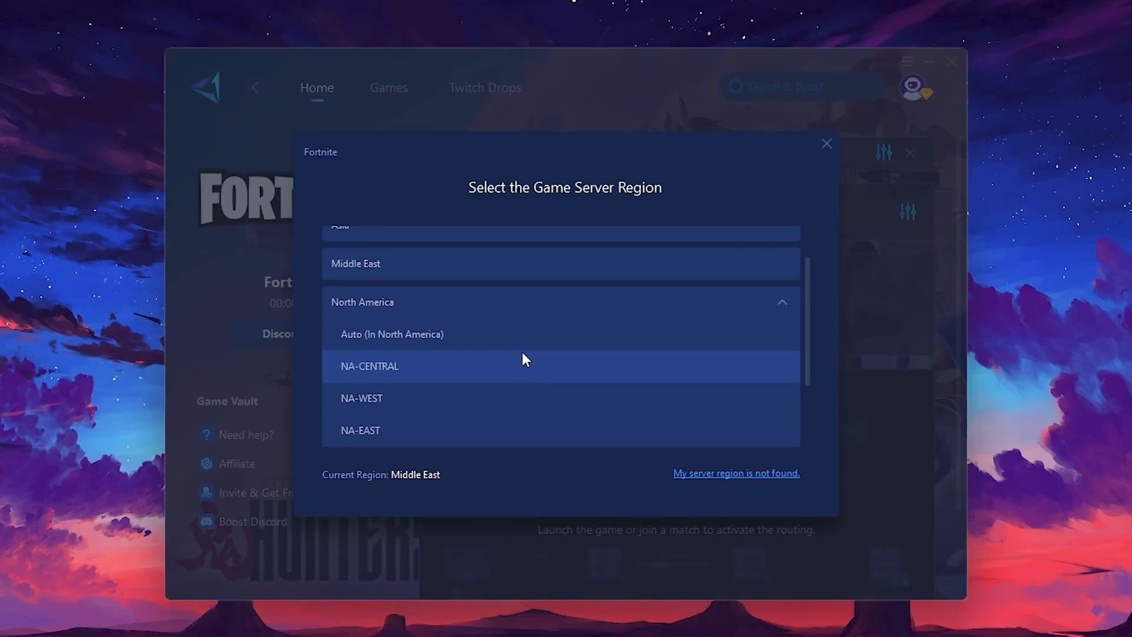
{"action": "scroll", "scroll_direction": "up", "scroll_amount": 3}
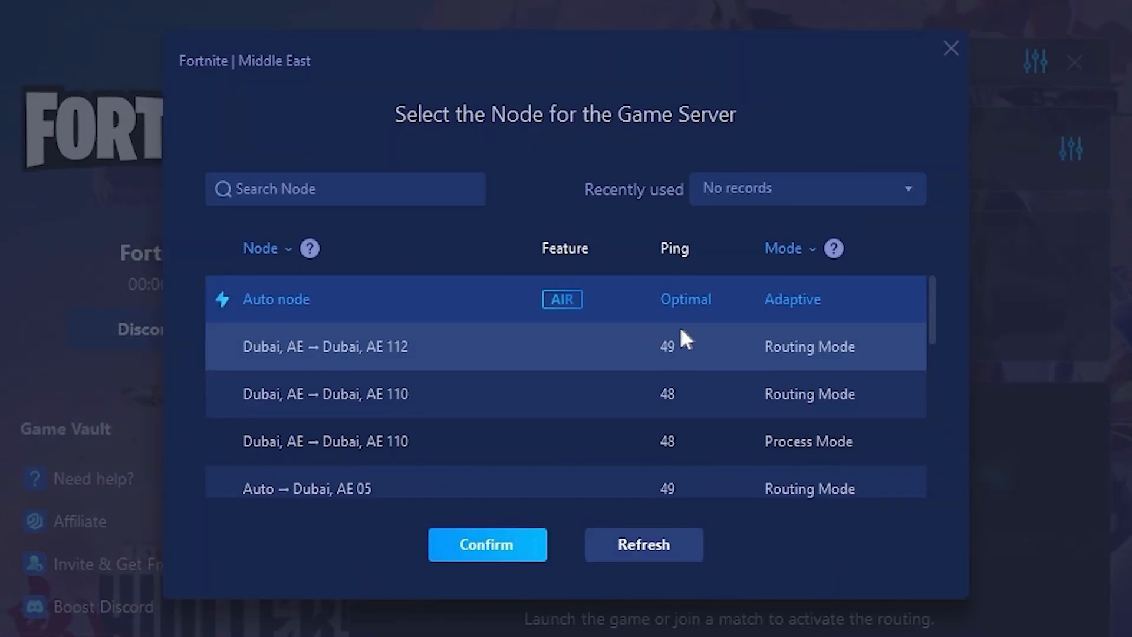
Confirm the Auto node for Fortnite's Middle East server.
{"action": "scroll", "scroll_direction": "down", "scroll_amount": 3}
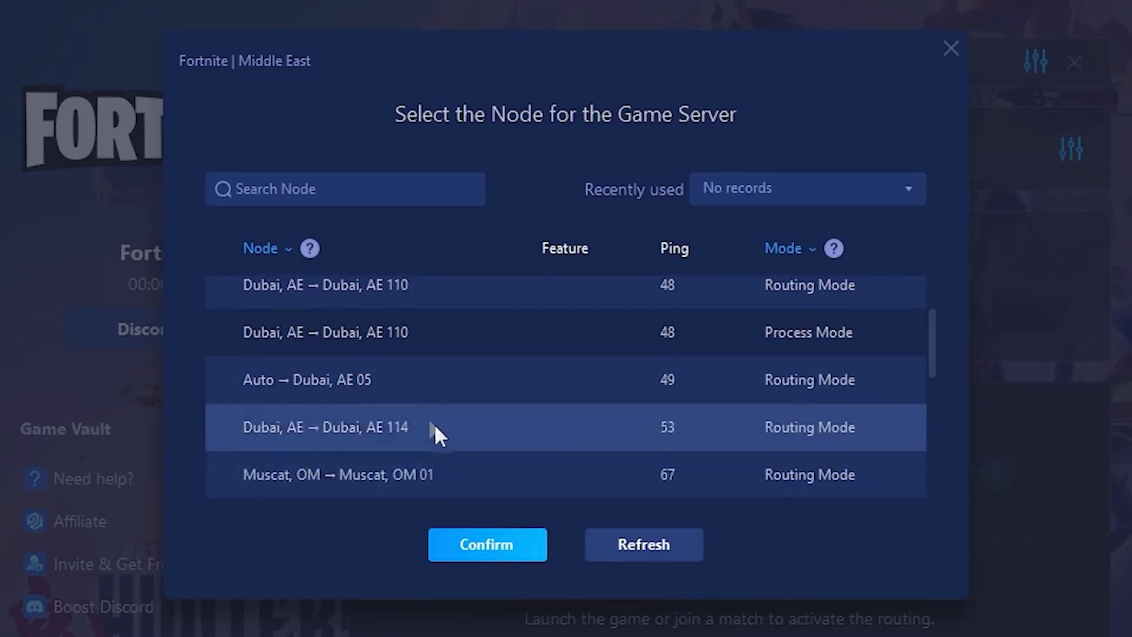
{"action": "scroll", "scroll_direction": "up", "scroll_amount": 3}
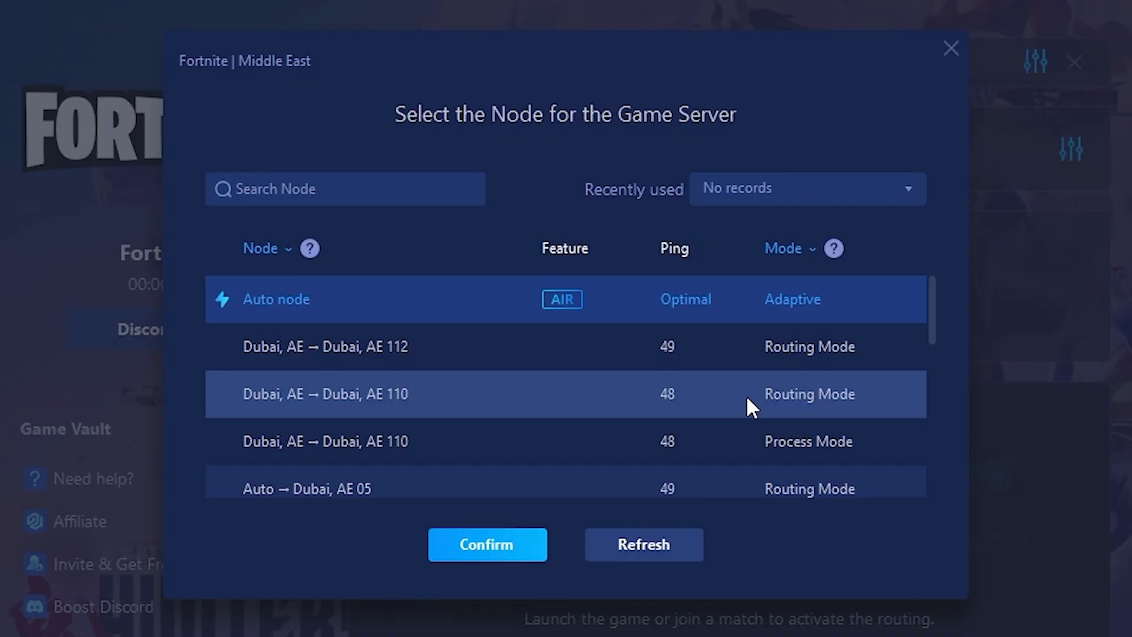
{"action": "mouse_move", "coordinate": [658, 347]}
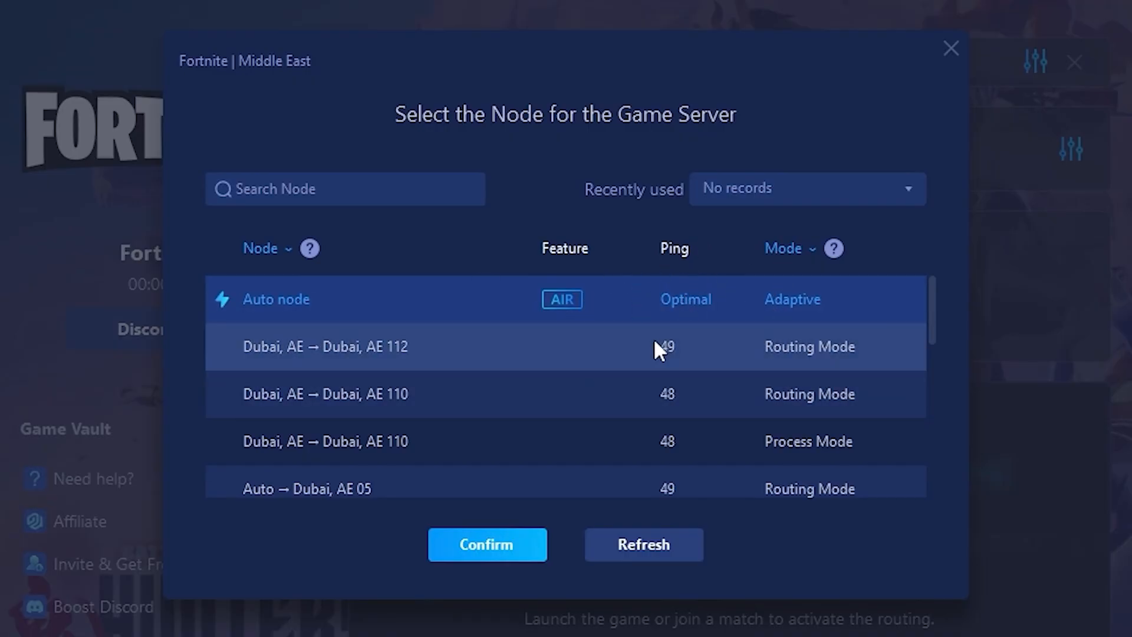
{"action": "mouse_move", "coordinate": [703, 351]}
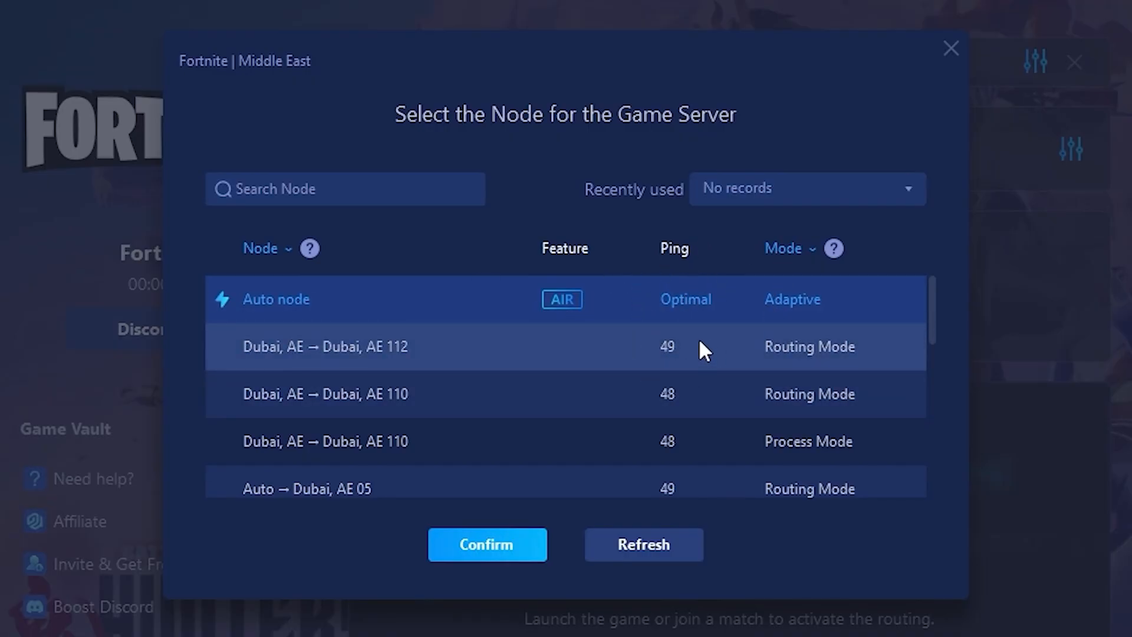
{"action": "left_click", "coordinate": [486, 544]}
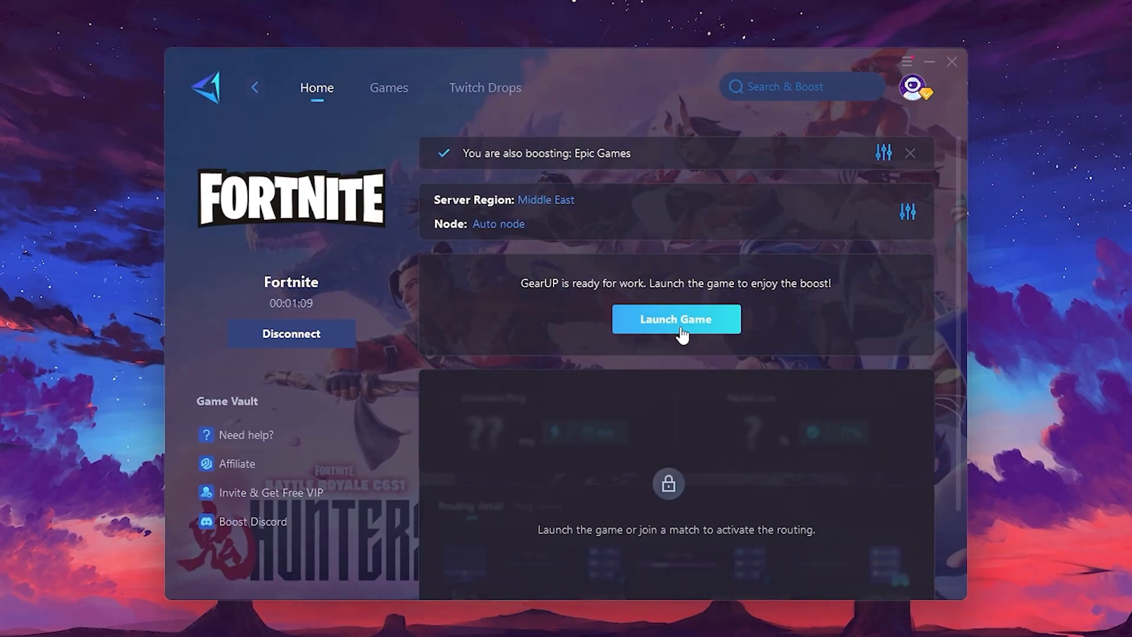
Launch Fortnite with the boost active and open Turn Windows features on or off.
{"action": "left_click", "coordinate": [675, 319]}
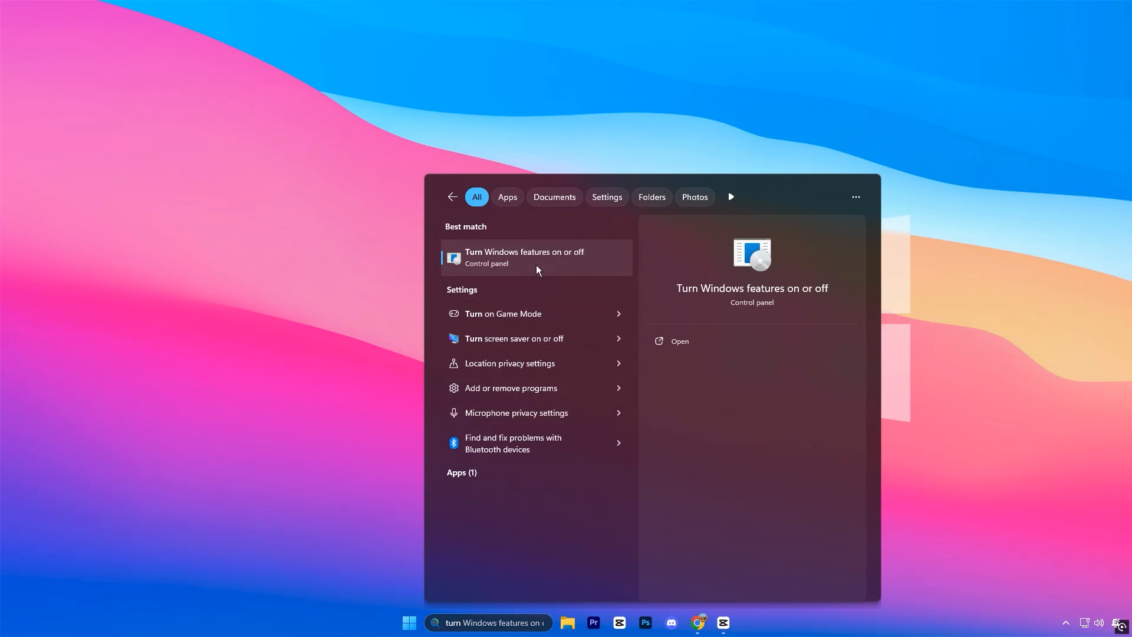
{"action": "left_click", "coordinate": [524, 257]}
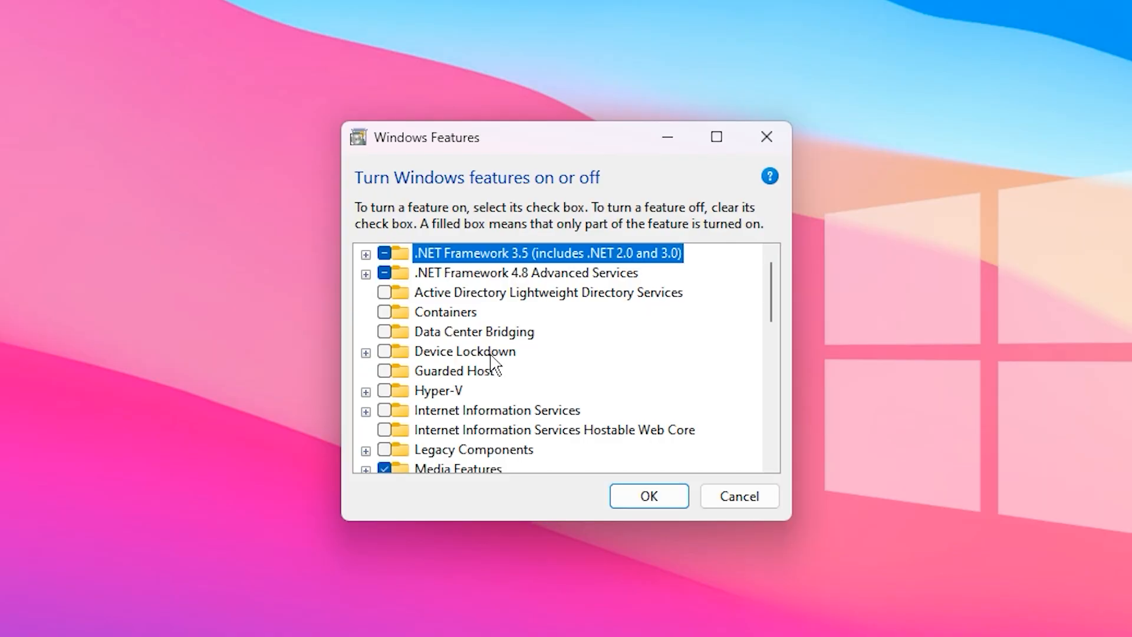
{"action": "scroll", "scroll_direction": "down", "scroll_amount": 3}
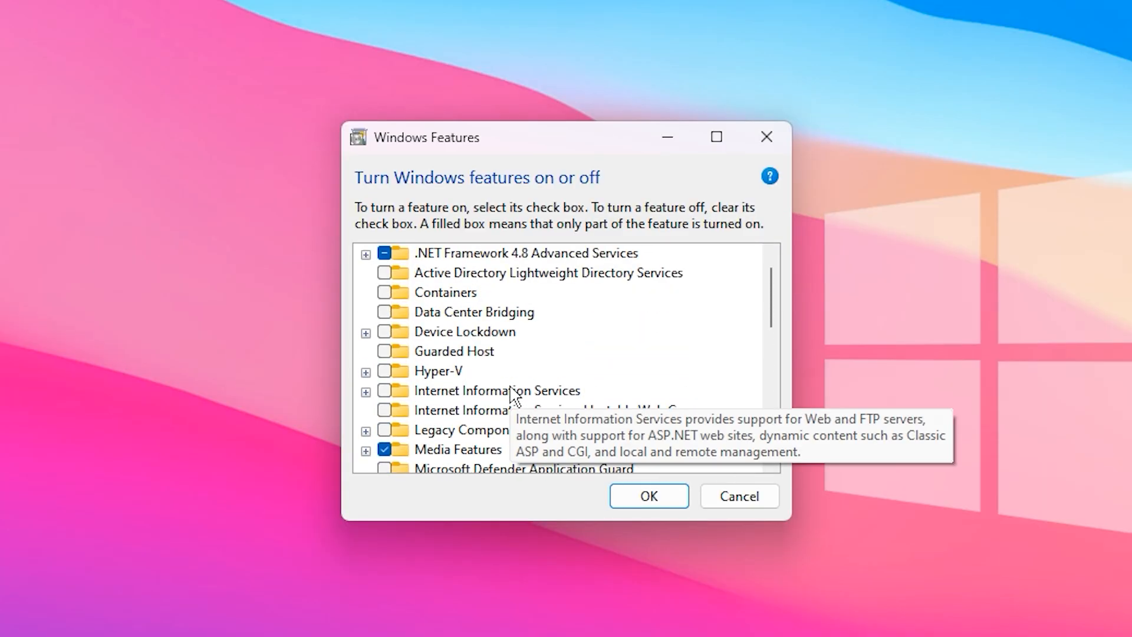
{"action": "left_click", "coordinate": [437, 370]}
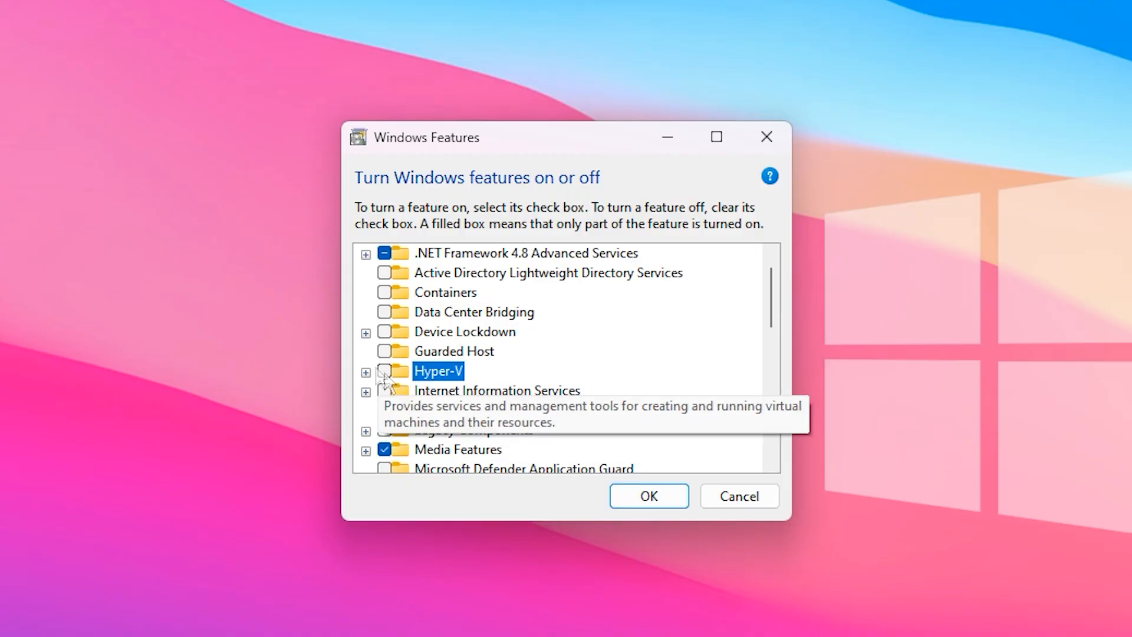
{"action": "mouse_move", "coordinate": [508, 389]}
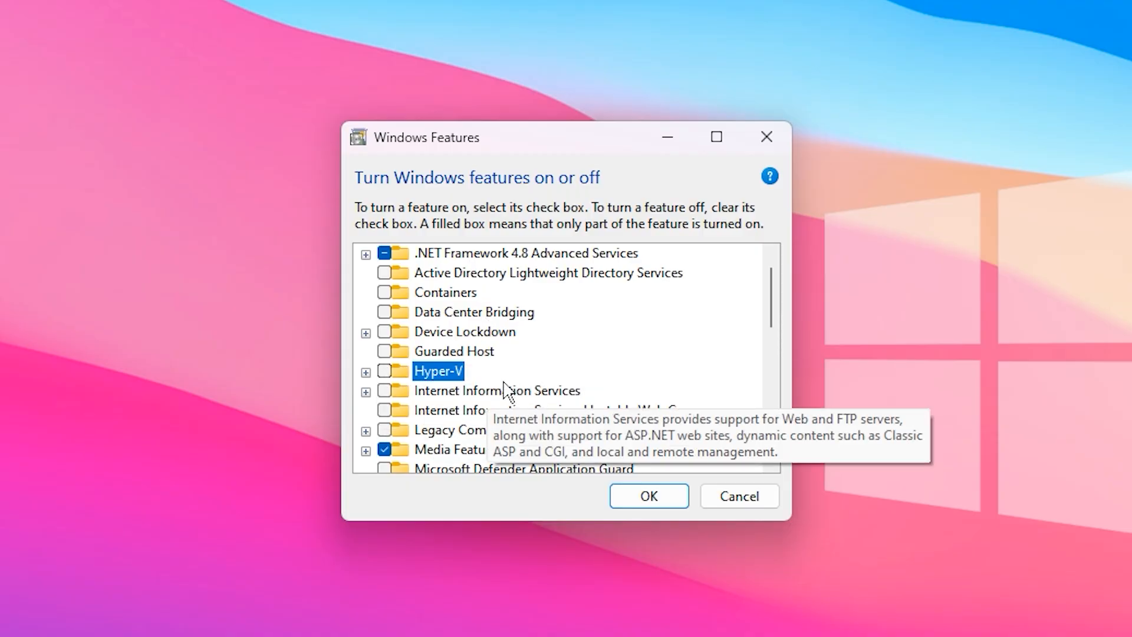
{"action": "scroll", "scroll_direction": "down", "scroll_amount": 3}
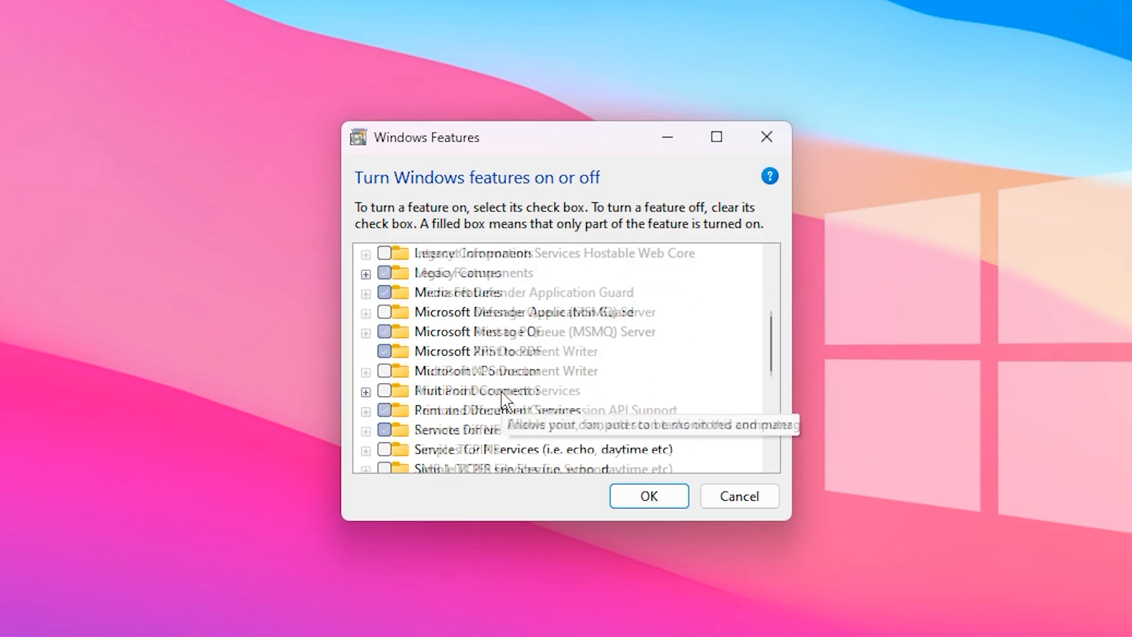
{"action": "scroll", "scroll_direction": "down", "scroll_amount": 3}
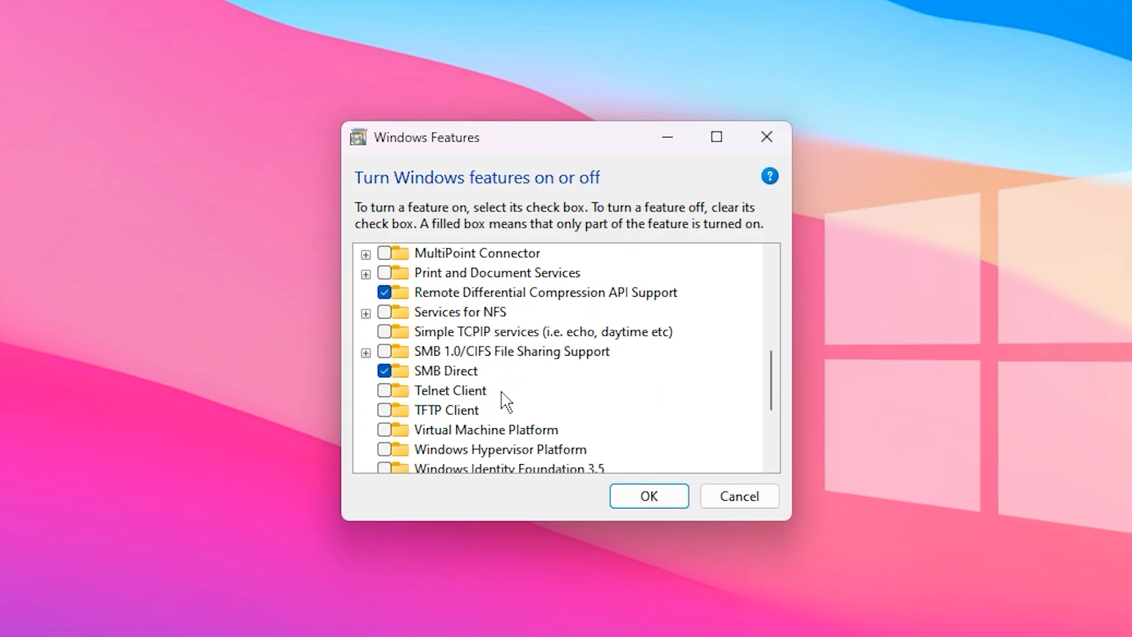
{"action": "left_click", "coordinate": [486, 428]}
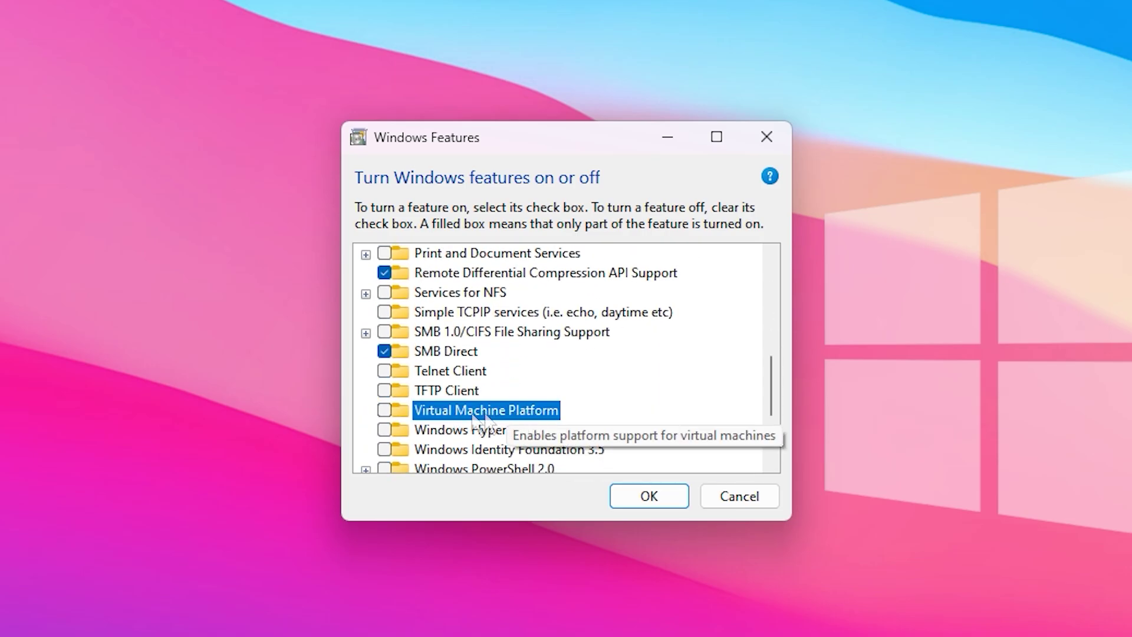
{"action": "mouse_move", "coordinate": [516, 396]}
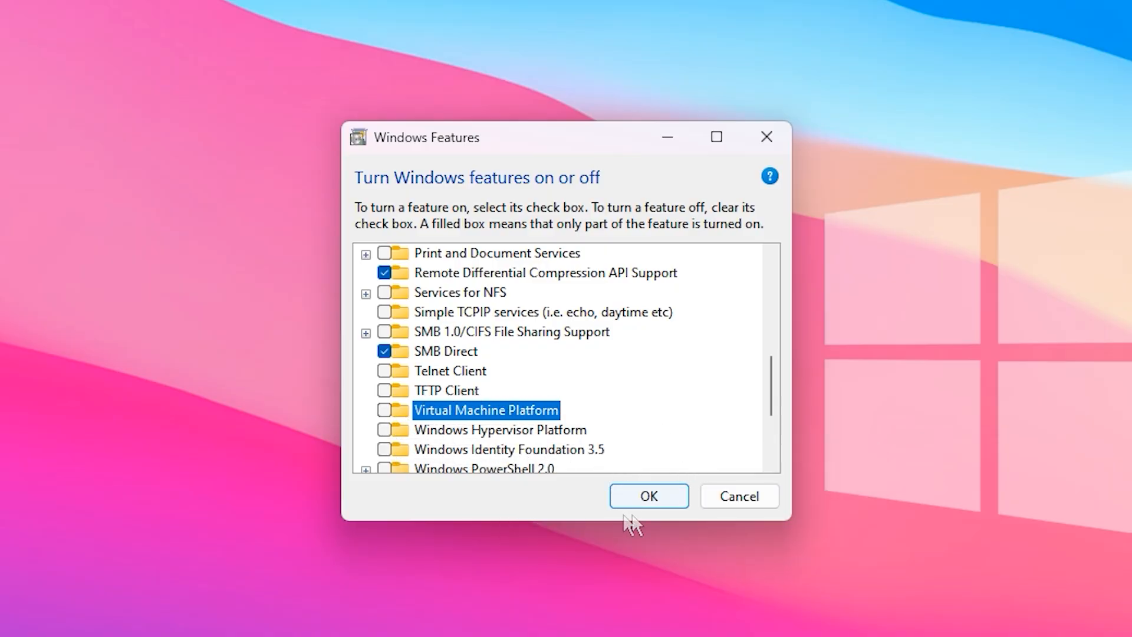
{"action": "mouse_move", "coordinate": [544, 421]}
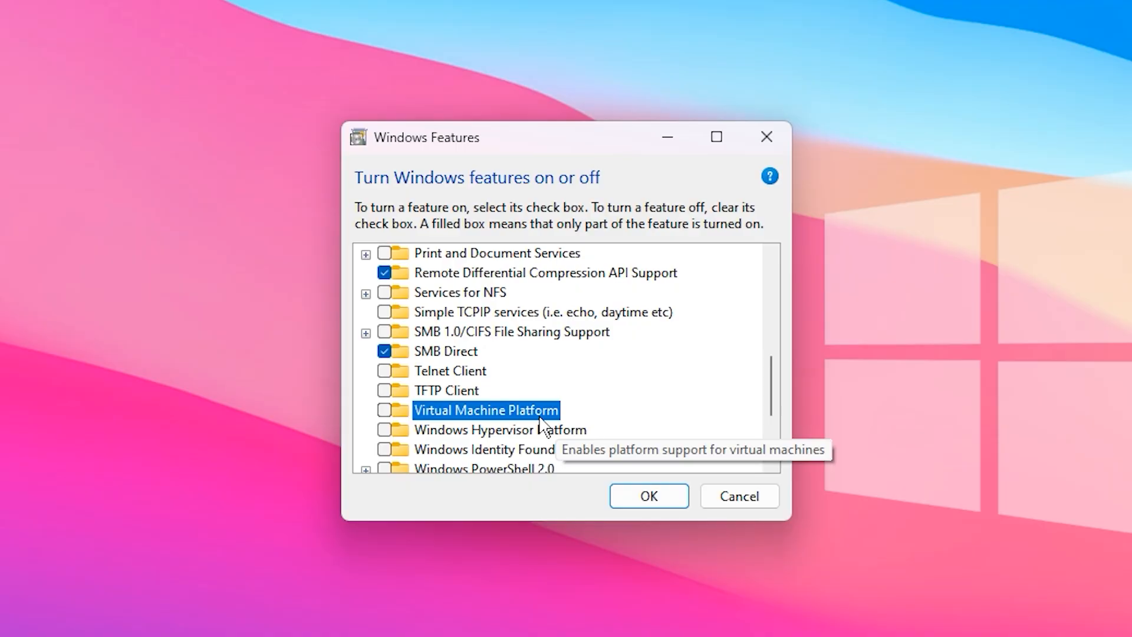
{"action": "mouse_move", "coordinate": [530, 396]}
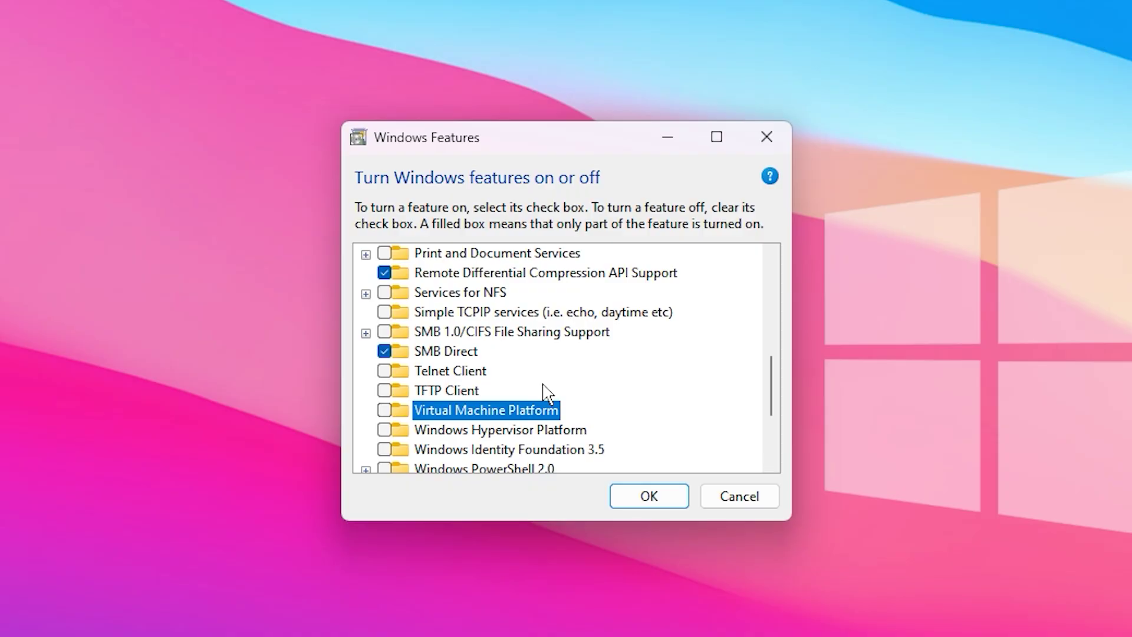
{"action": "mouse_move", "coordinate": [494, 265]}
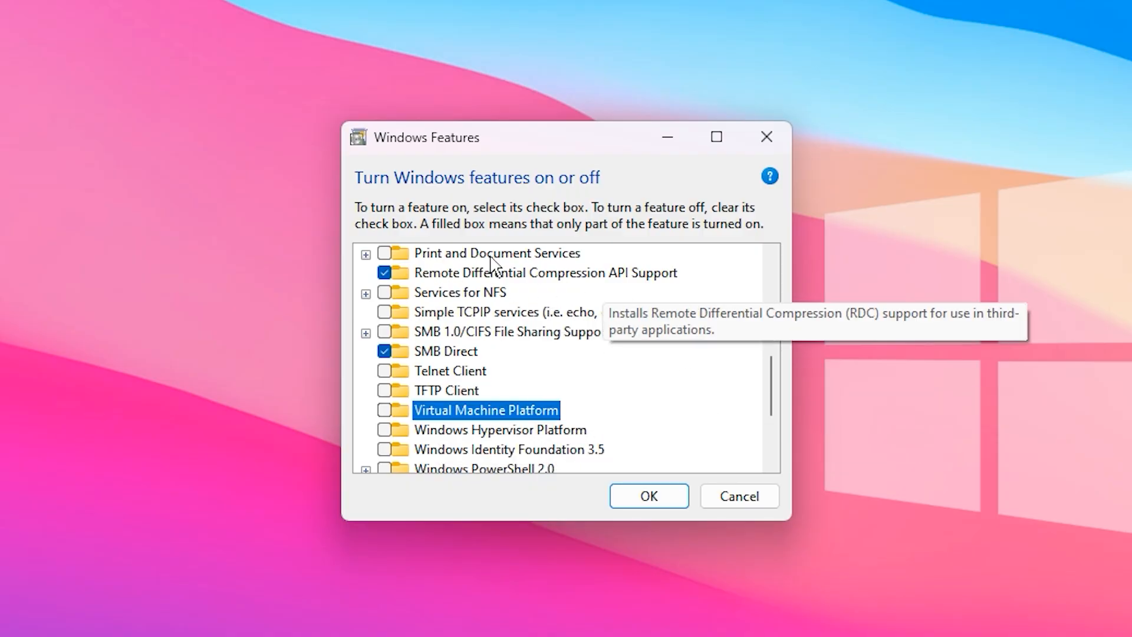
{"action": "mouse_move", "coordinate": [492, 396]}
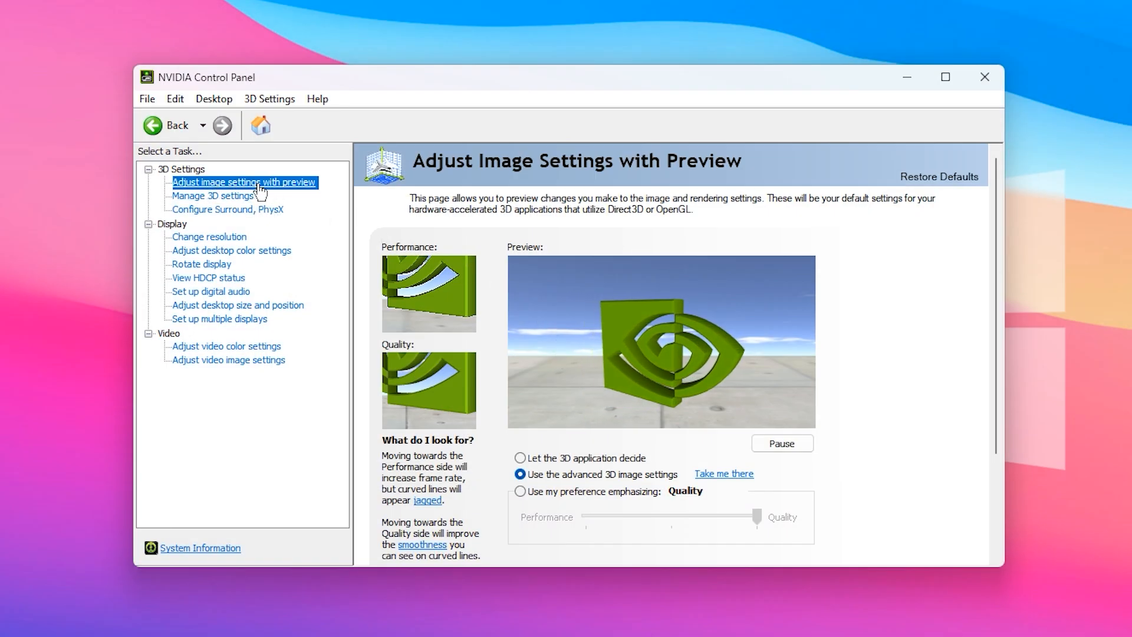
{"action": "mouse_move", "coordinate": [253, 213]}
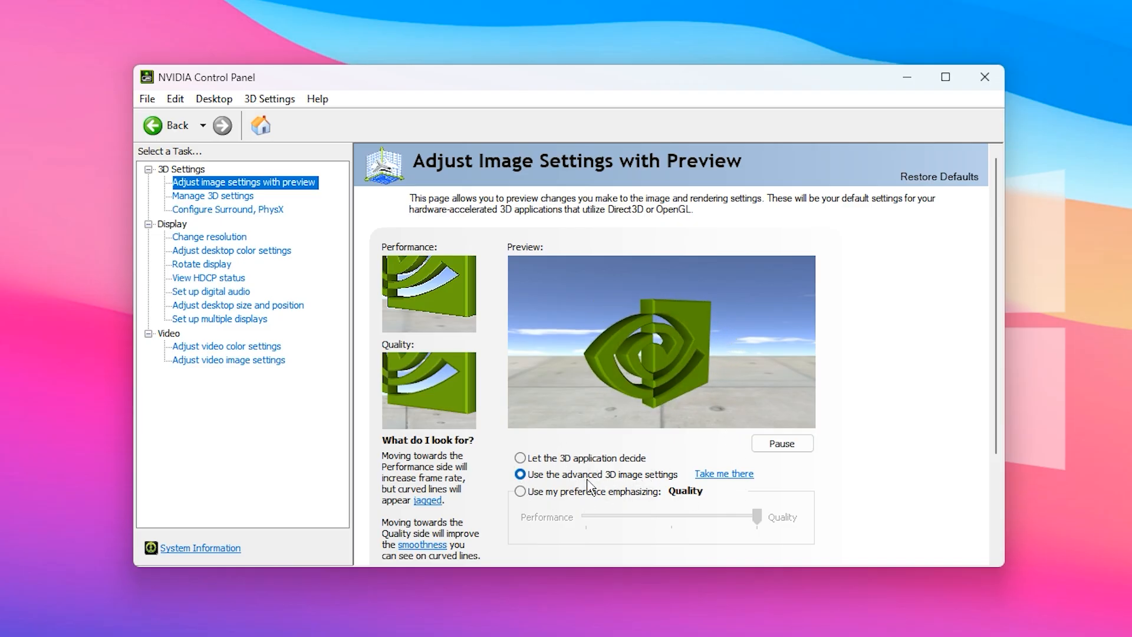
{"action": "mouse_move", "coordinate": [717, 482]}
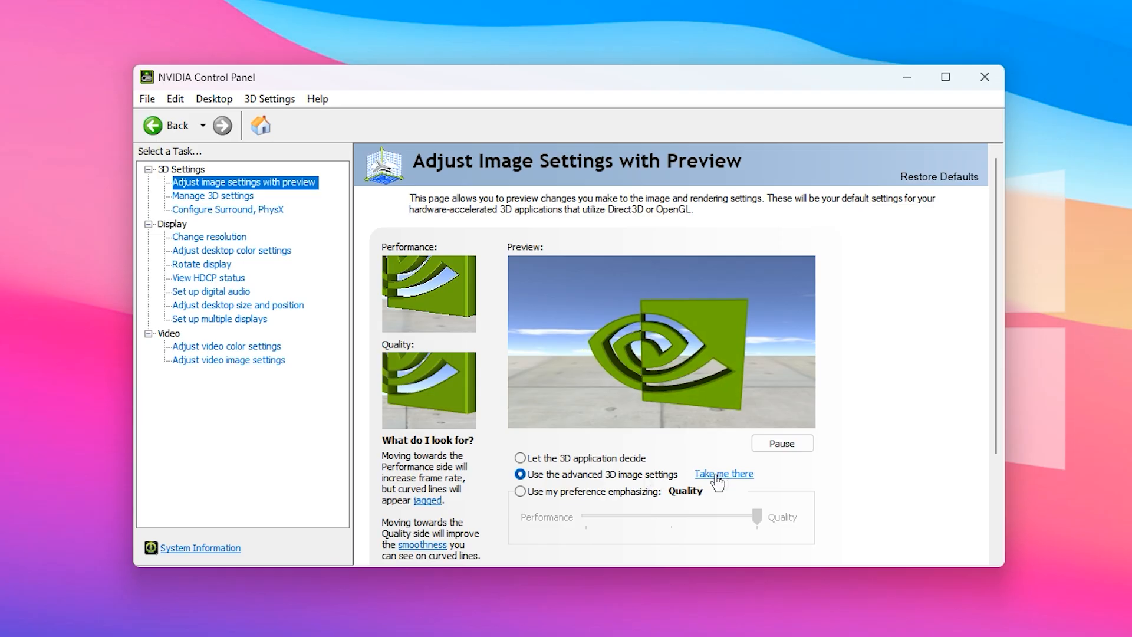
In Manage 3D settings, set Low Latency Mode Ultra and Prefer maximum performance power.
{"action": "left_click", "coordinate": [211, 195]}
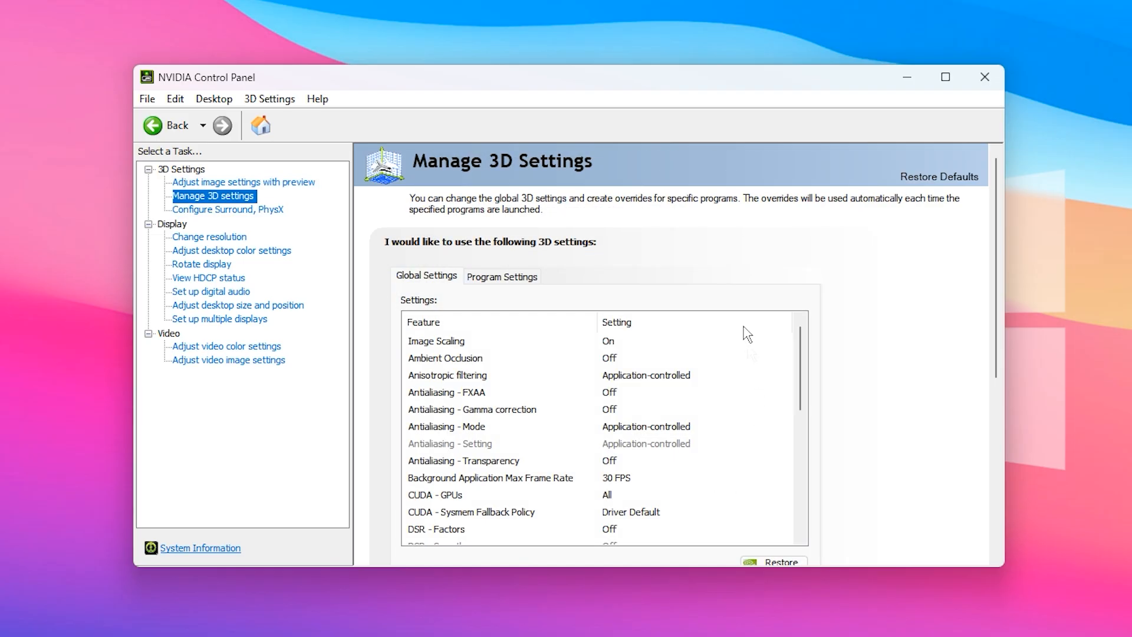
{"action": "mouse_move", "coordinate": [502, 373]}
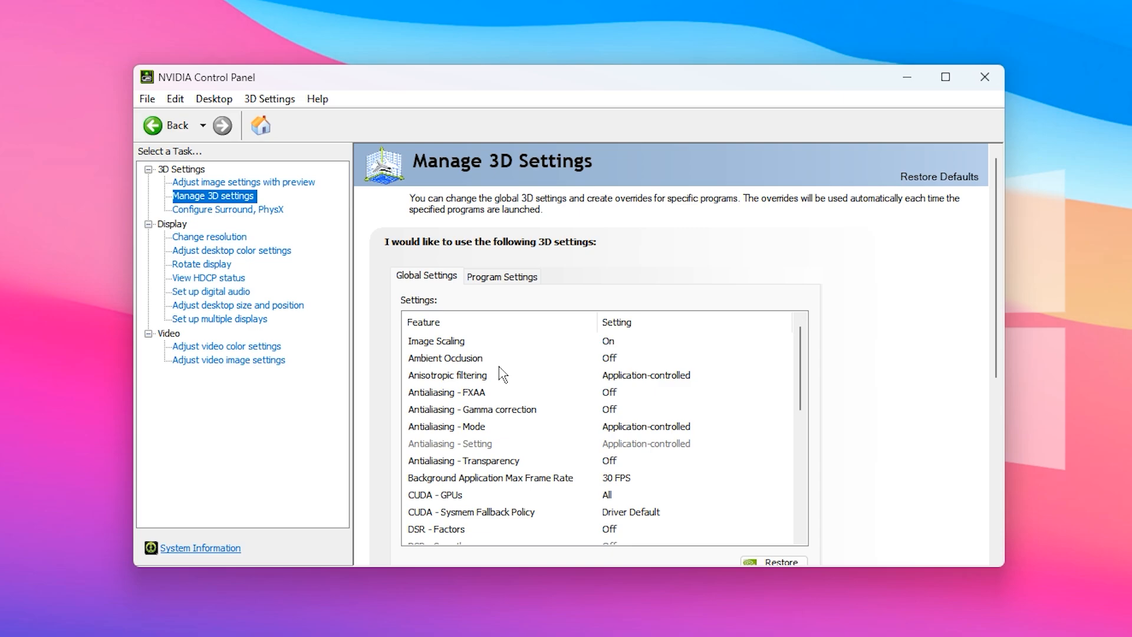
{"action": "scroll", "scroll_direction": "down", "scroll_amount": 3}
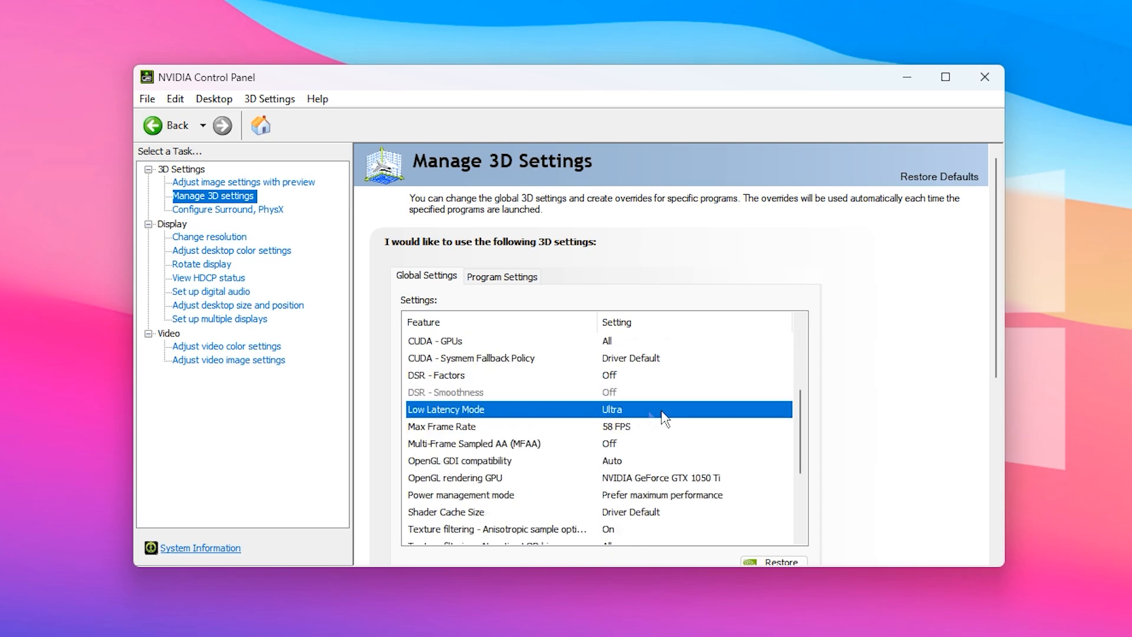
{"action": "left_click", "coordinate": [785, 409]}
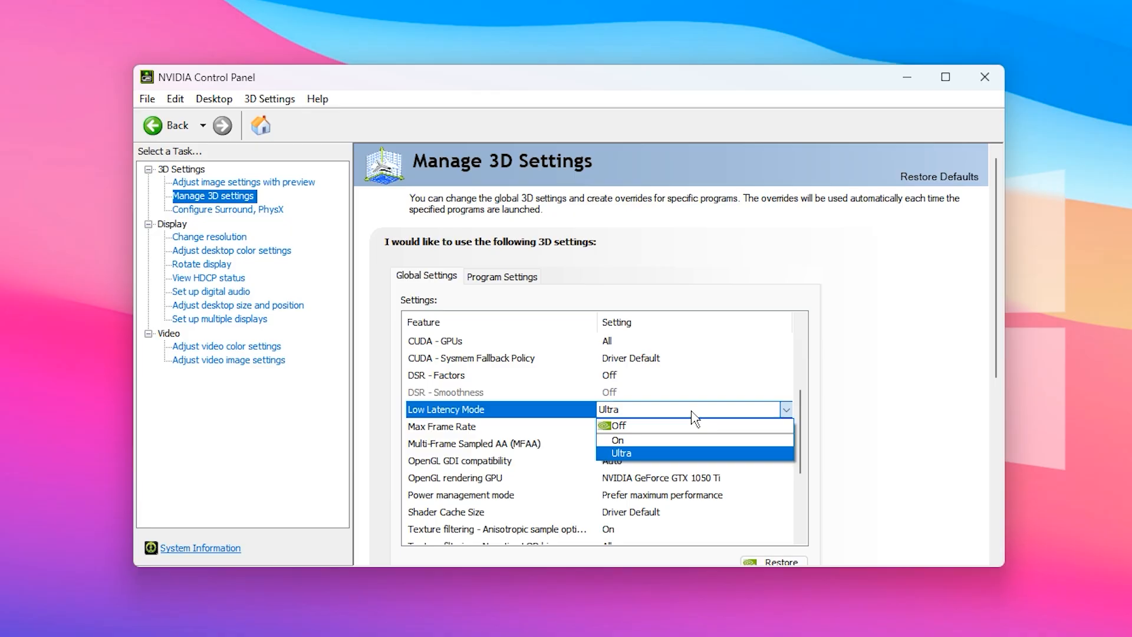
{"action": "left_click", "coordinate": [621, 453]}
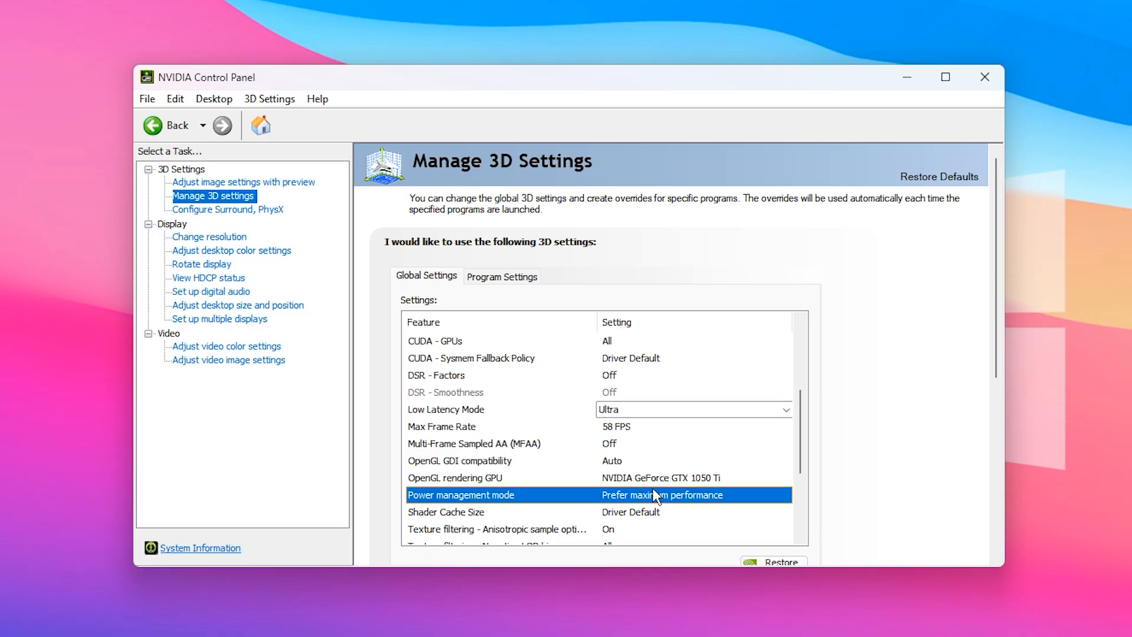
{"action": "left_click", "coordinate": [785, 494]}
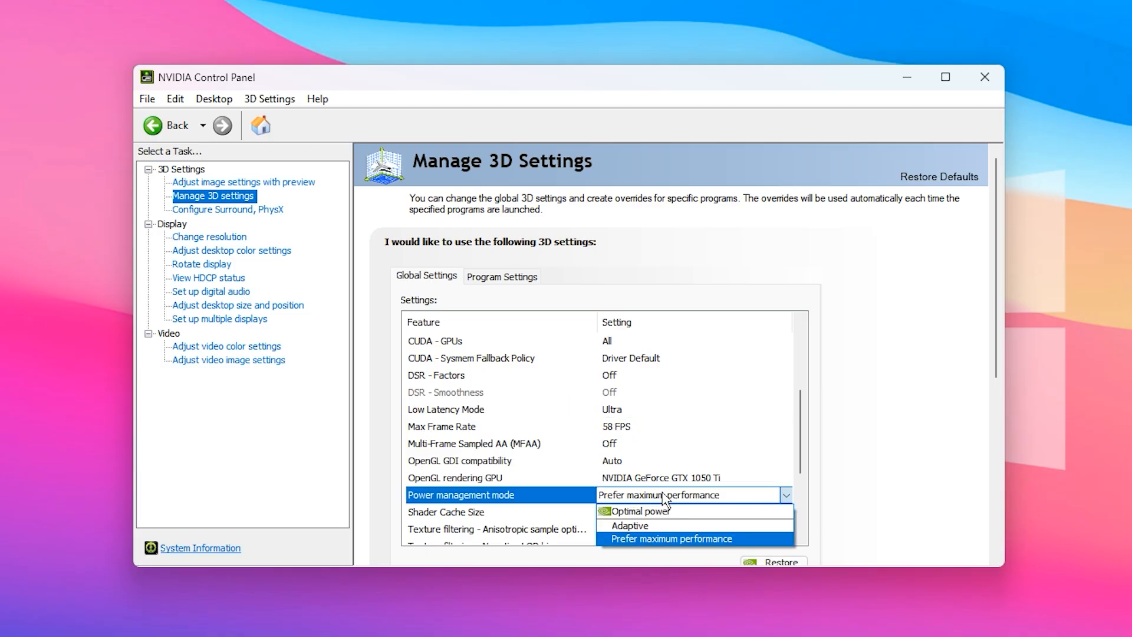
{"action": "mouse_move", "coordinate": [550, 498]}
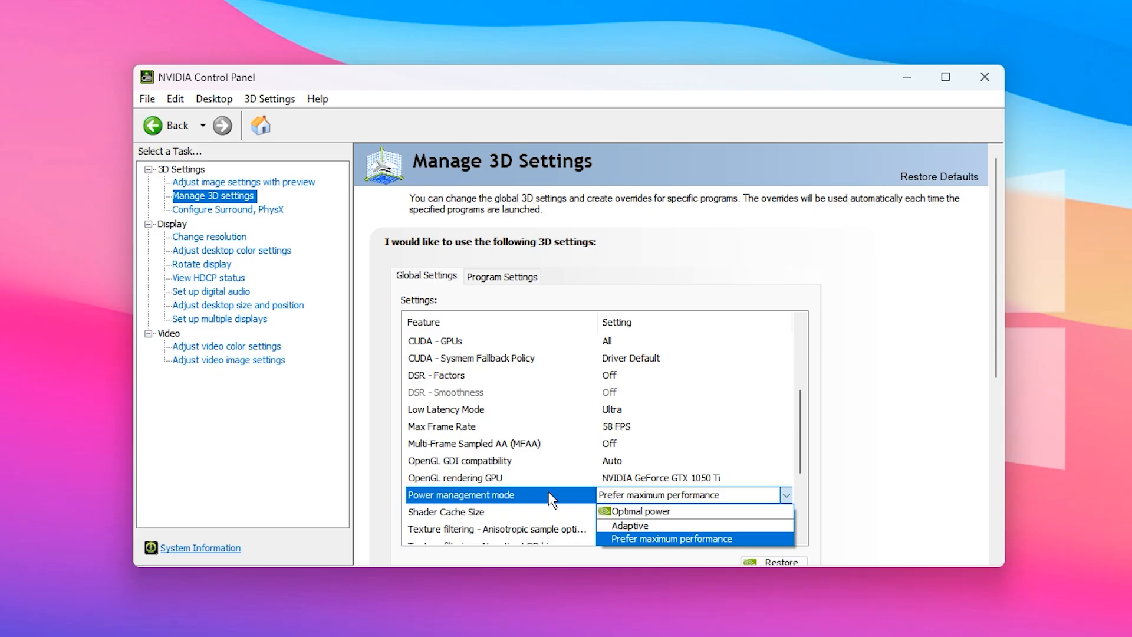
{"action": "left_click", "coordinate": [671, 538]}
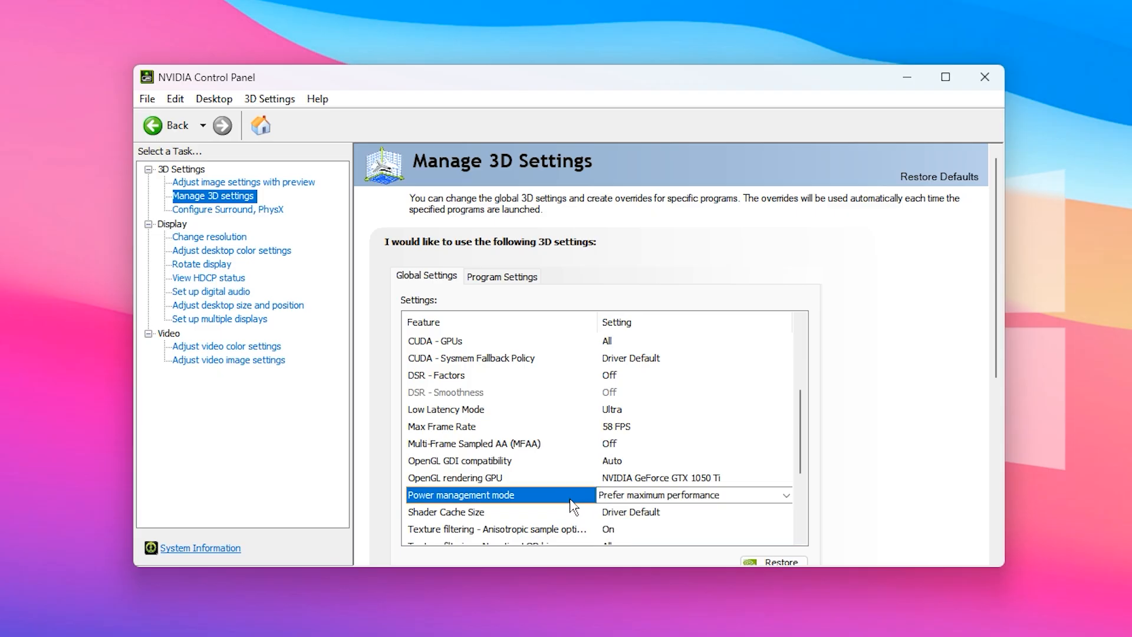
{"action": "mouse_move", "coordinate": [469, 480]}
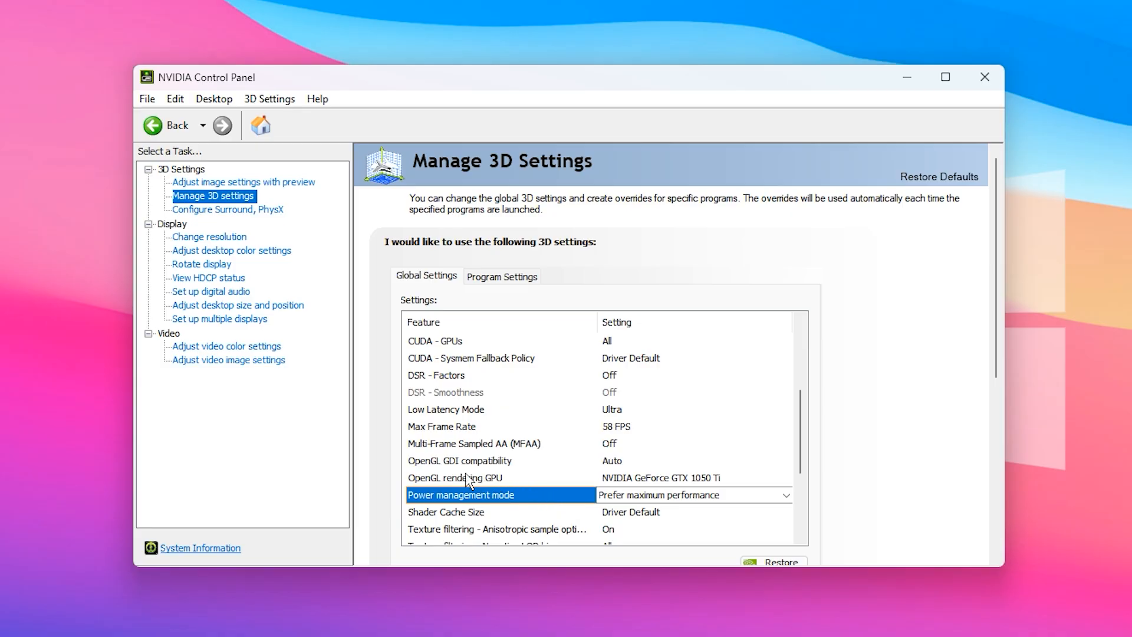
Set the OpenGL rendering GPU to GTX 1050 Ti and review Vertical sync, currently Off.
{"action": "left_click", "coordinate": [470, 476]}
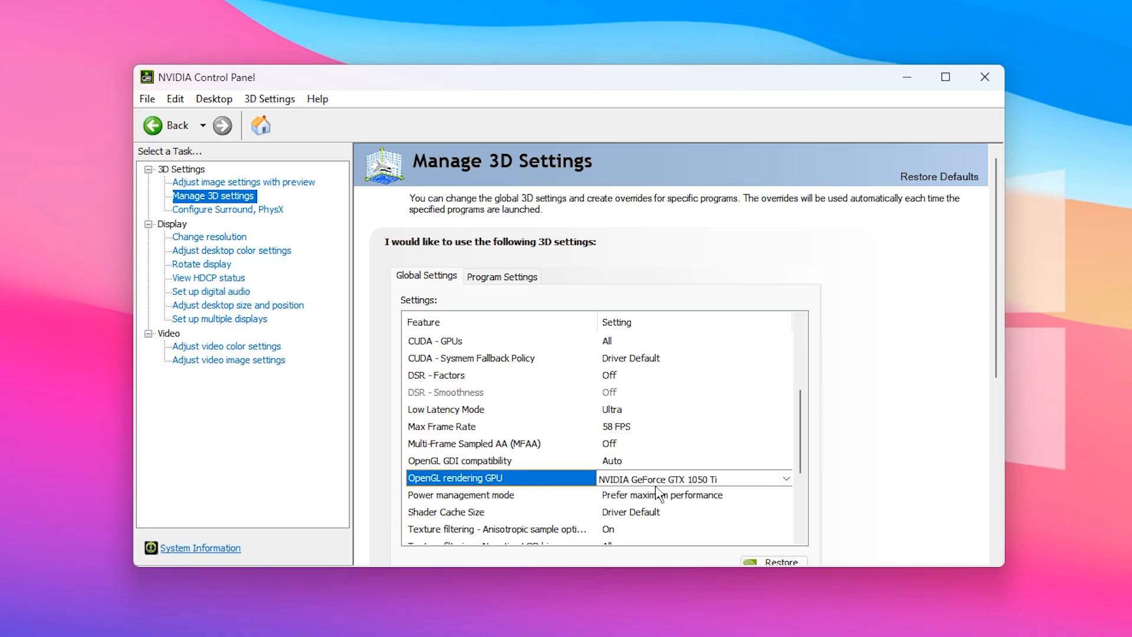
{"action": "left_click", "coordinate": [785, 478]}
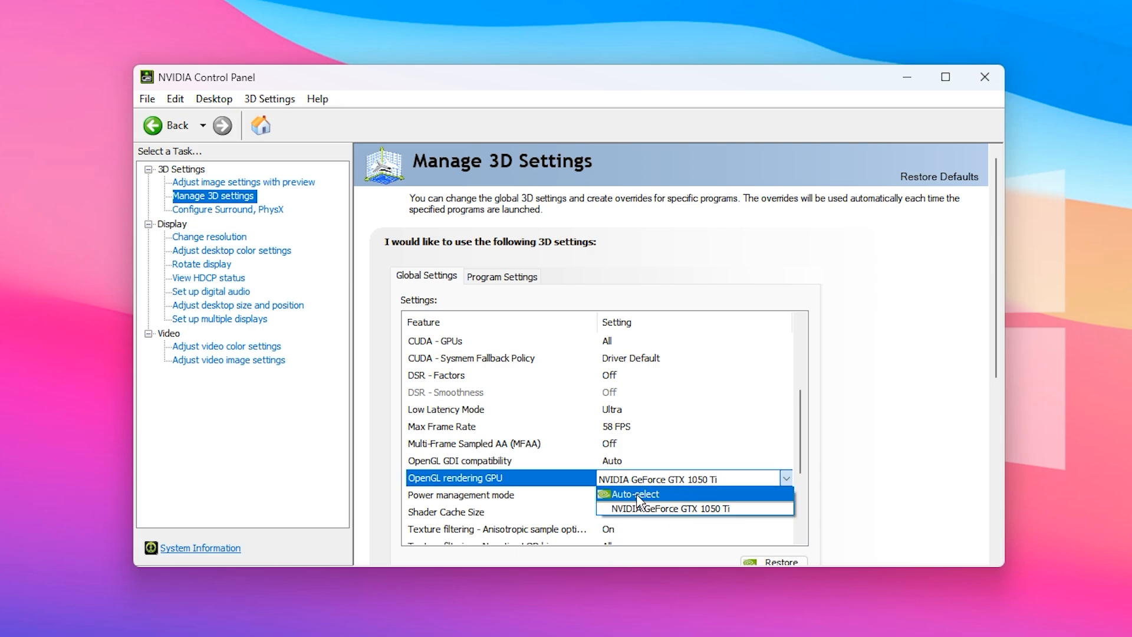
{"action": "mouse_move", "coordinate": [670, 508]}
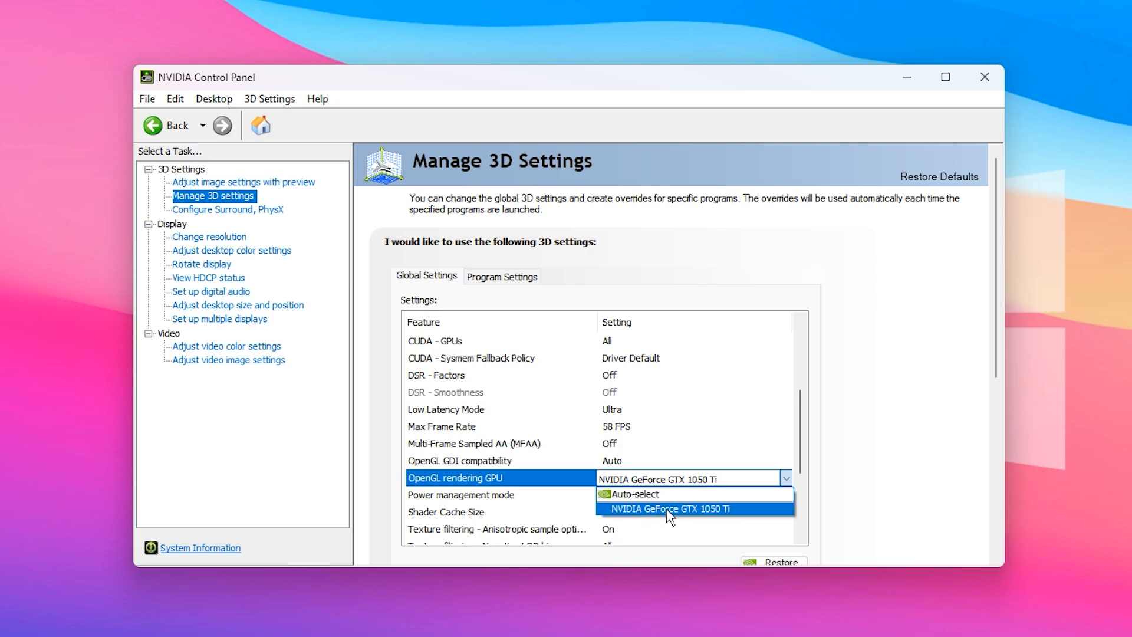
{"action": "left_click", "coordinate": [671, 508]}
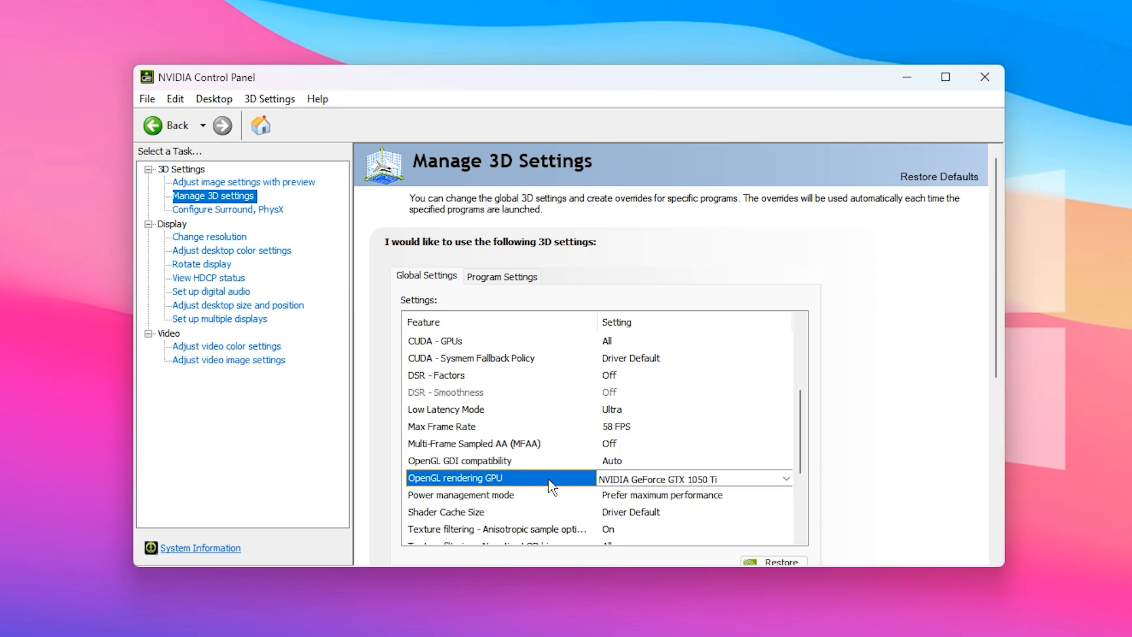
{"action": "scroll", "scroll_direction": "down", "scroll_amount": 3}
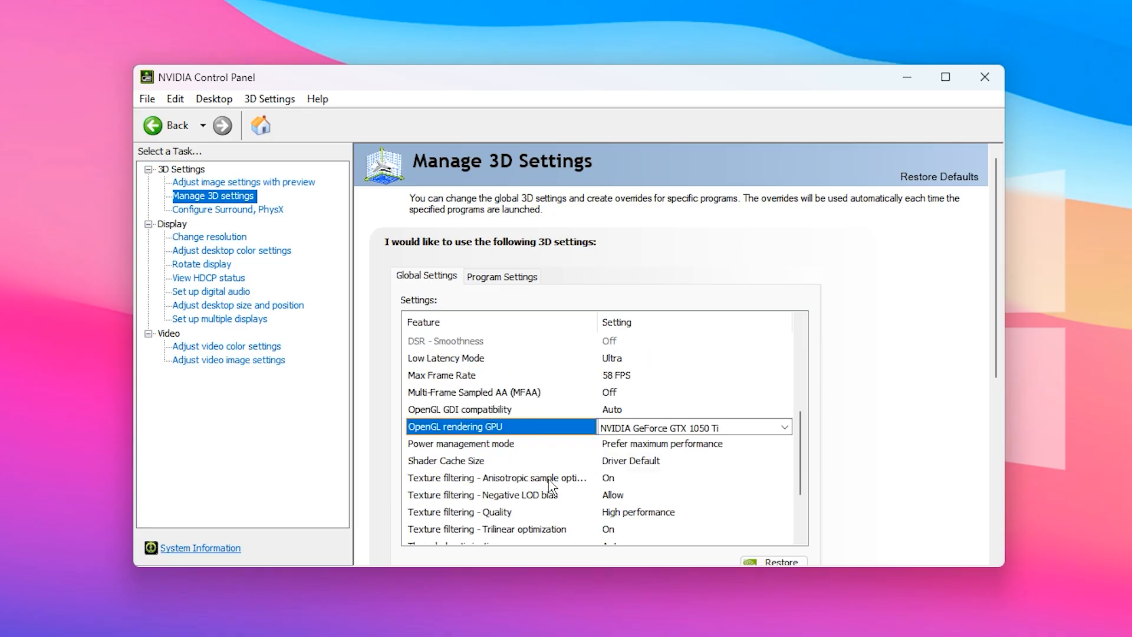
{"action": "scroll", "scroll_direction": "down", "scroll_amount": 3}
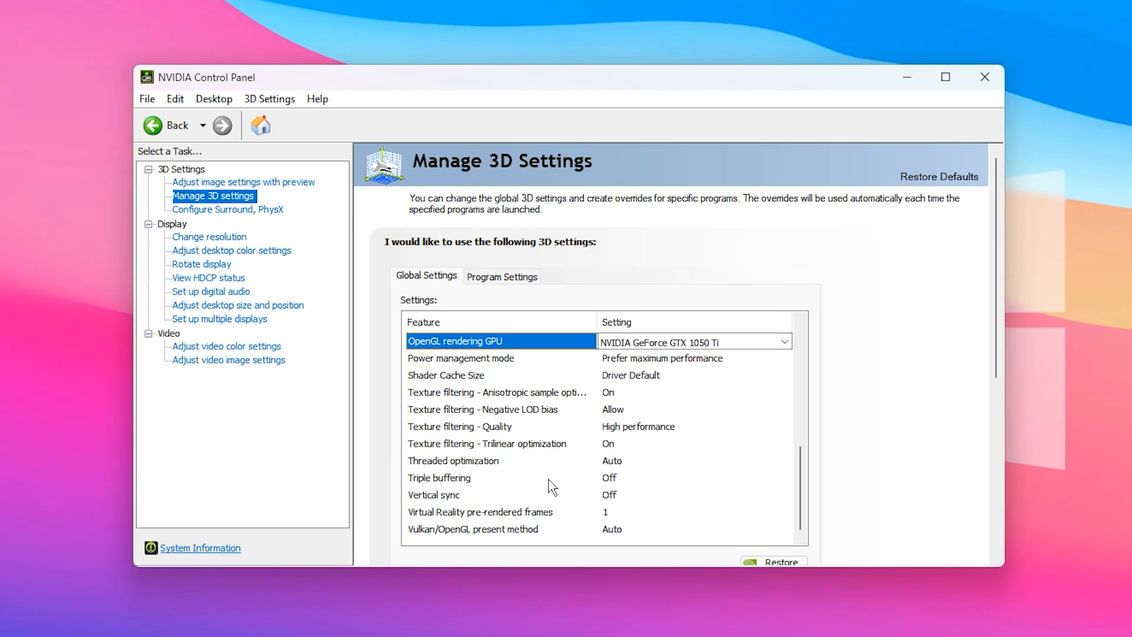
{"action": "mouse_move", "coordinate": [435, 505]}
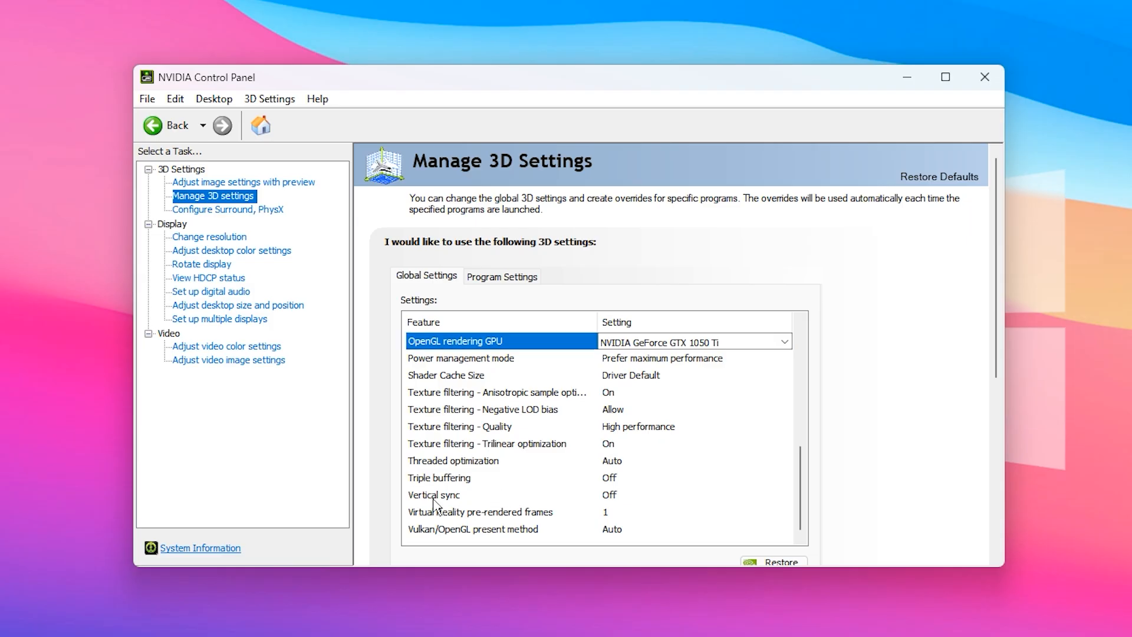
{"action": "left_click", "coordinate": [785, 495]}
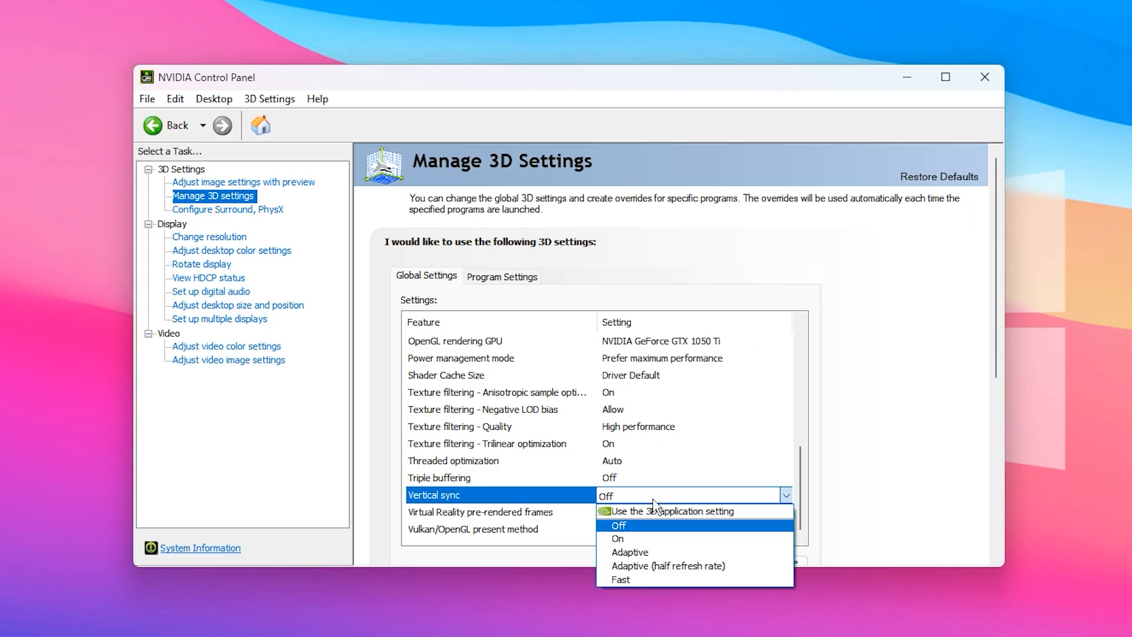
{"action": "mouse_move", "coordinate": [628, 552]}
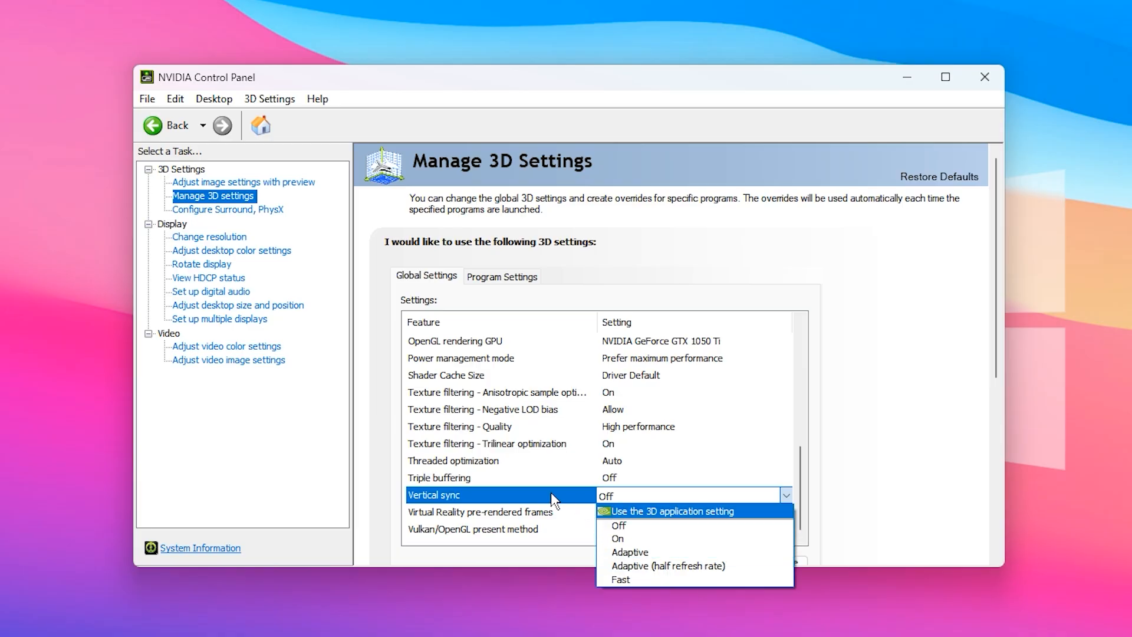
{"action": "mouse_move", "coordinate": [661, 538]}
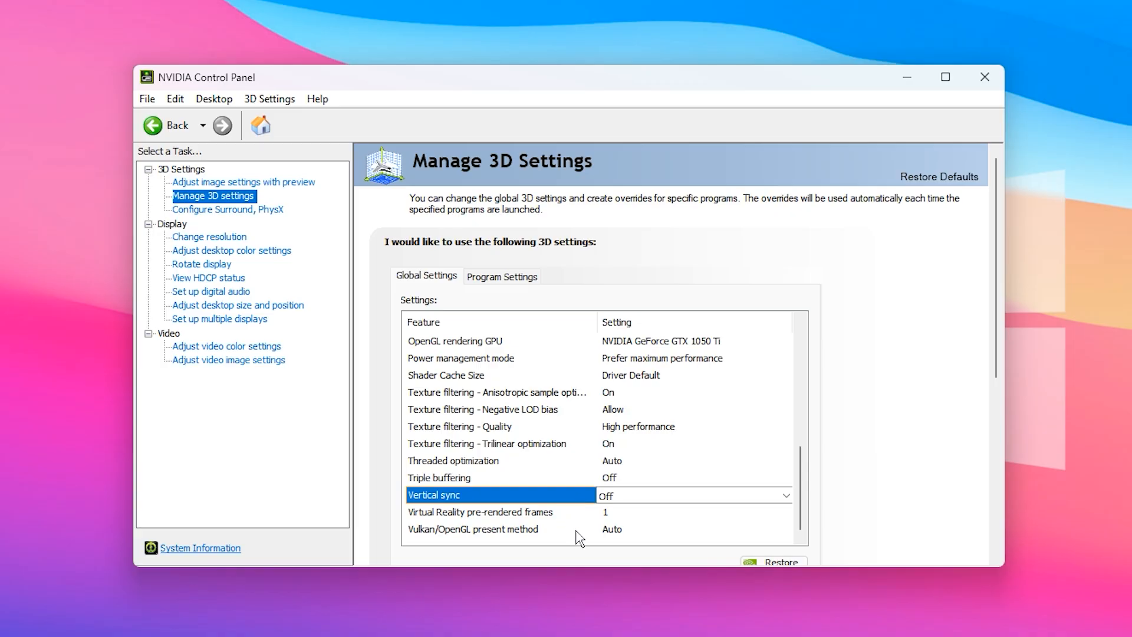
{"action": "mouse_move", "coordinate": [603, 463]}
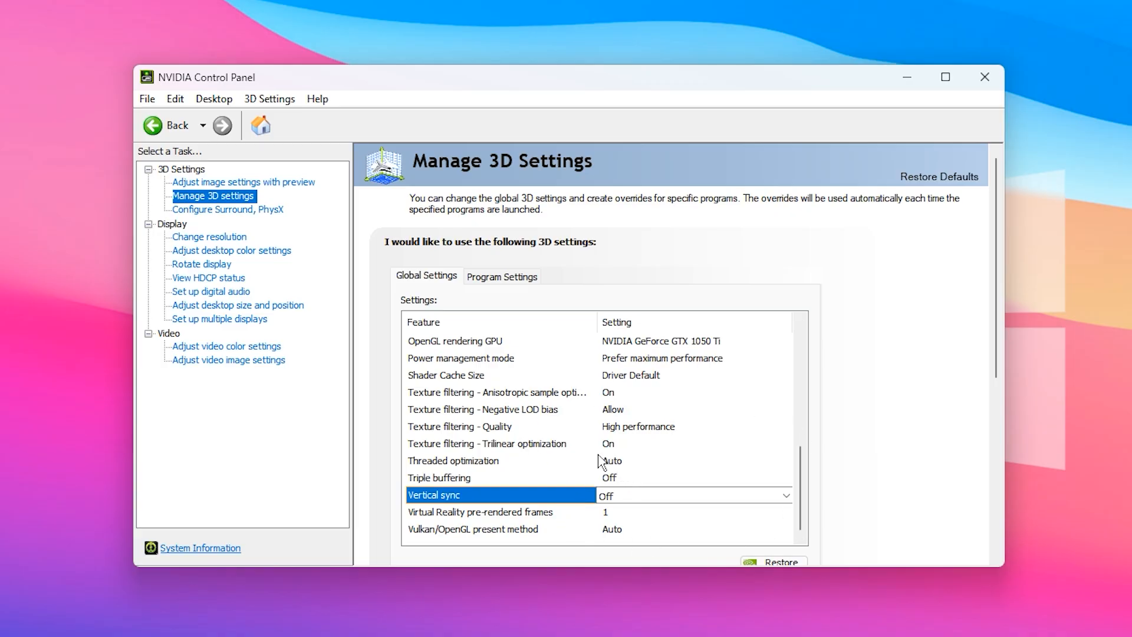
{"action": "mouse_move", "coordinate": [541, 474]}
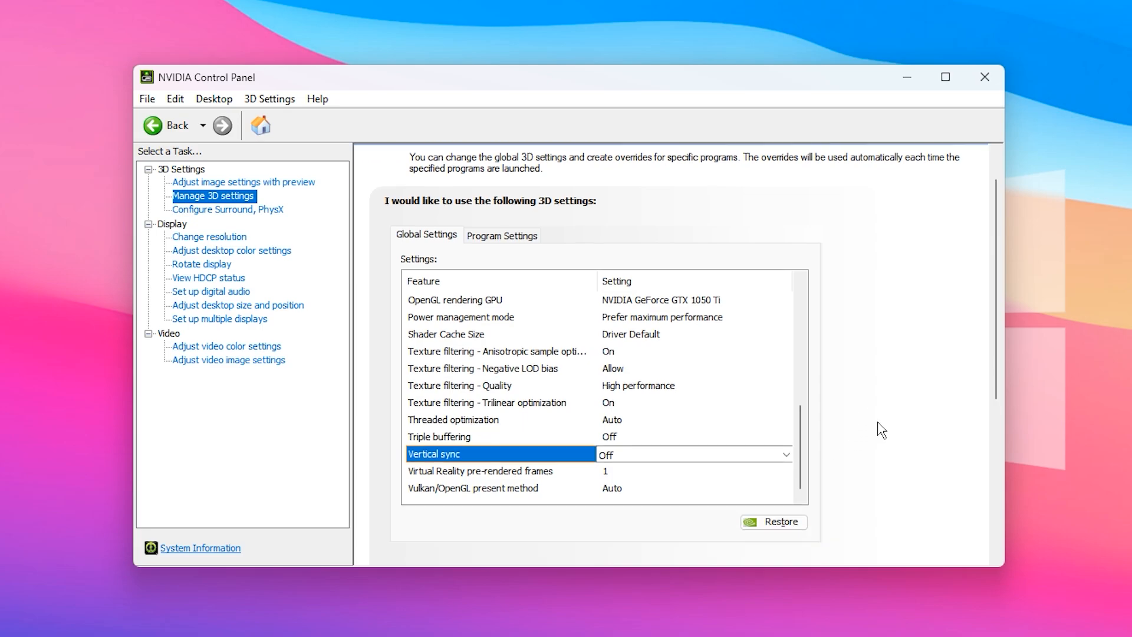
{"action": "mouse_move", "coordinate": [562, 337]}
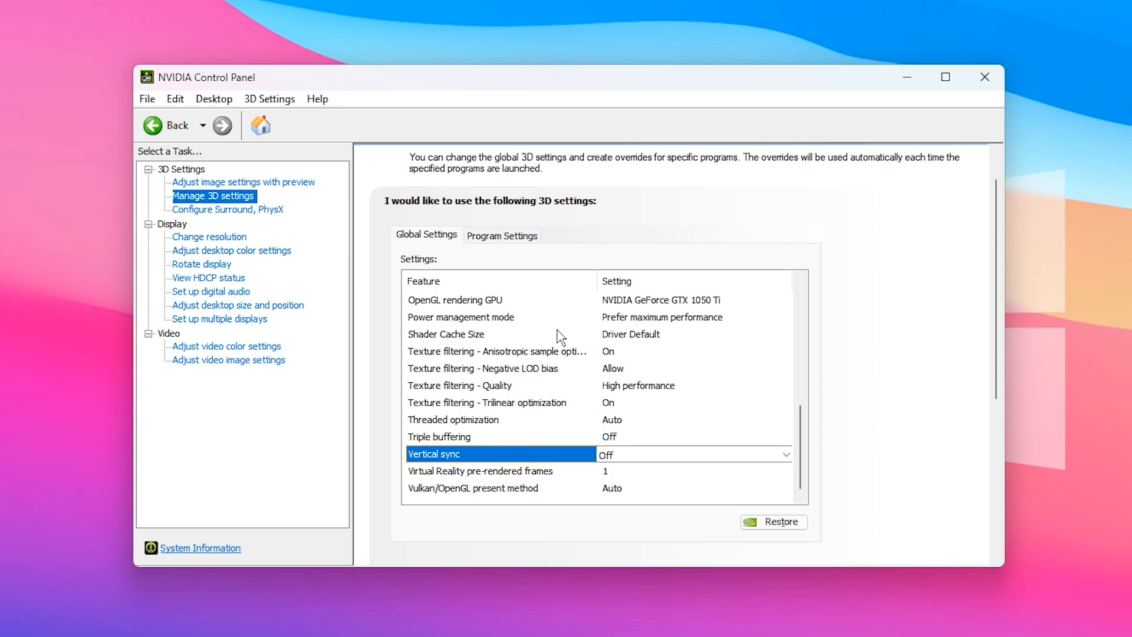
{"action": "mouse_move", "coordinate": [604, 386]}
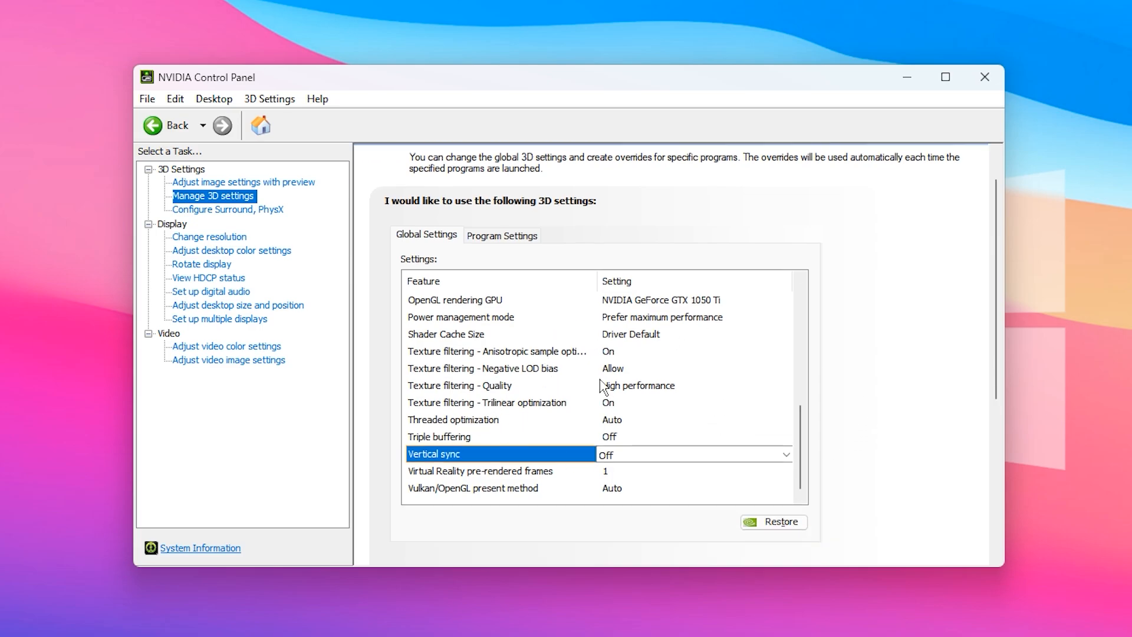